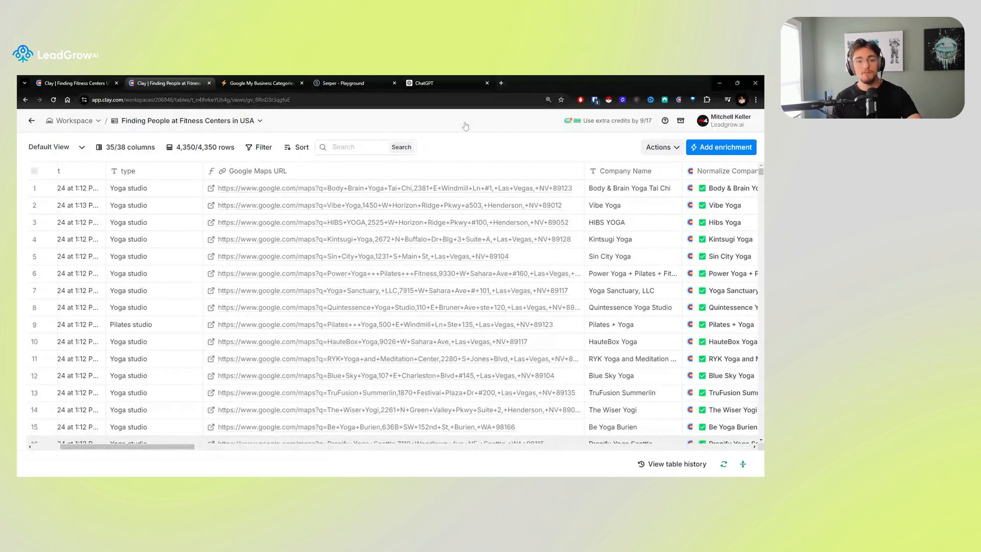
mouse_move(426, 91)
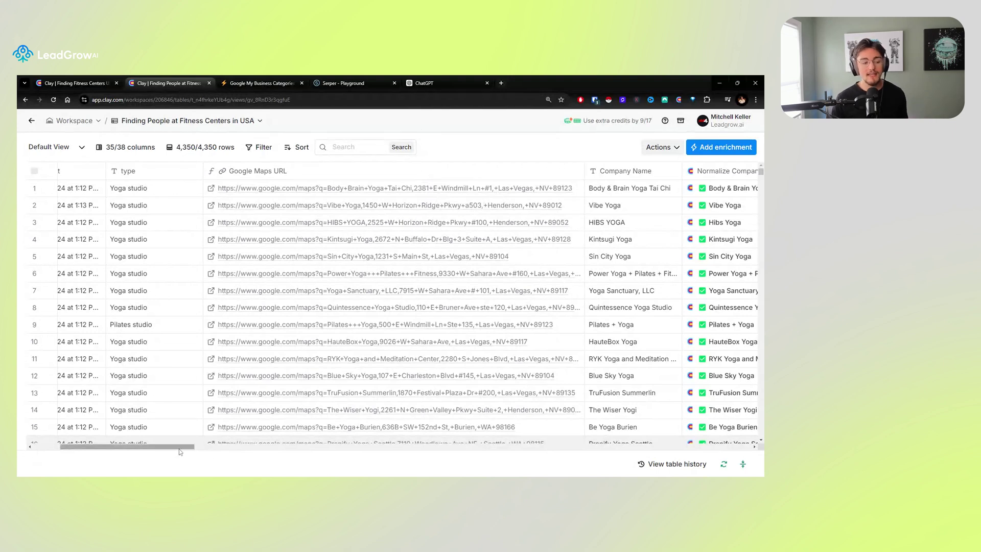
Scroll across the table to review the normalized name and website columns.
scroll("left", 3)
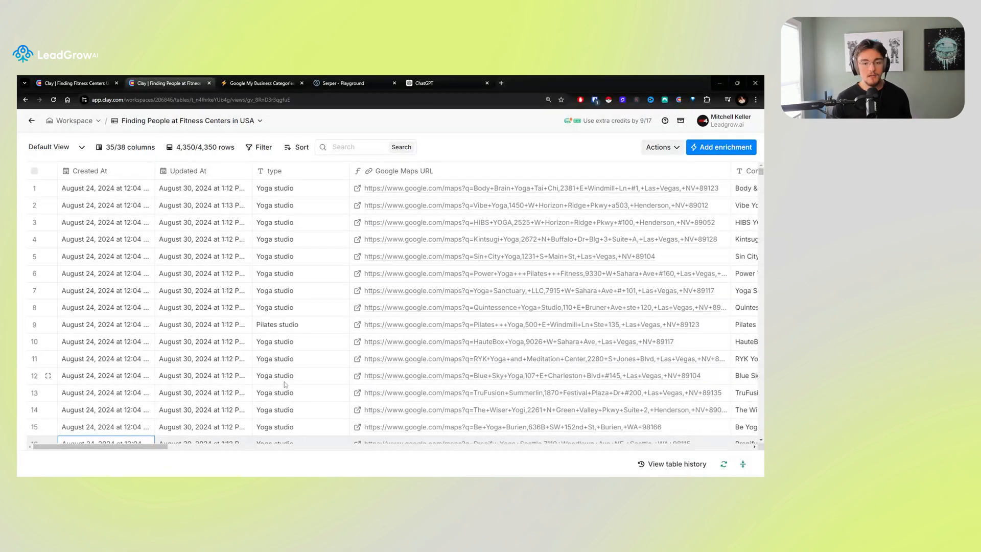
scroll("right", 3)
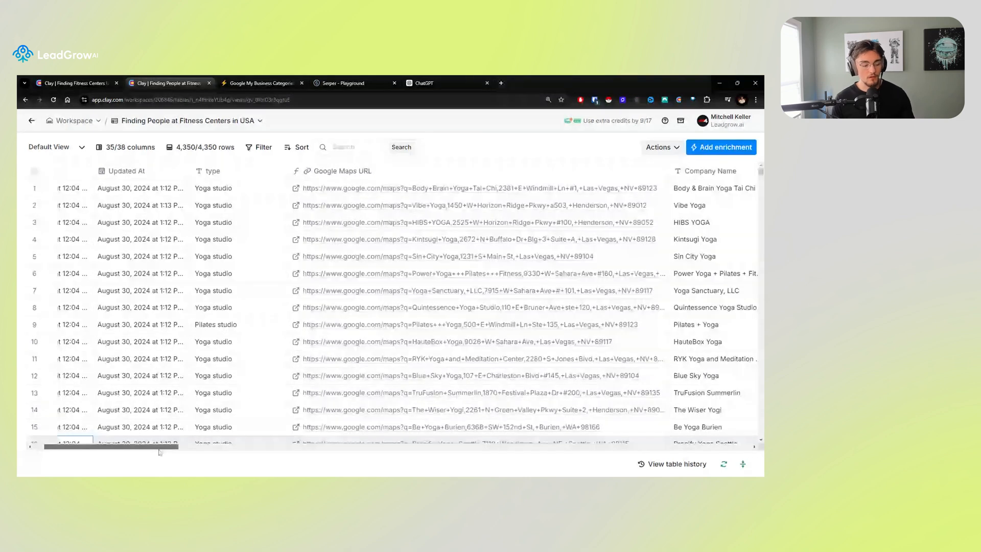
scroll("right", 3)
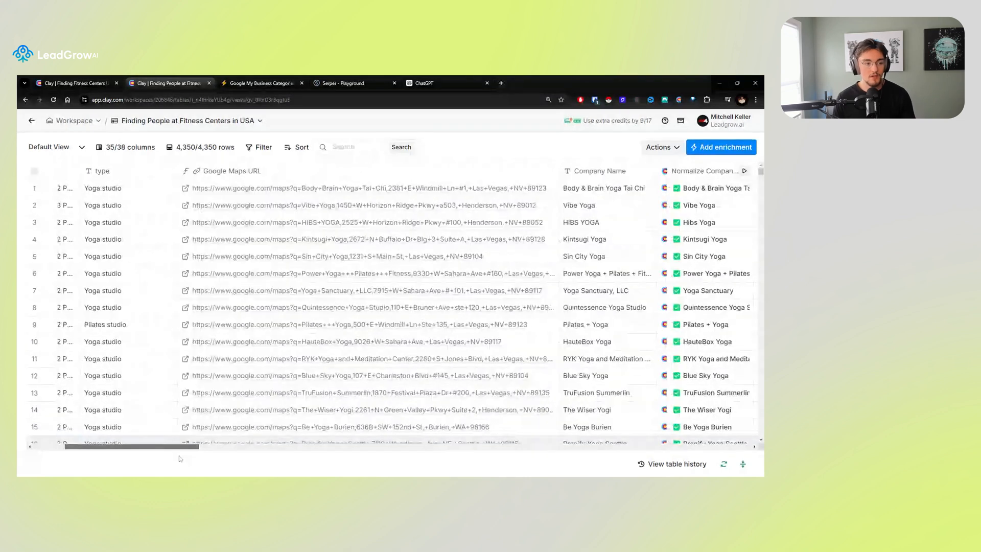
scroll("right", 3)
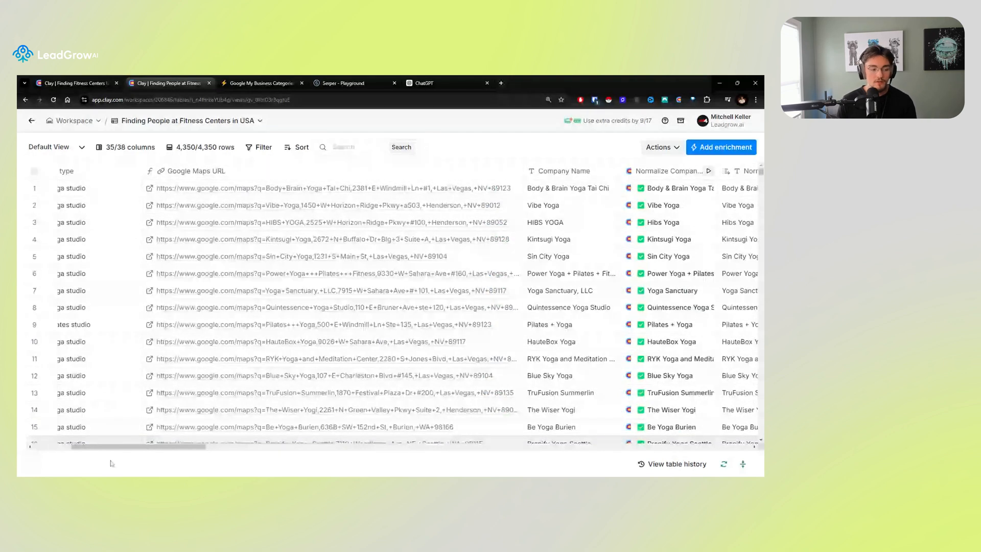
scroll("left", 3)
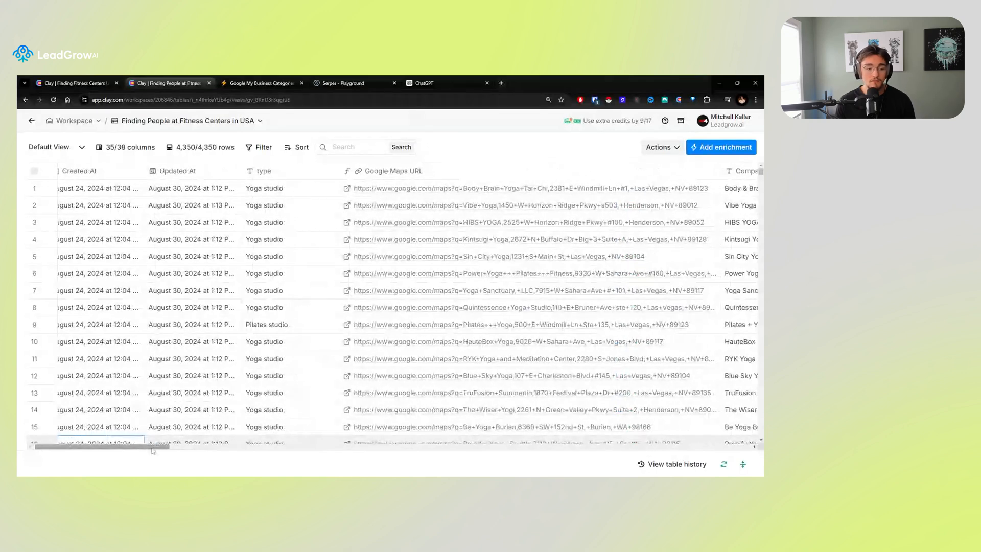
scroll("right", 3)
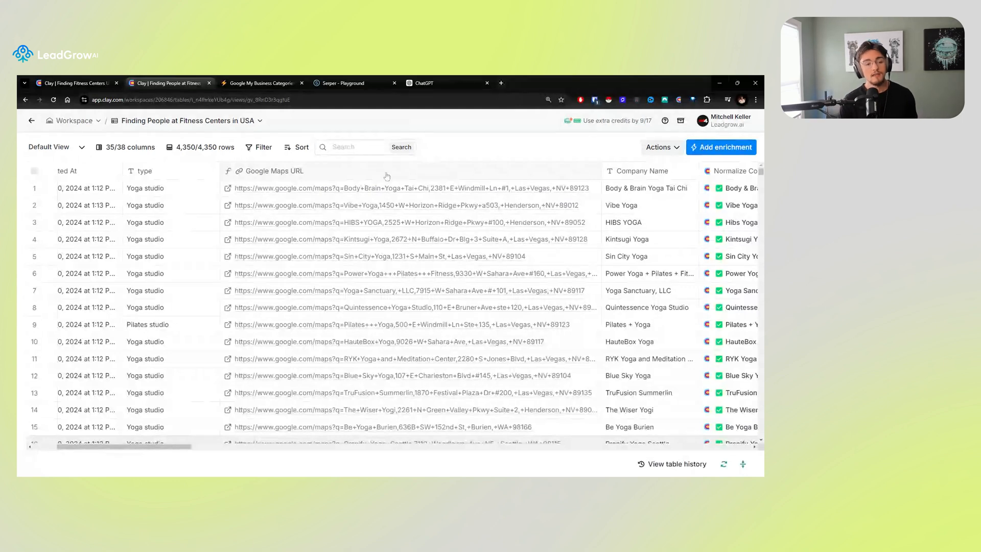
mouse_move(410, 176)
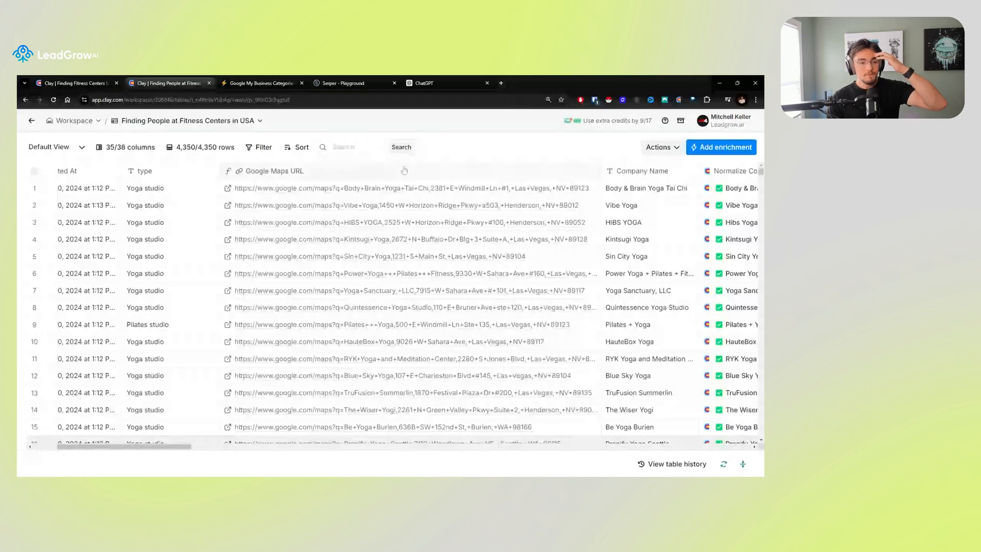
Inspect the Google Maps URL column's formula in the AI formula generator without changing it.
left_click(274, 171)
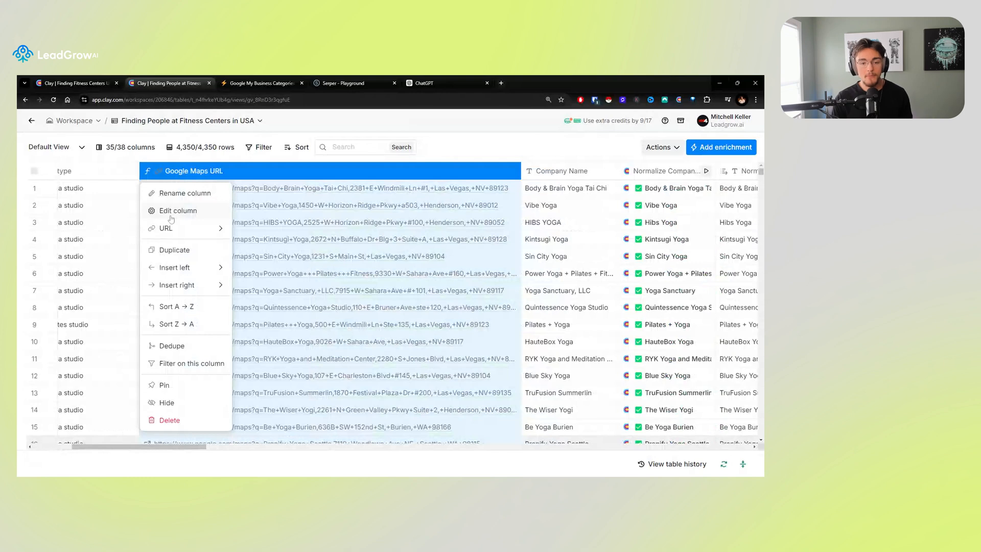
left_click(178, 210)
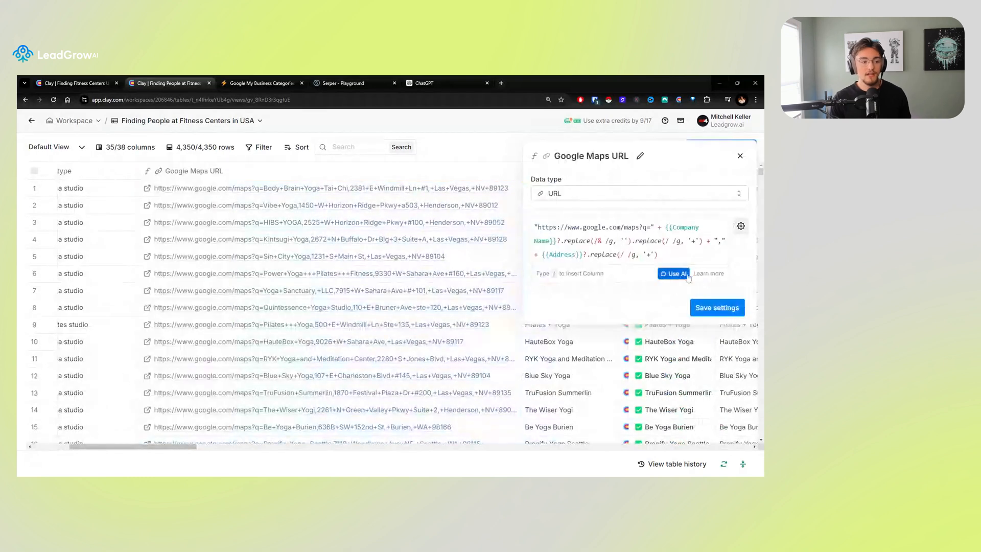
left_click(674, 274)
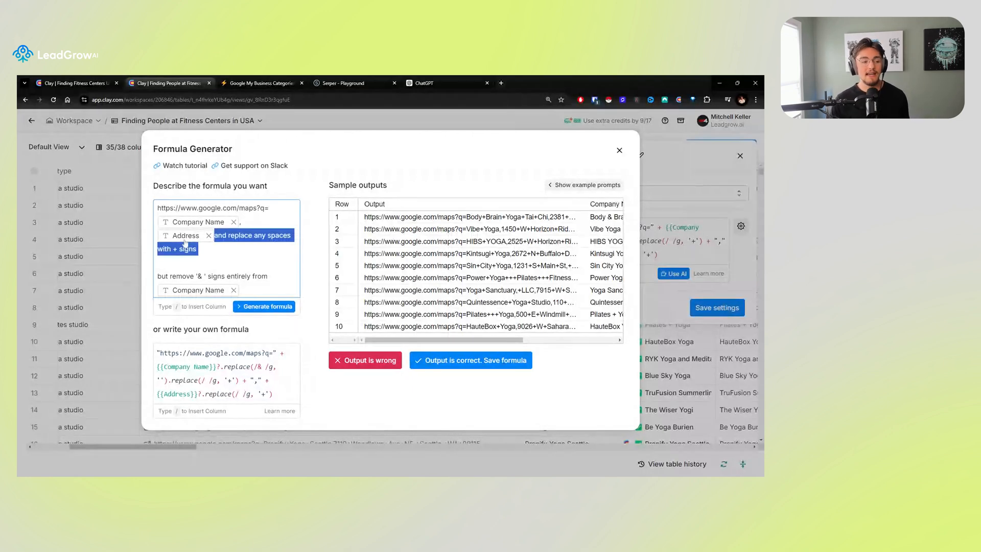
left_click(185, 235)
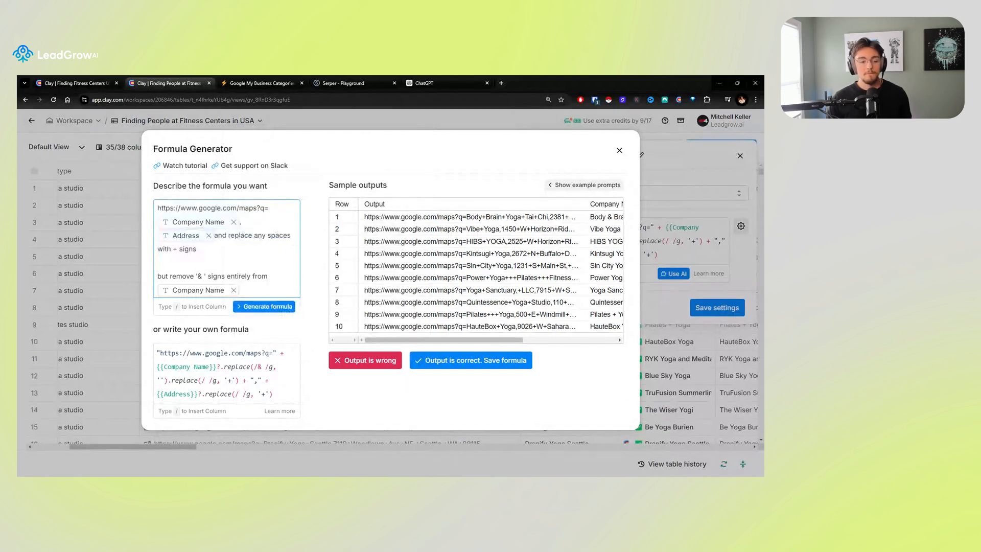
left_click(471, 360)
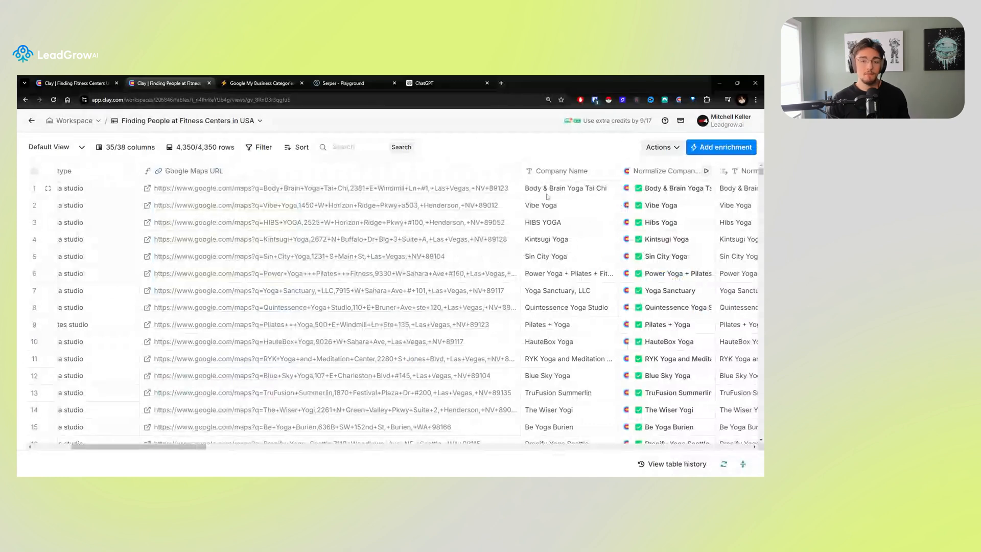
mouse_move(512, 201)
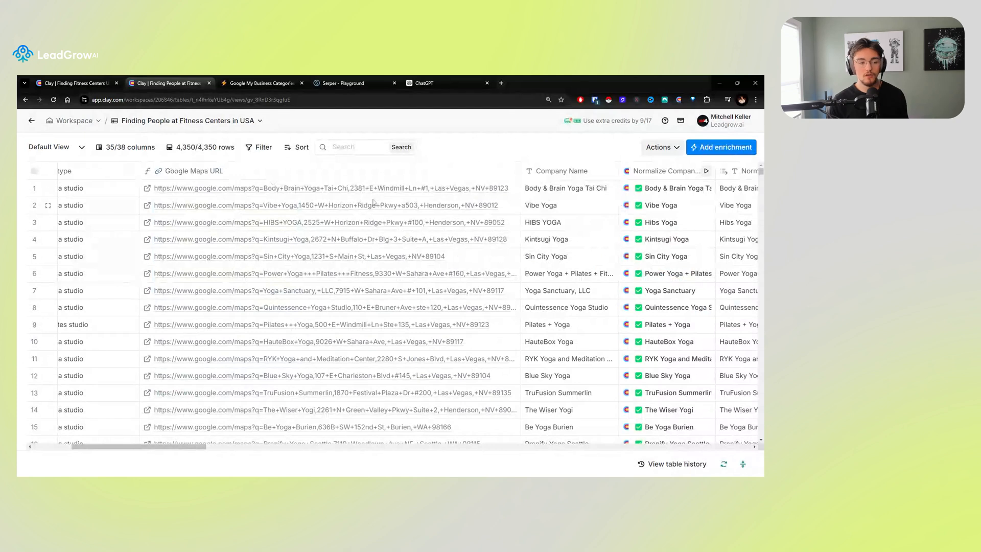
Open Vibe Yoga's Google Maps listing, then close it.
left_click(328, 205)
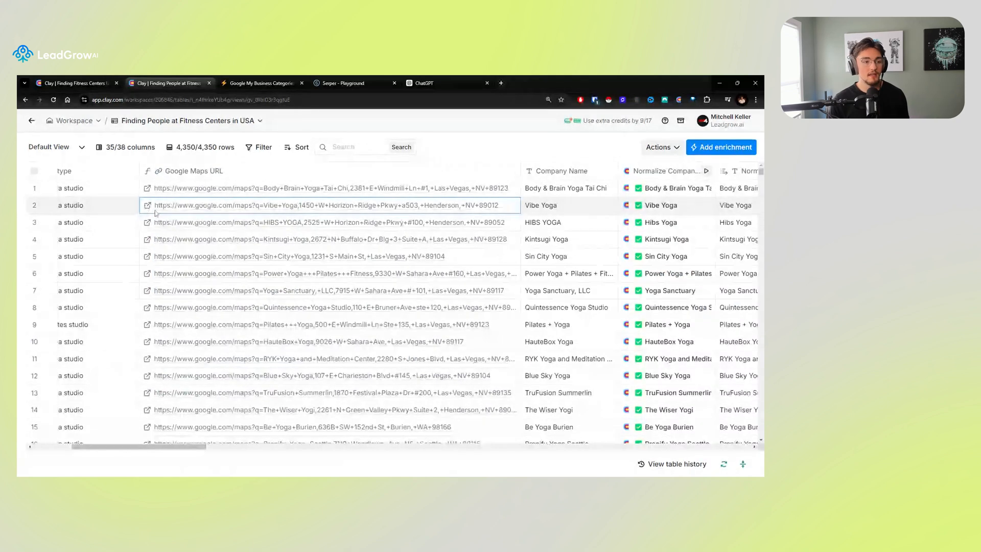
left_click(148, 205)
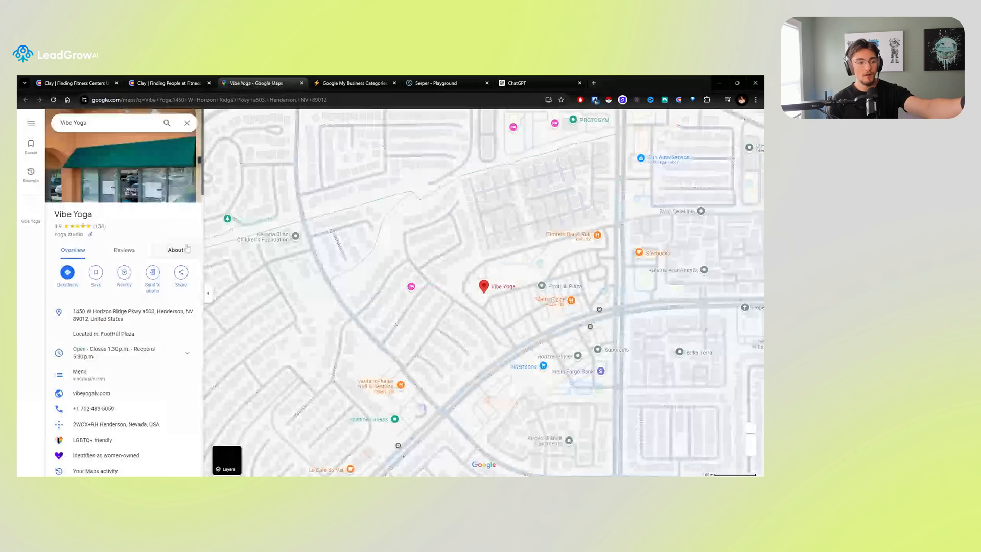
left_click(123, 250)
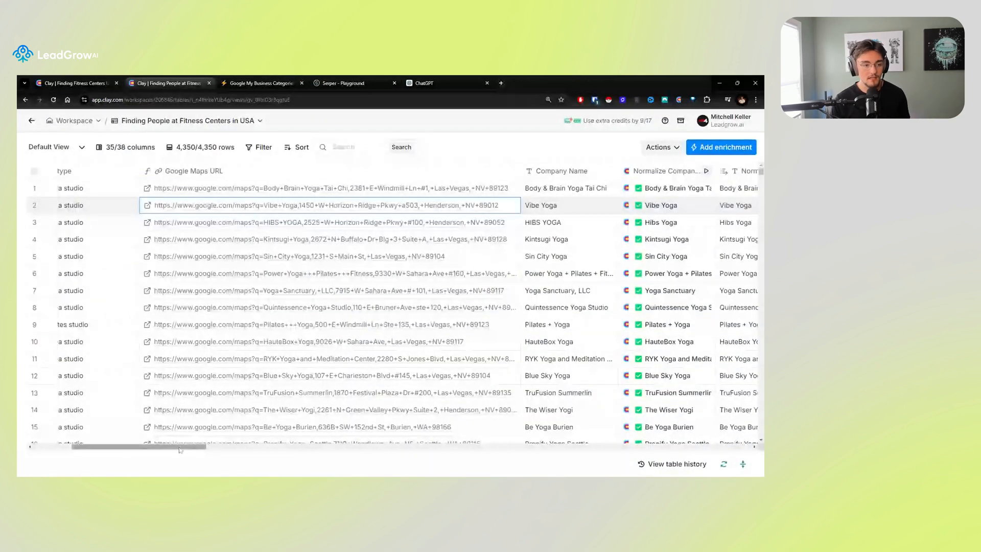
Scroll right to the merged website, normalized domain and Find Missing Websites columns.
scroll("right", 3)
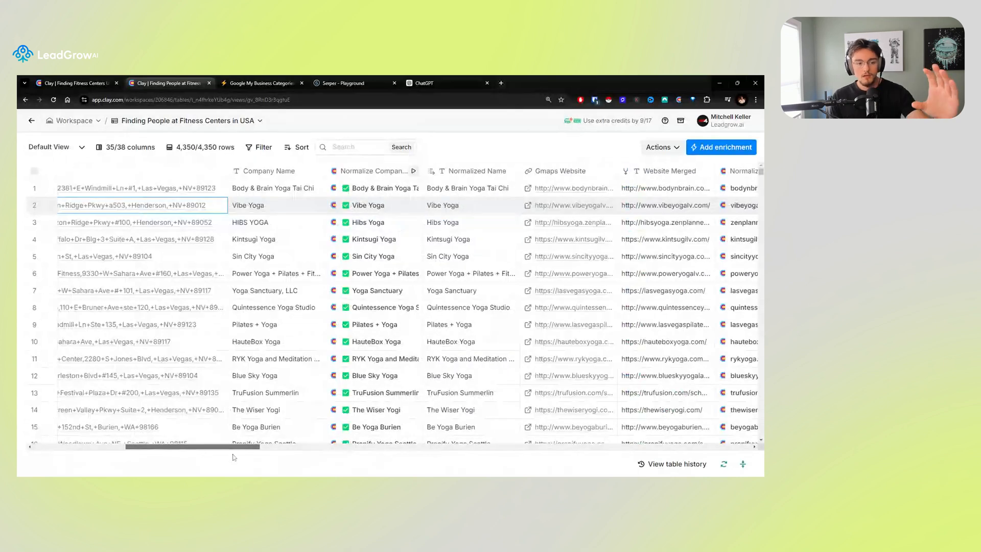
scroll("right", 3)
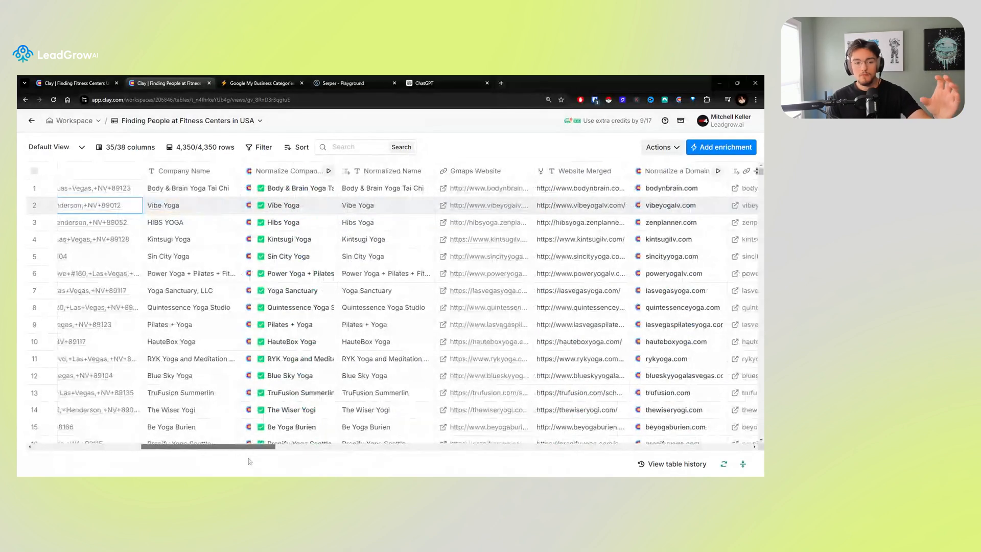
scroll("right", 3)
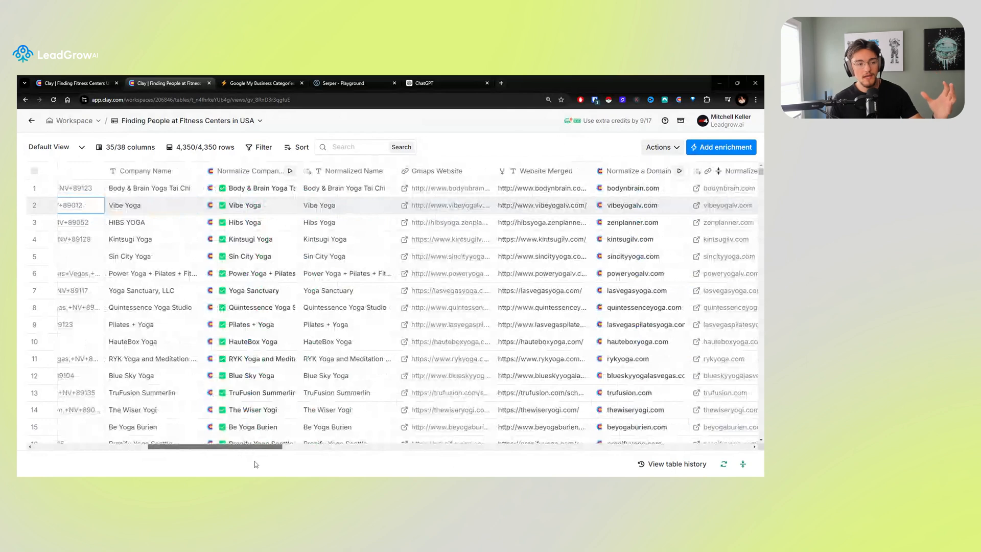
scroll("left", 3)
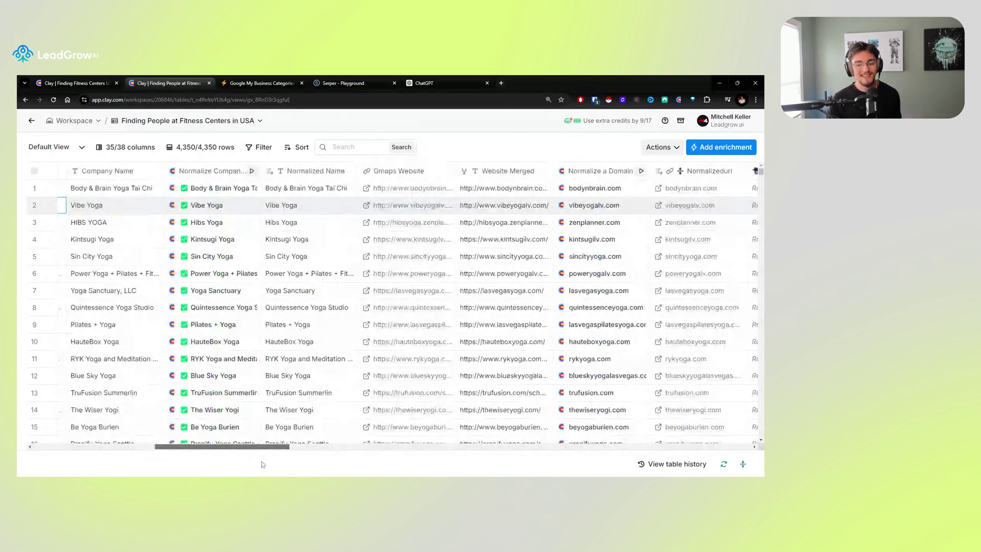
scroll("left", 3)
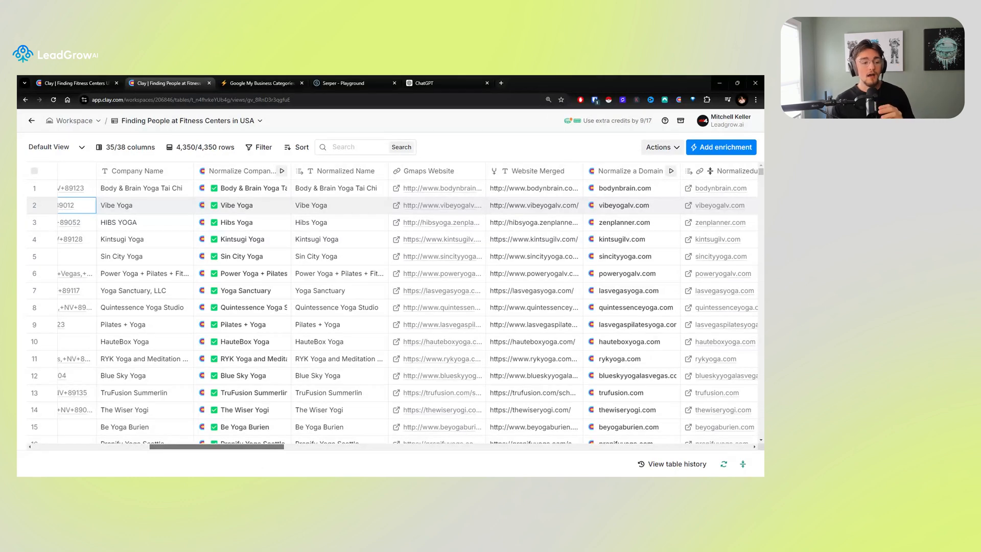
scroll("right", 3)
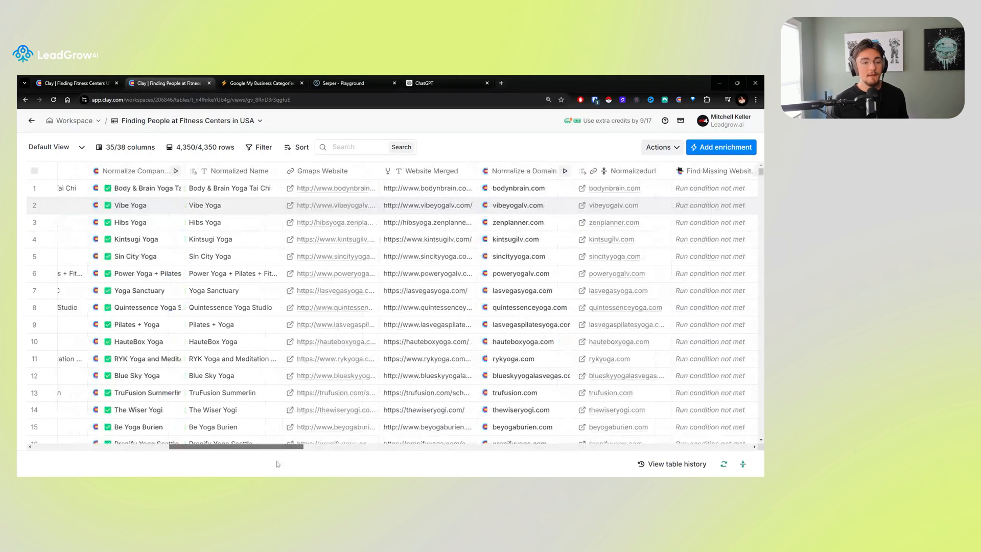
scroll("right", 3)
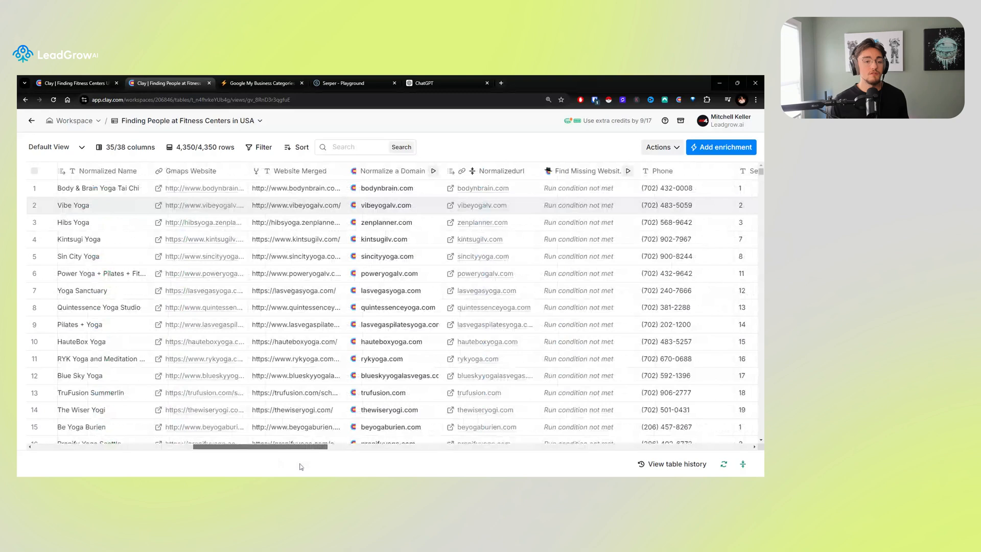
scroll("right", 3)
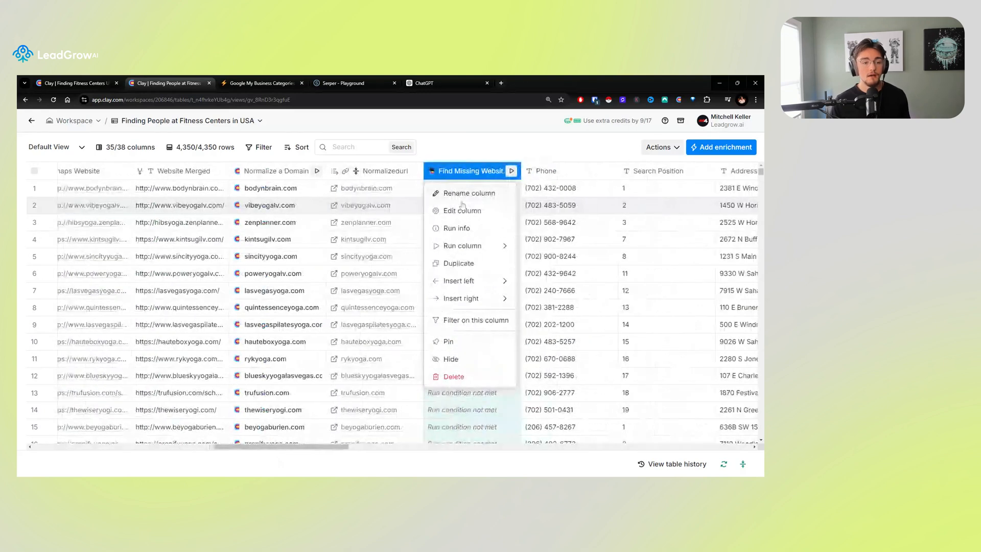
left_click(462, 210)
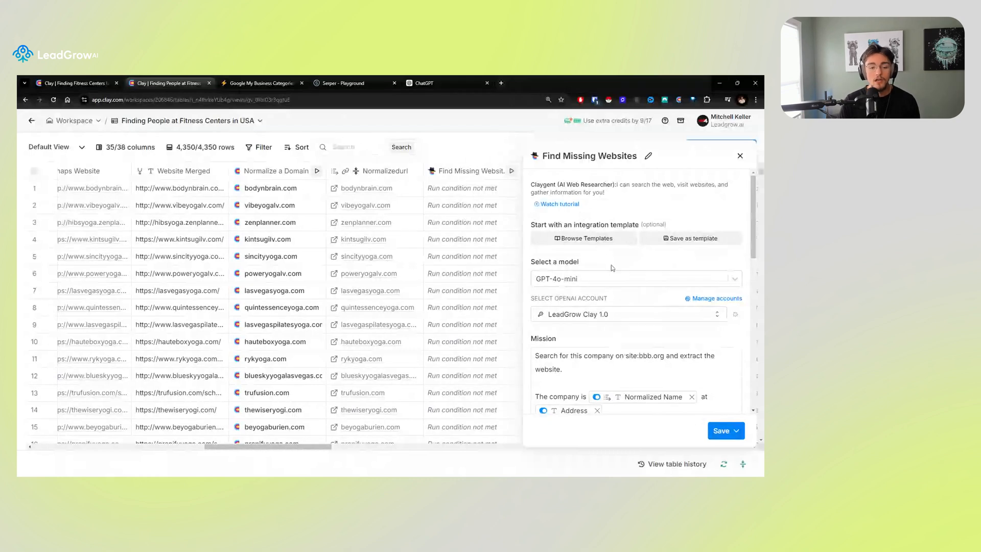
scroll("down", 3)
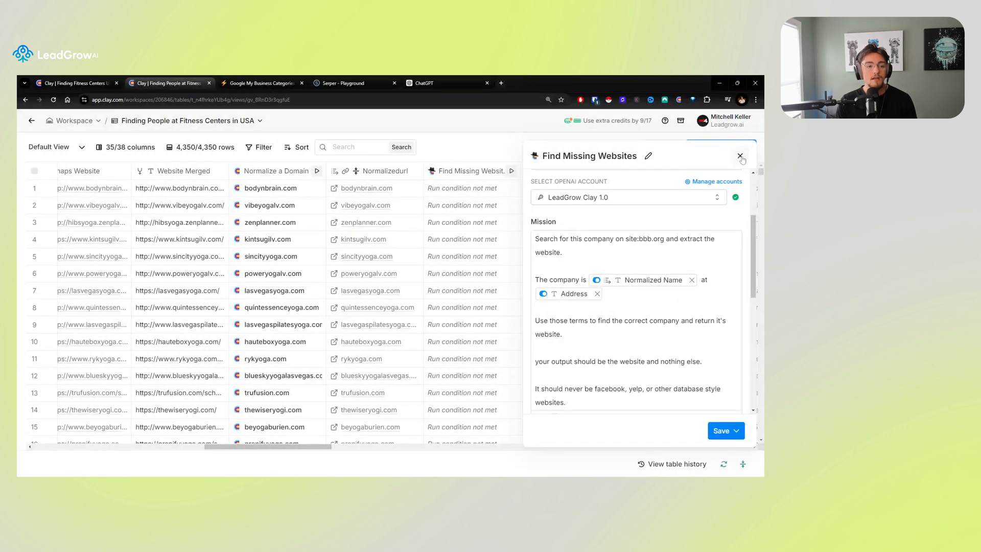
left_click(740, 156)
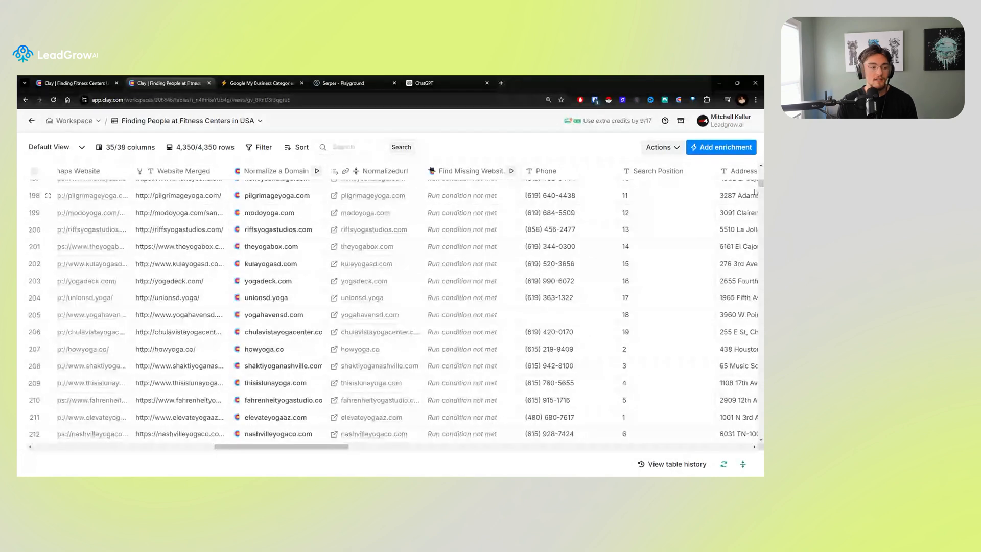
scroll("up", 3)
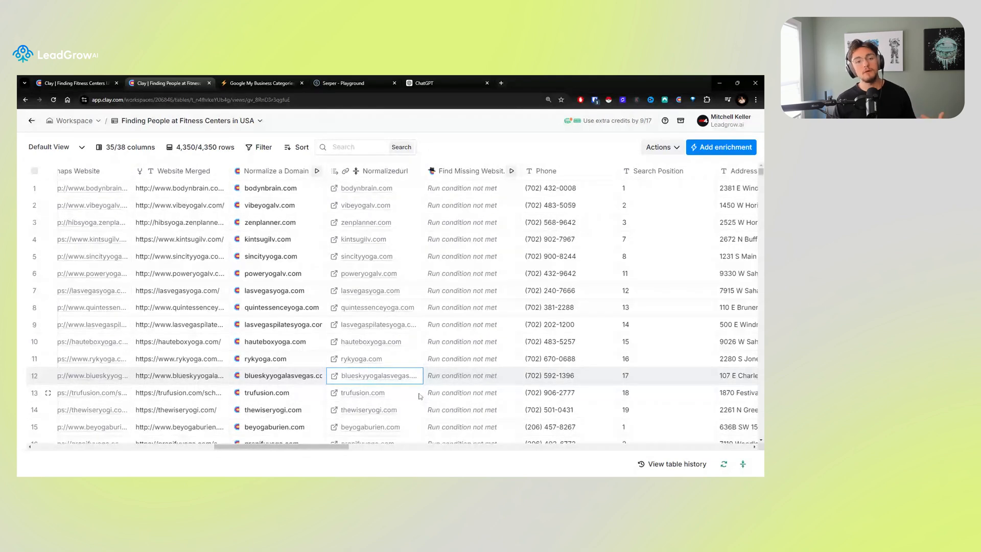
mouse_move(413, 407)
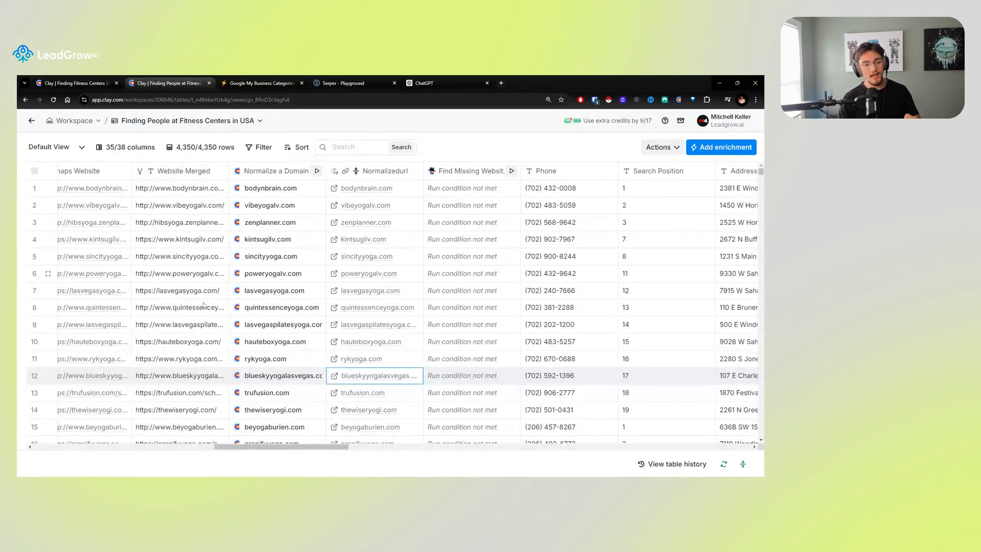
mouse_move(382, 194)
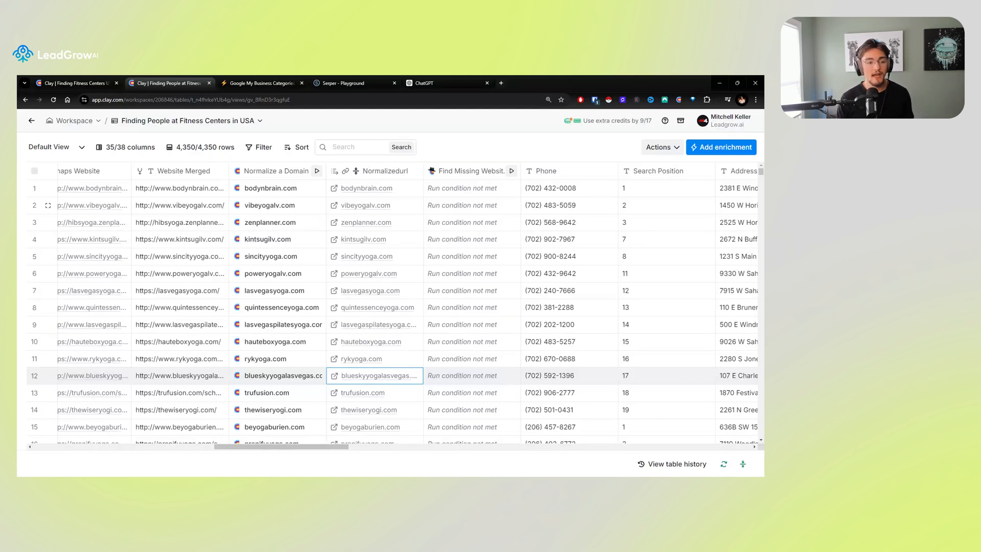
mouse_move(401, 180)
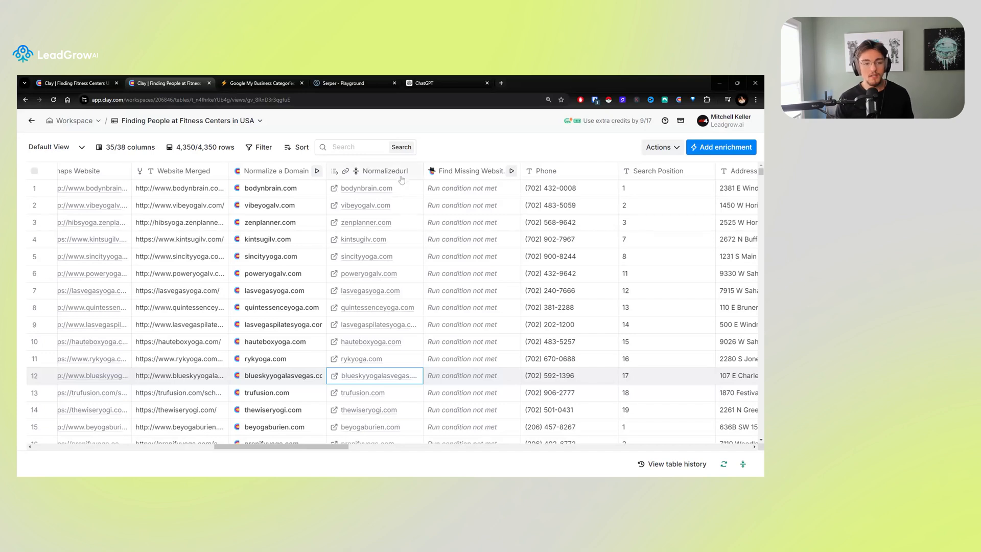
mouse_move(398, 295)
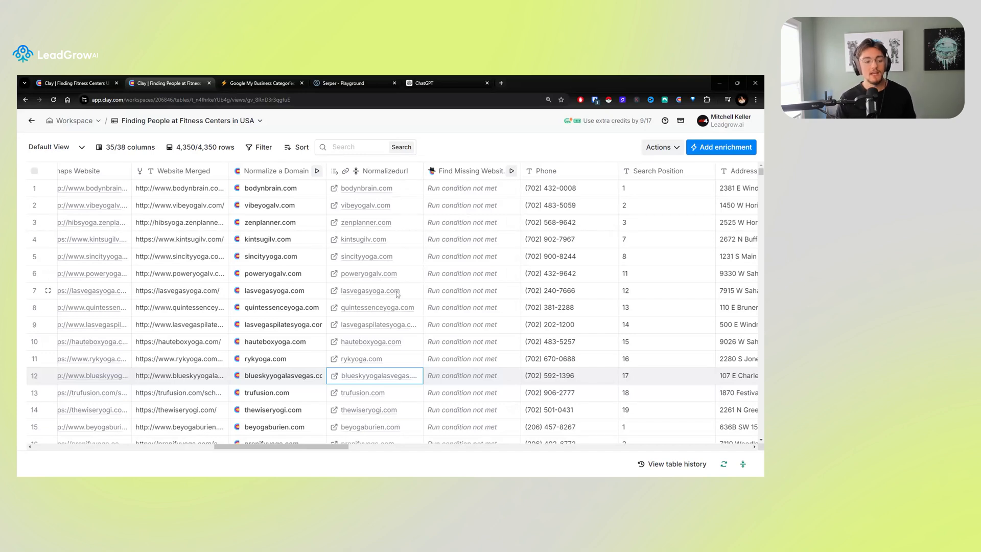
mouse_move(396, 294)
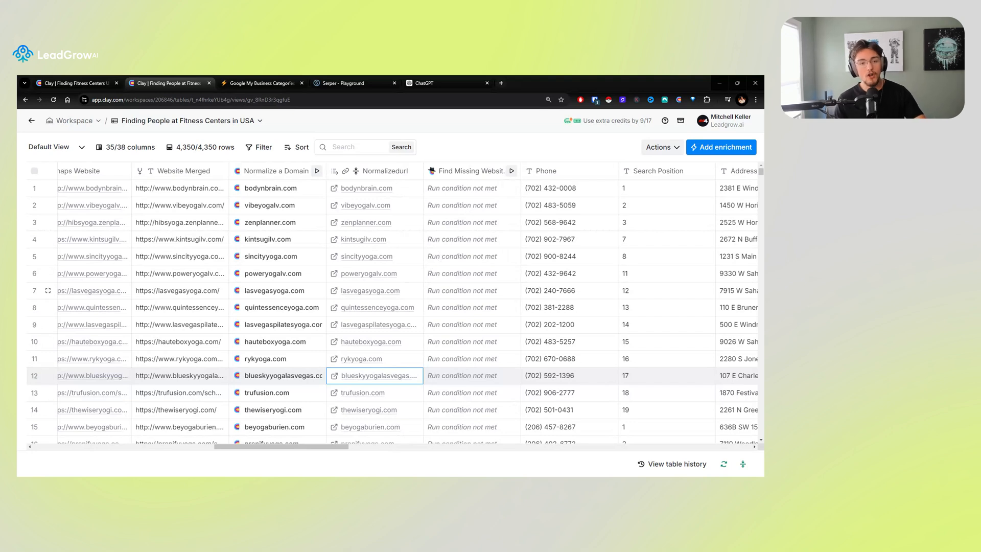
mouse_move(388, 296)
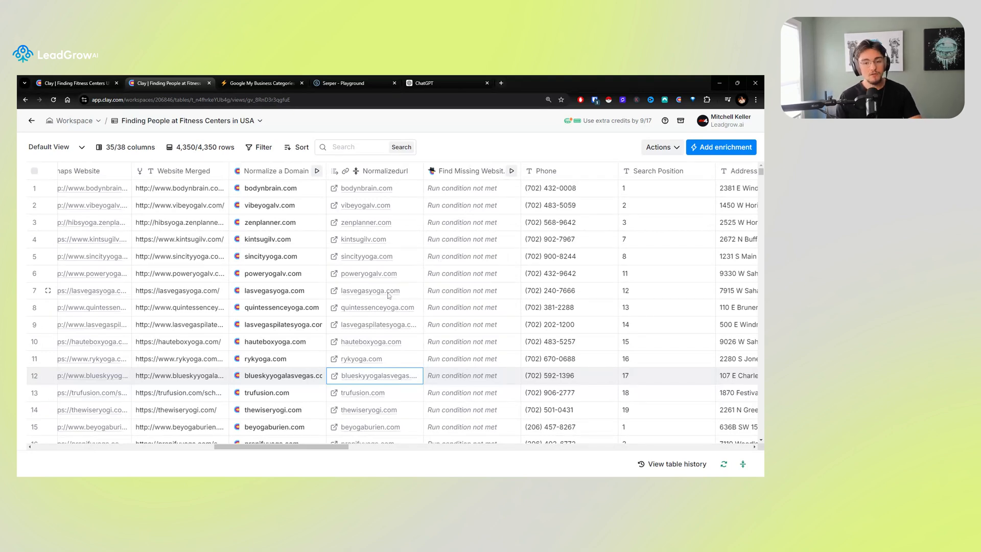
mouse_move(464, 338)
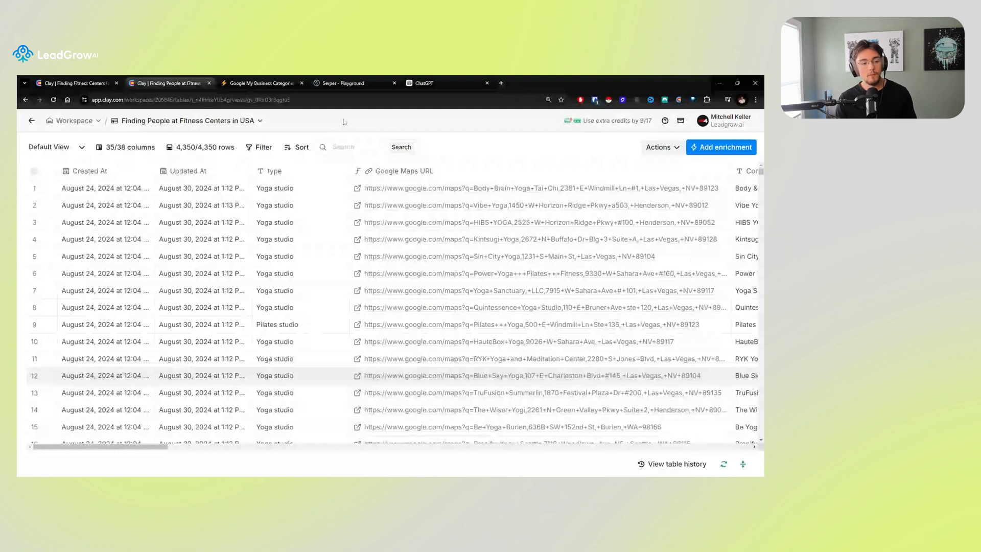
left_click(259, 148)
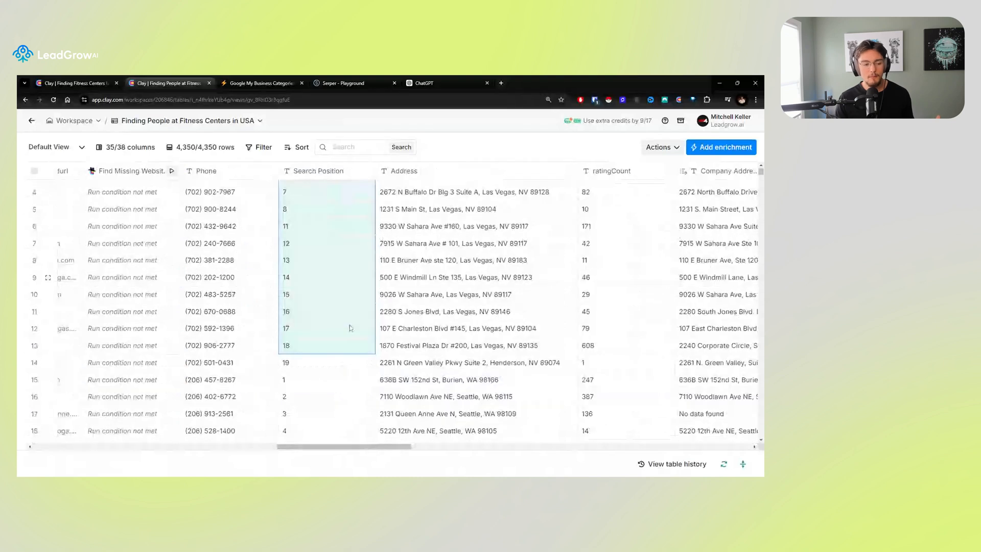
scroll("up", 3)
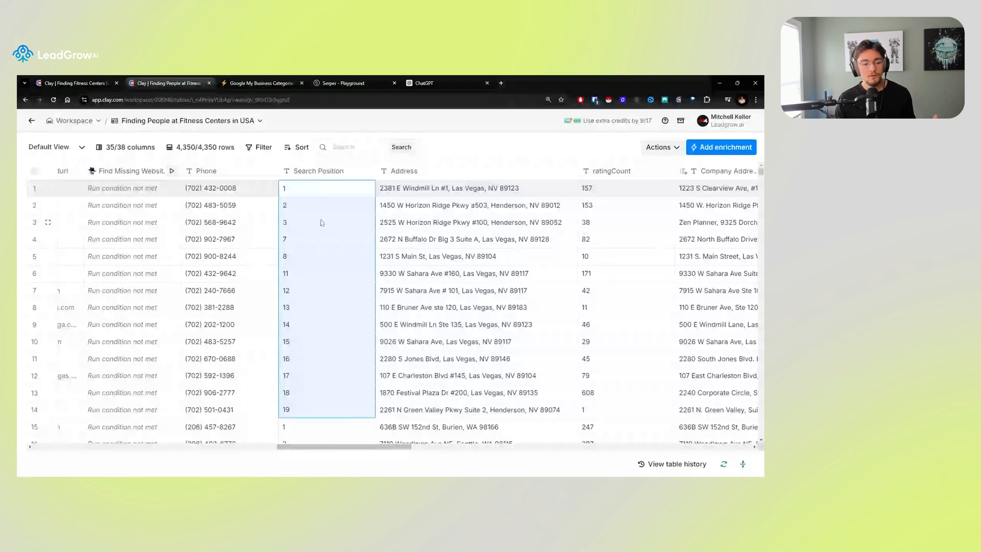
scroll("down", 3)
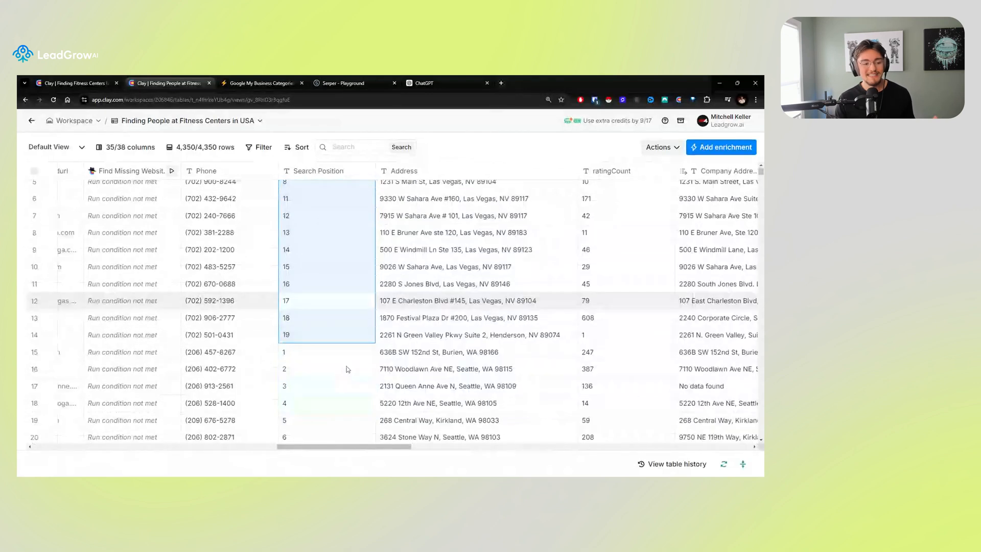
scroll("down", 3)
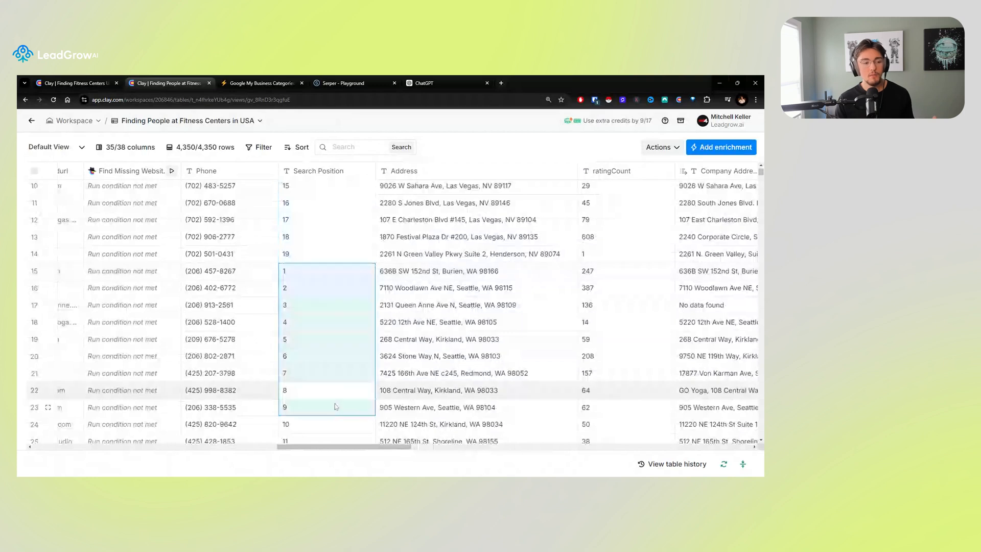
scroll("up", 3)
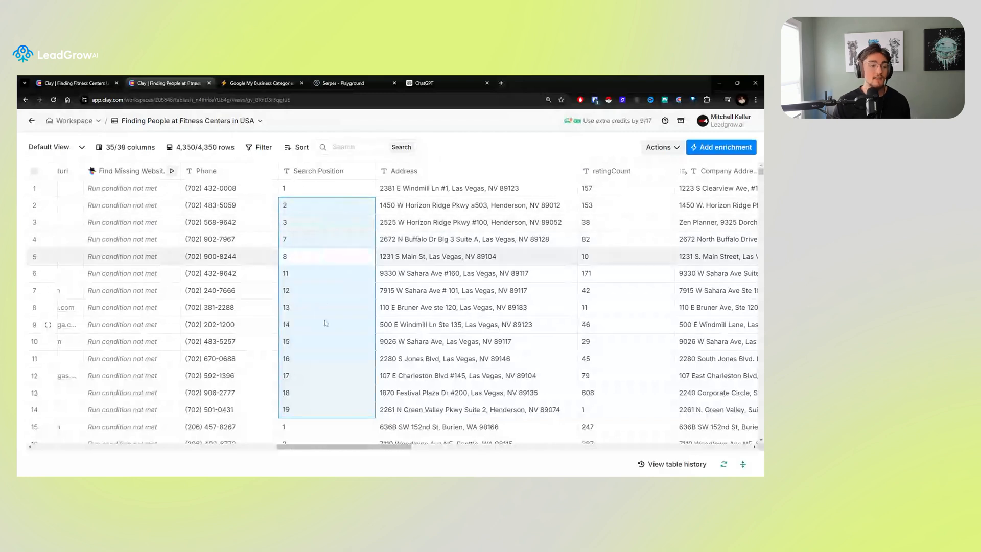
mouse_move(299, 334)
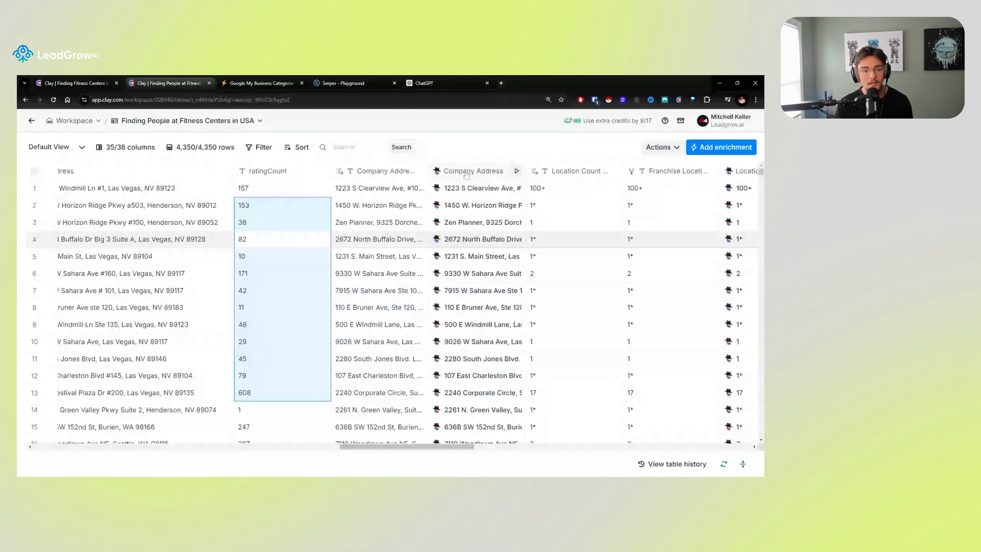
scroll("right", 3)
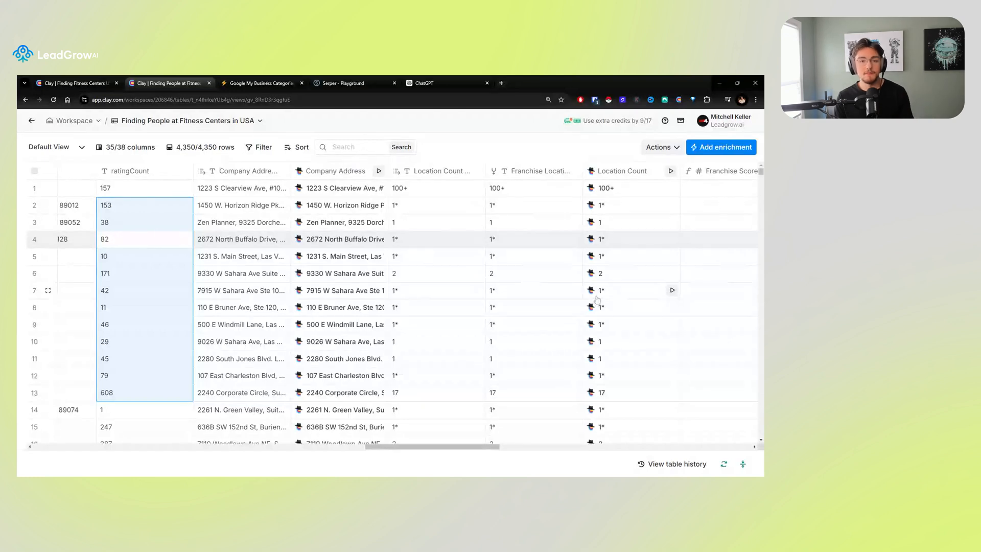
mouse_move(546, 323)
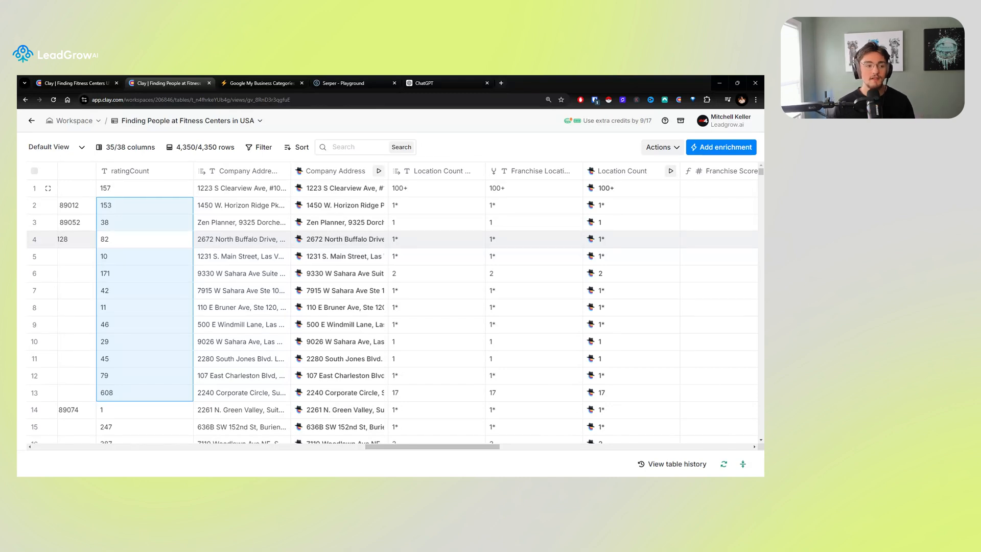
mouse_move(463, 377)
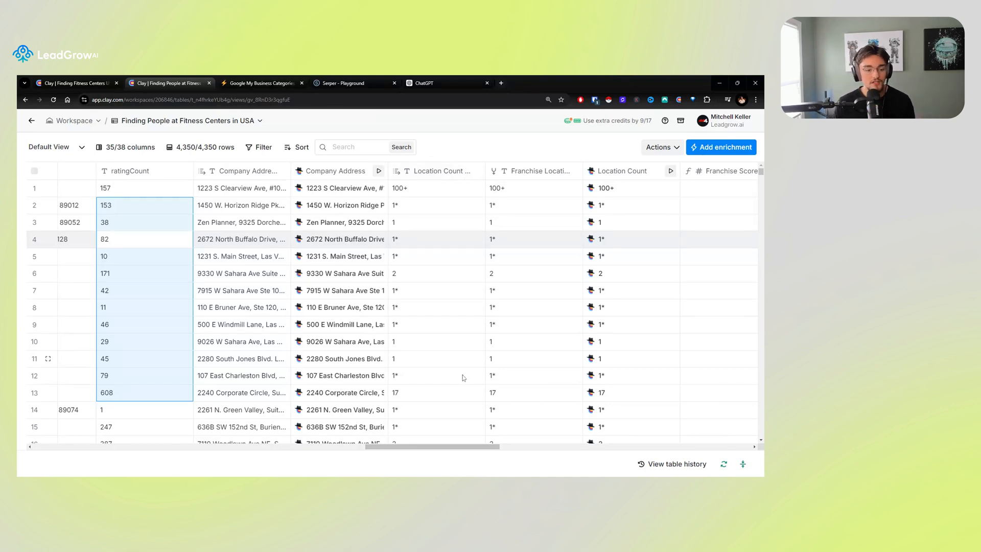
scroll("right", 3)
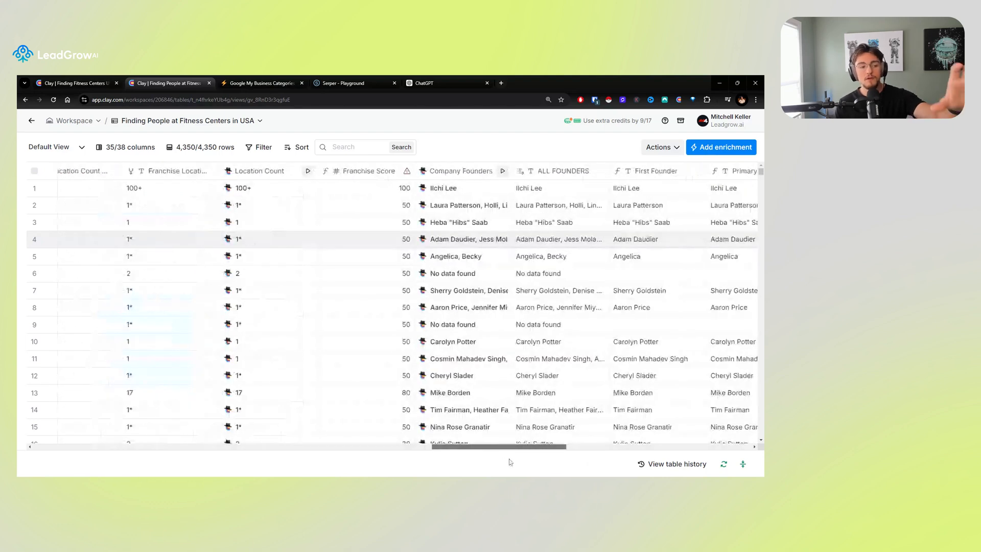
scroll("right", 3)
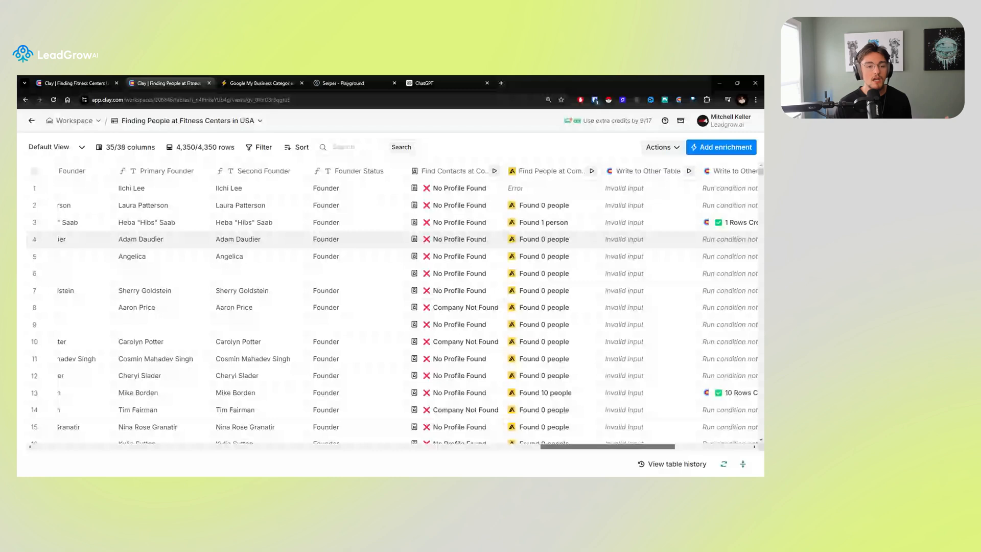
scroll("right", 3)
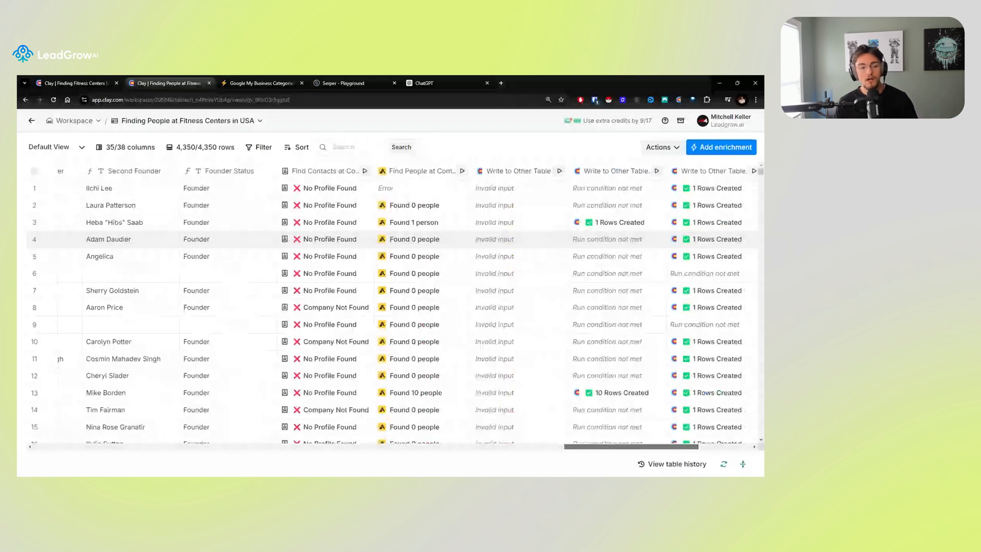
scroll("right", 3)
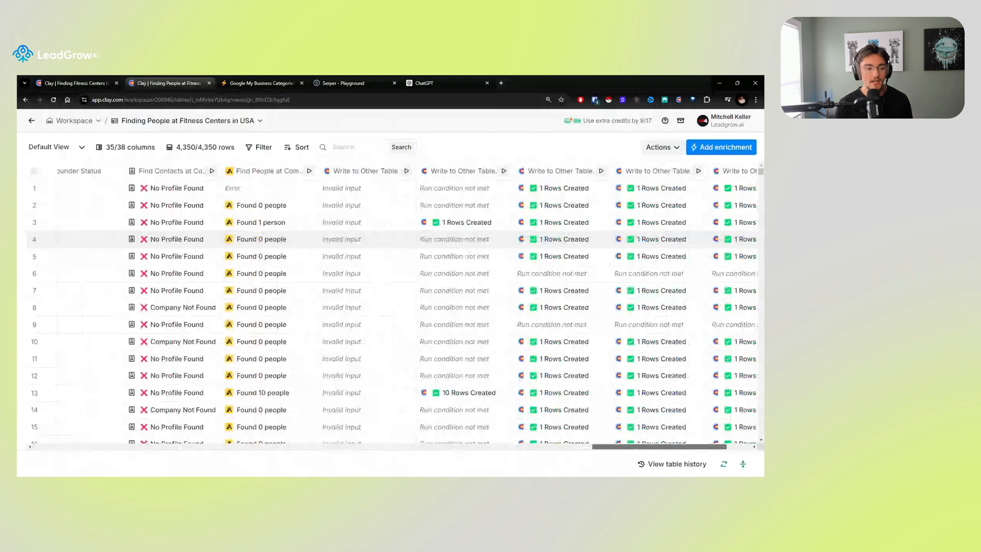
scroll("right", 3)
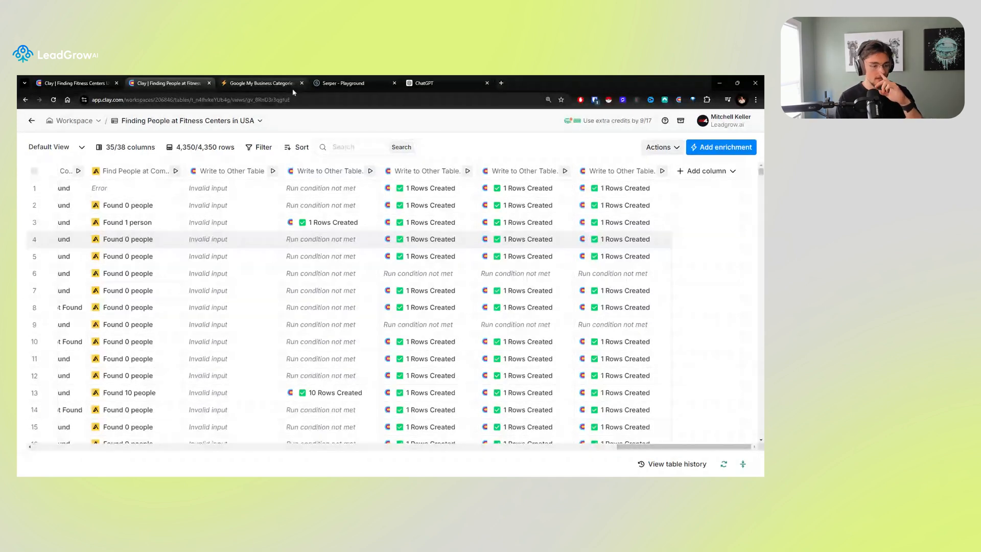
Review the Serper Playground's 'apple inc' Maps search and its GPS position and query fields.
left_click(343, 82)
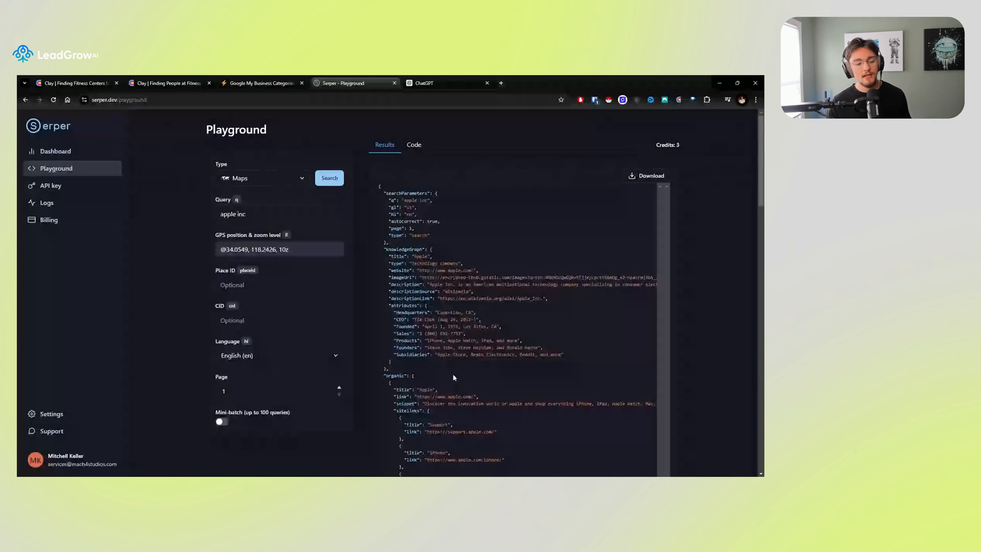
mouse_move(456, 368)
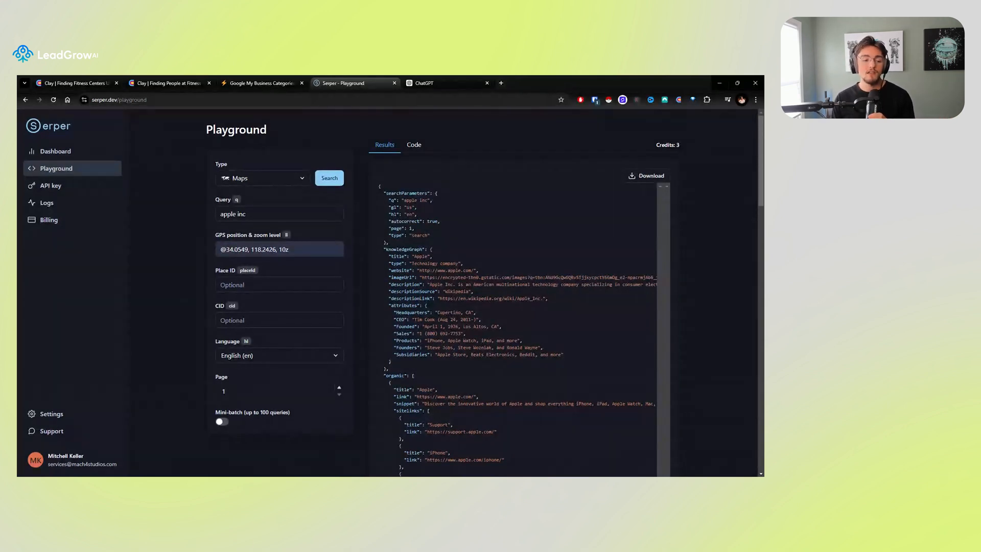
mouse_move(403, 306)
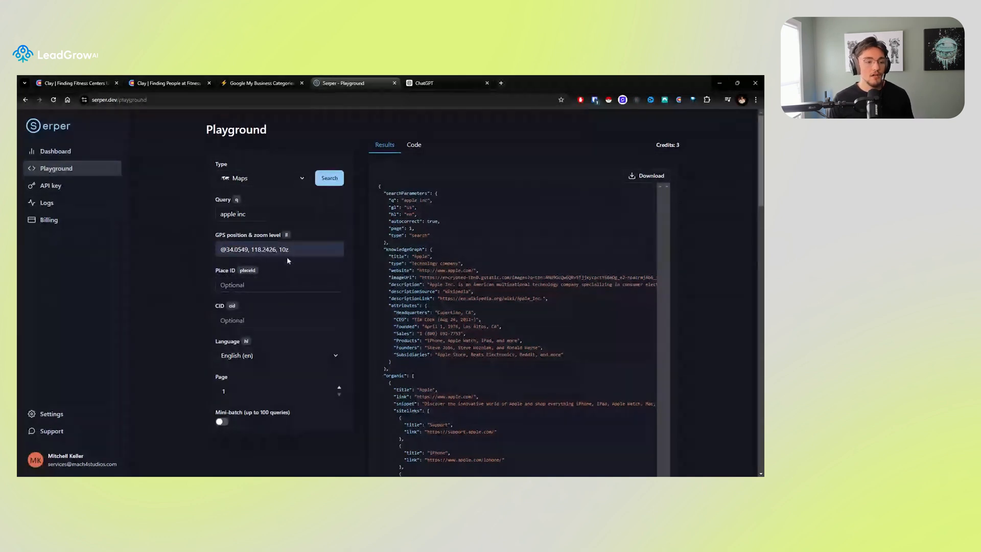
left_click(278, 249)
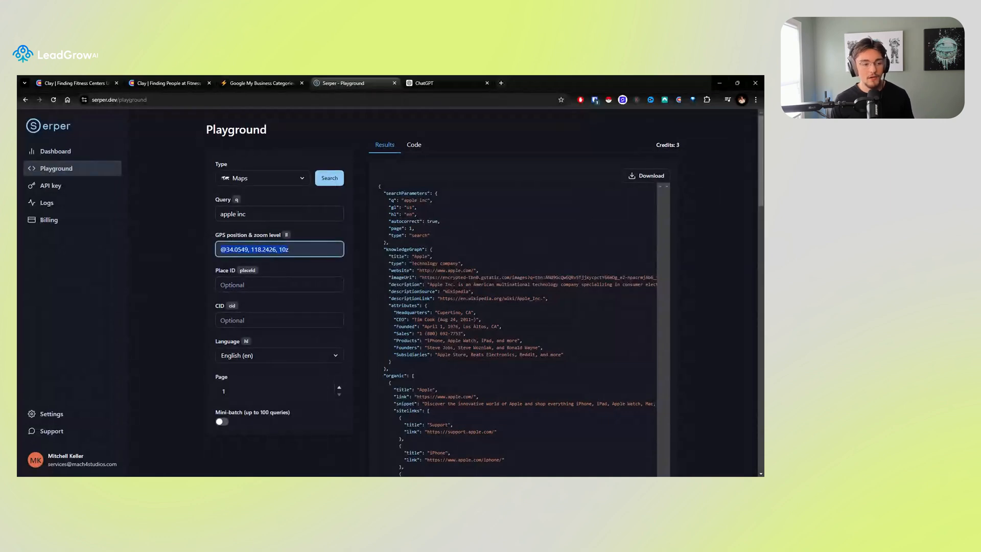
left_click(279, 214)
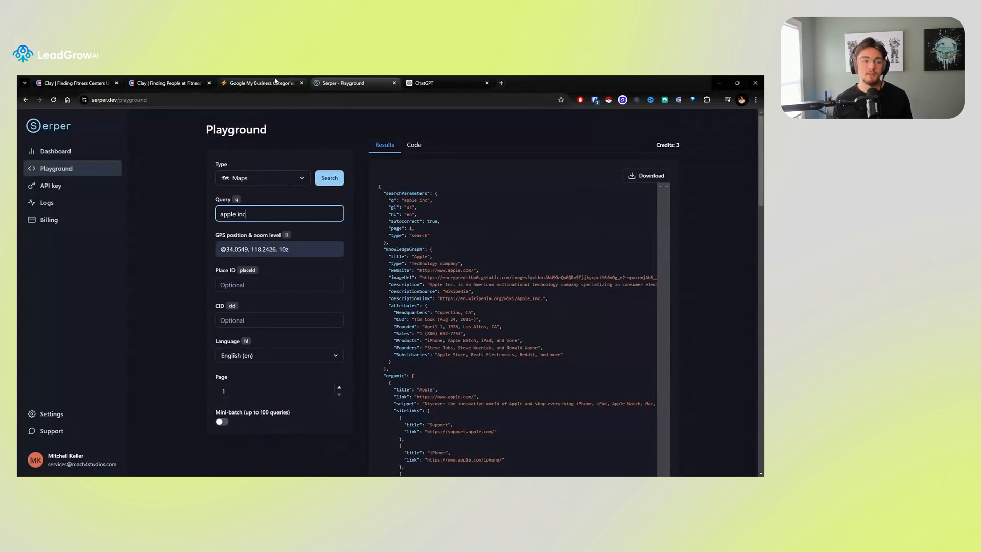
mouse_move(317, 231)
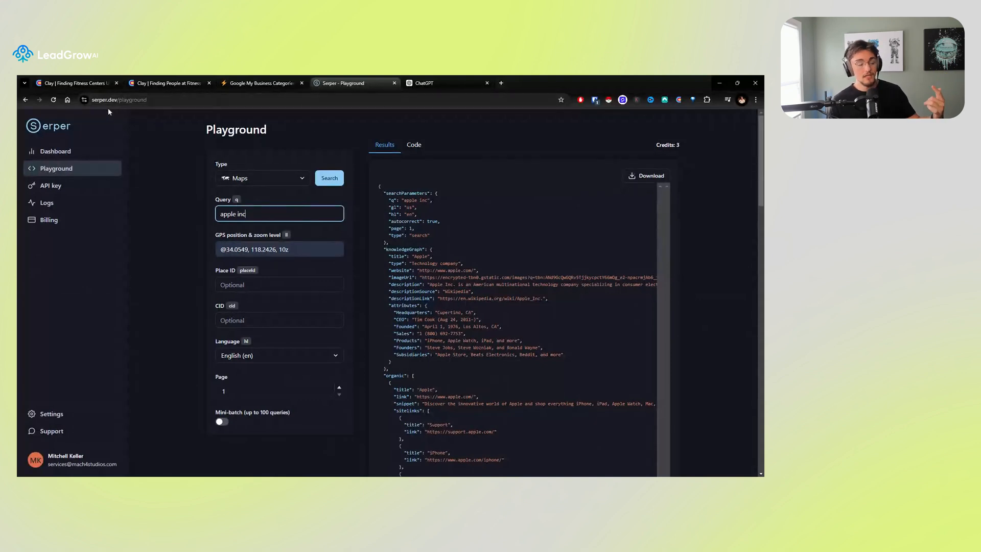
mouse_move(199, 137)
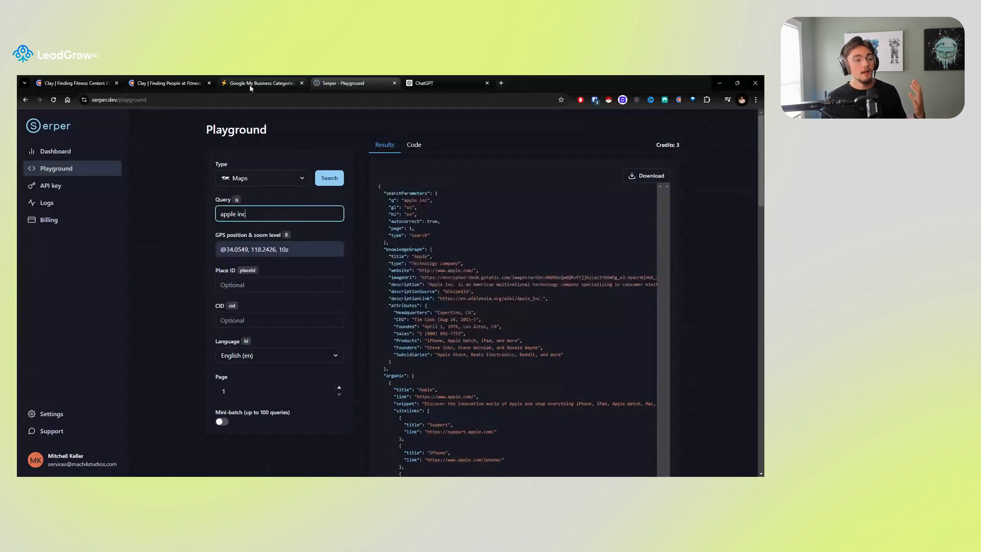
left_click(260, 83)
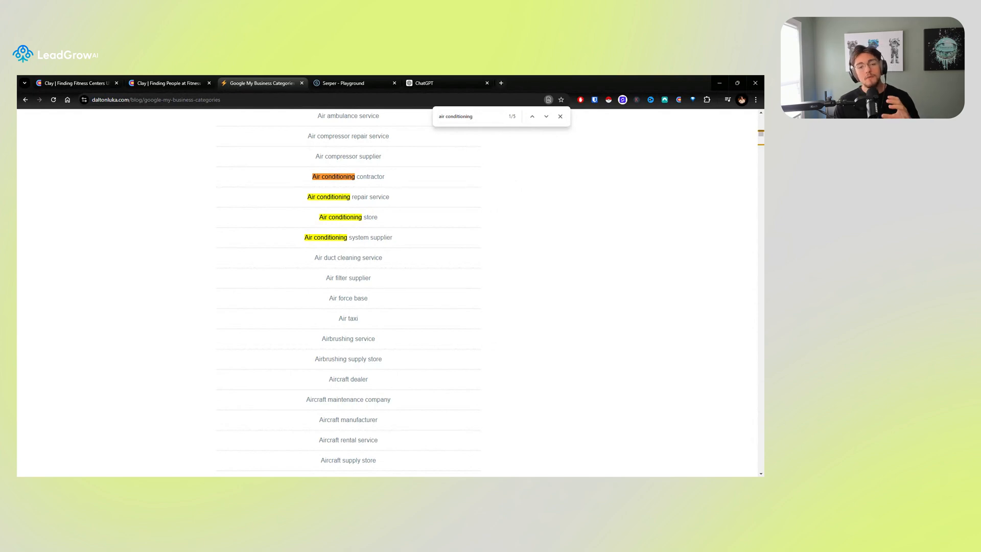
left_click(472, 116)
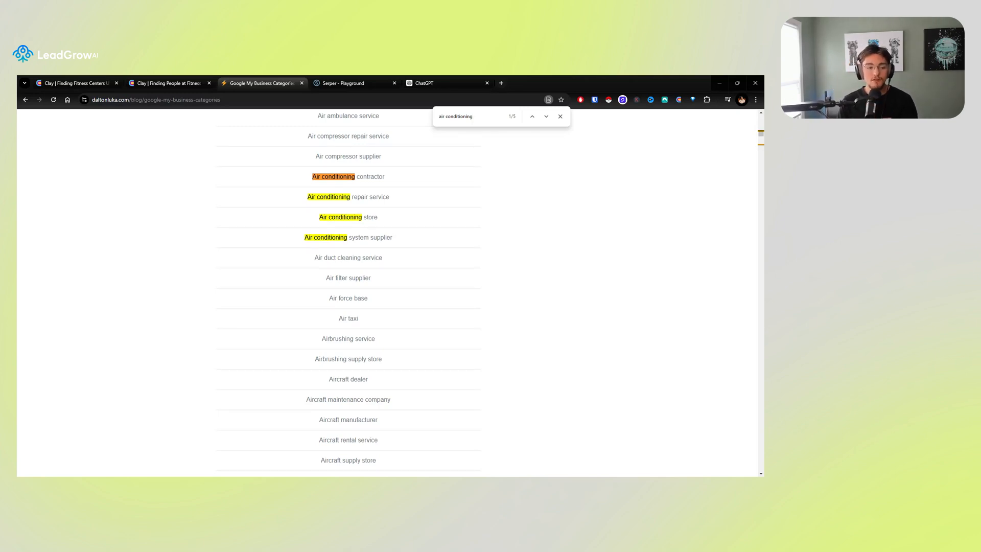
mouse_move(386, 178)
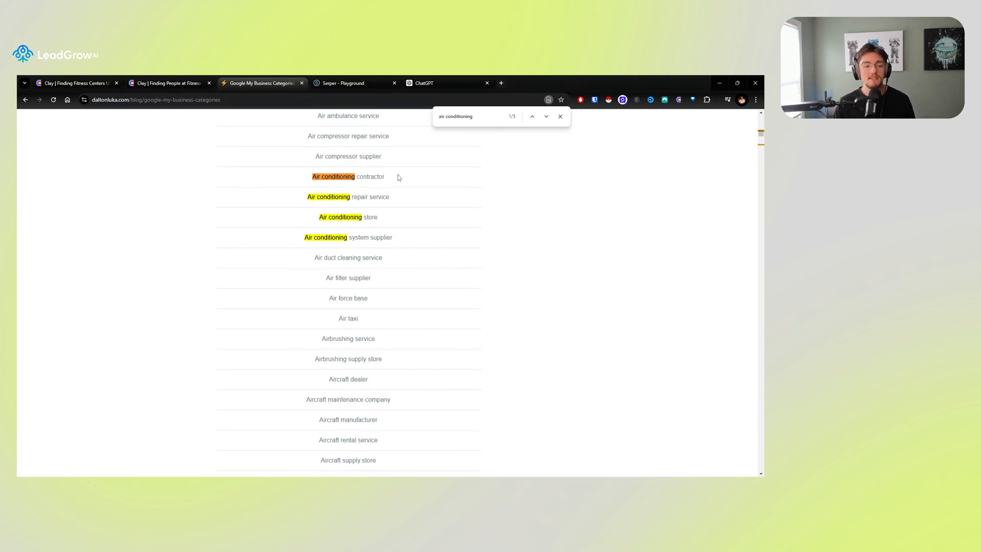
mouse_move(381, 186)
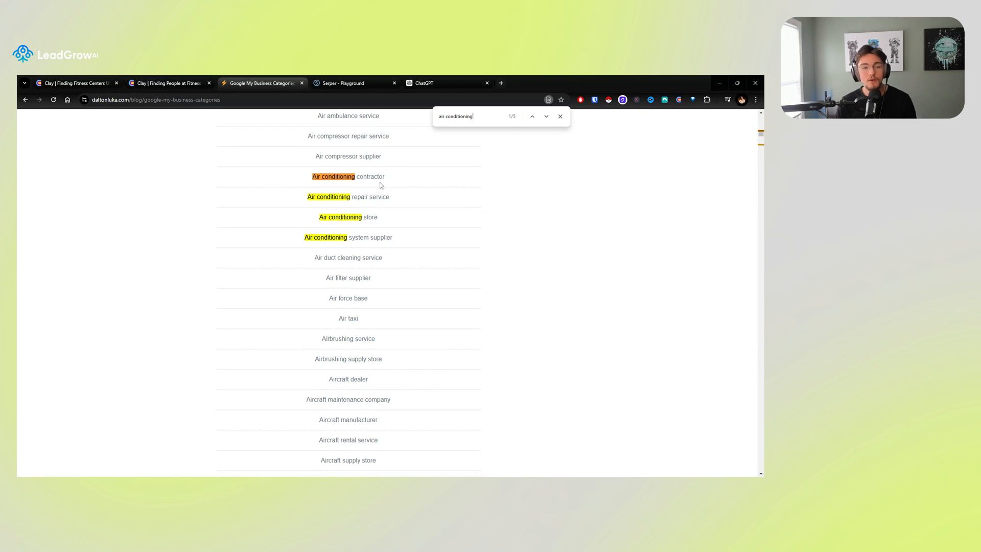
mouse_move(392, 172)
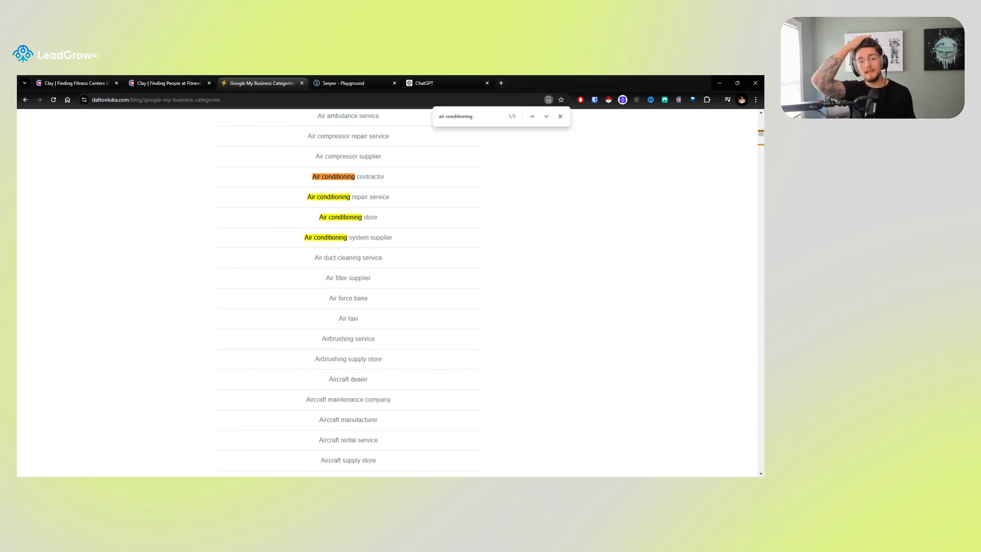
left_click(473, 116)
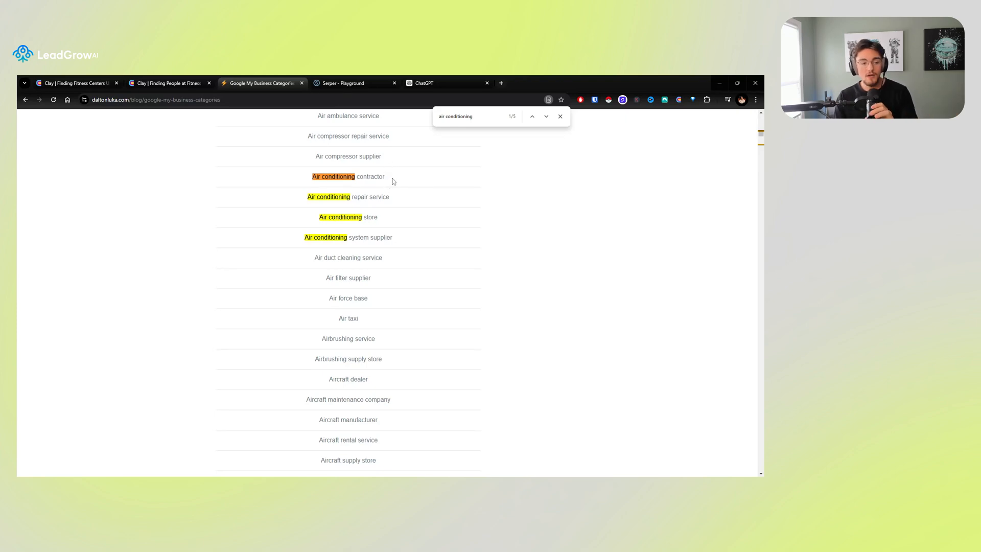
mouse_move(231, 138)
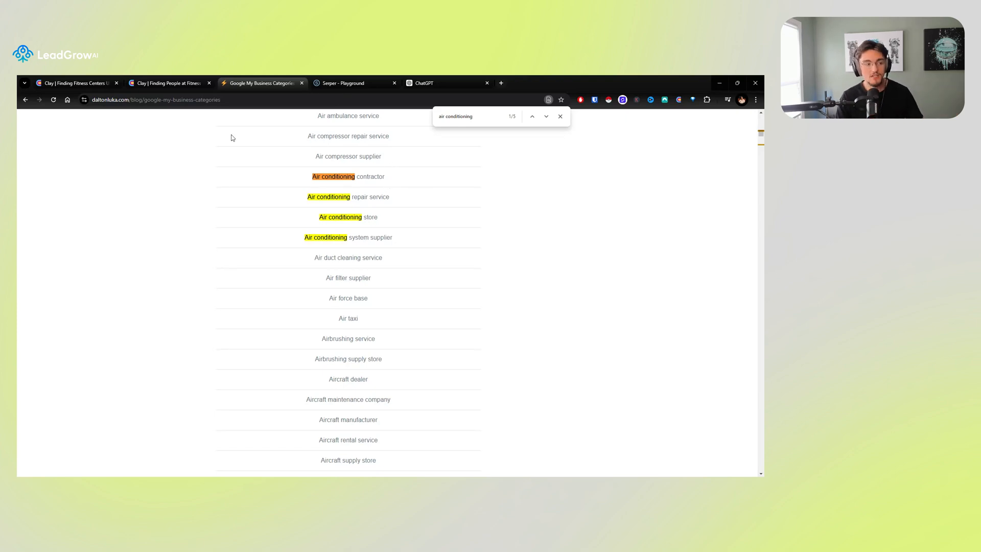
left_click(75, 83)
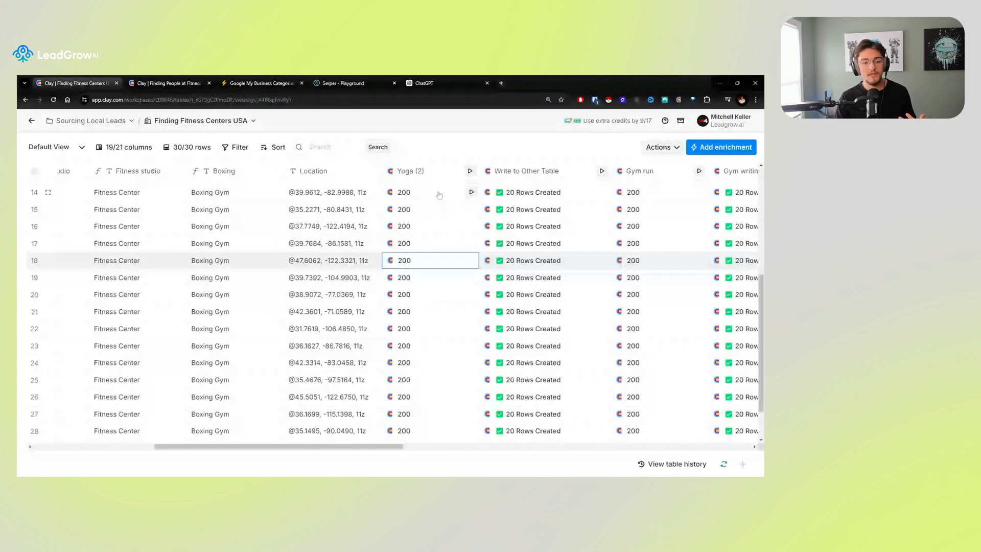
Open a Yoga (2) cell's details and expand place 3, REWILD YOGA, showing Yoga studio and instructor types.
left_click(404, 192)
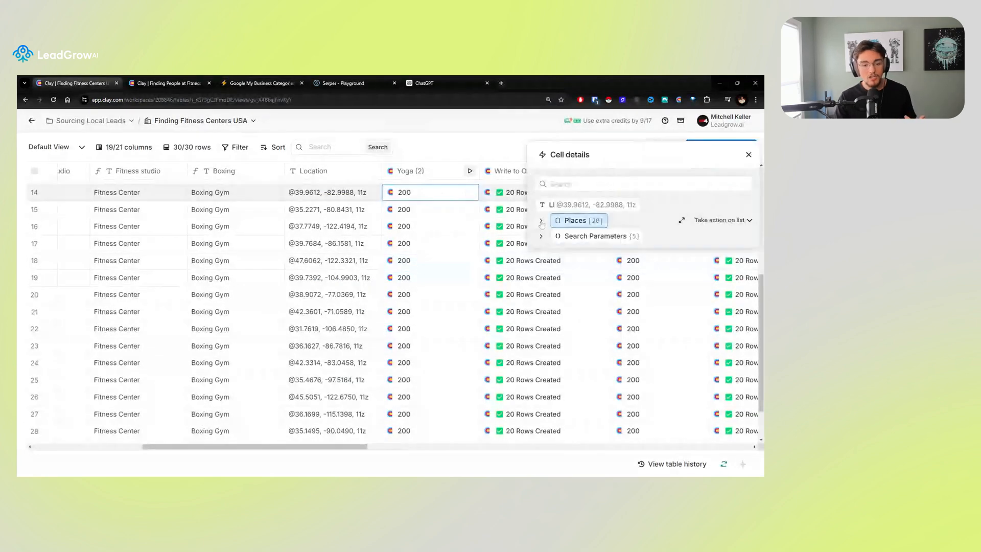
left_click(541, 221)
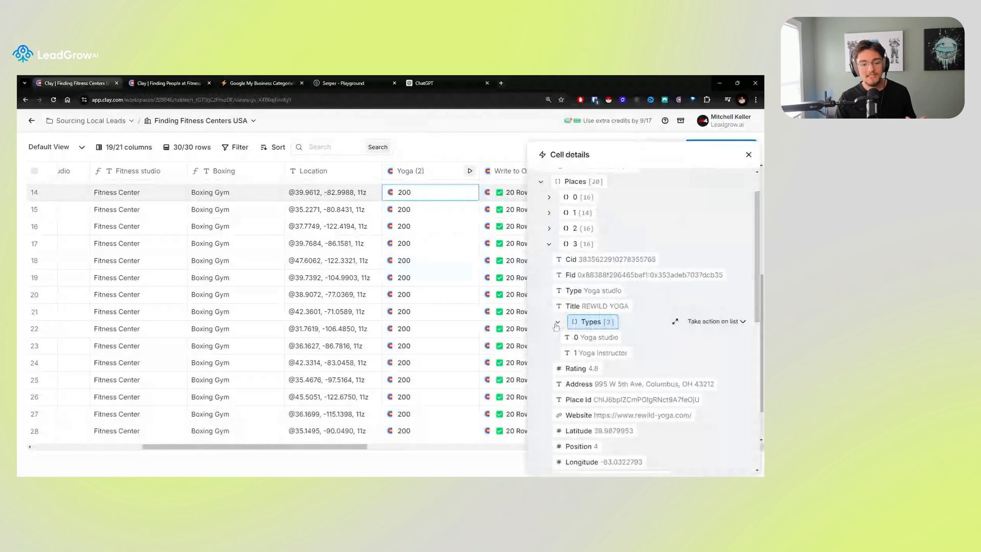
left_click(597, 338)
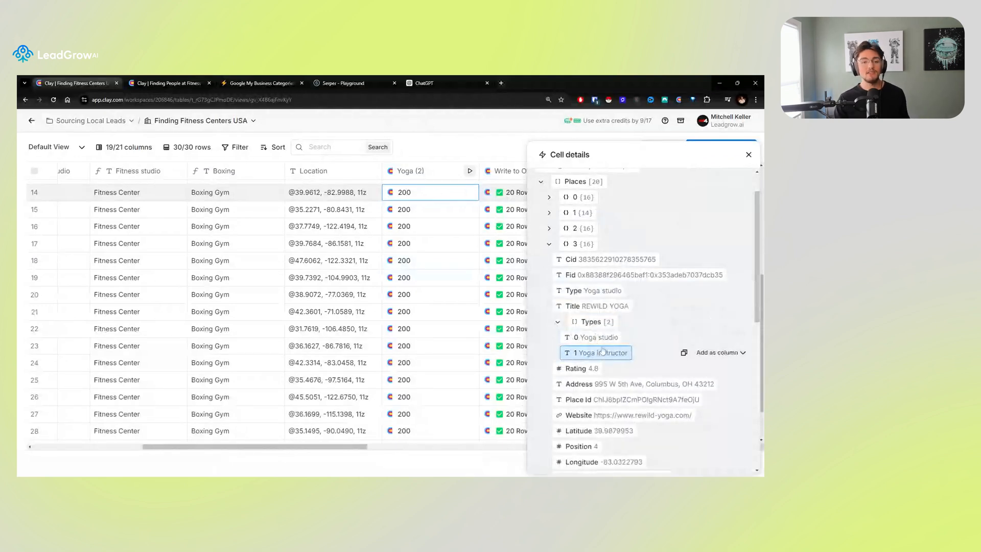
left_click(598, 336)
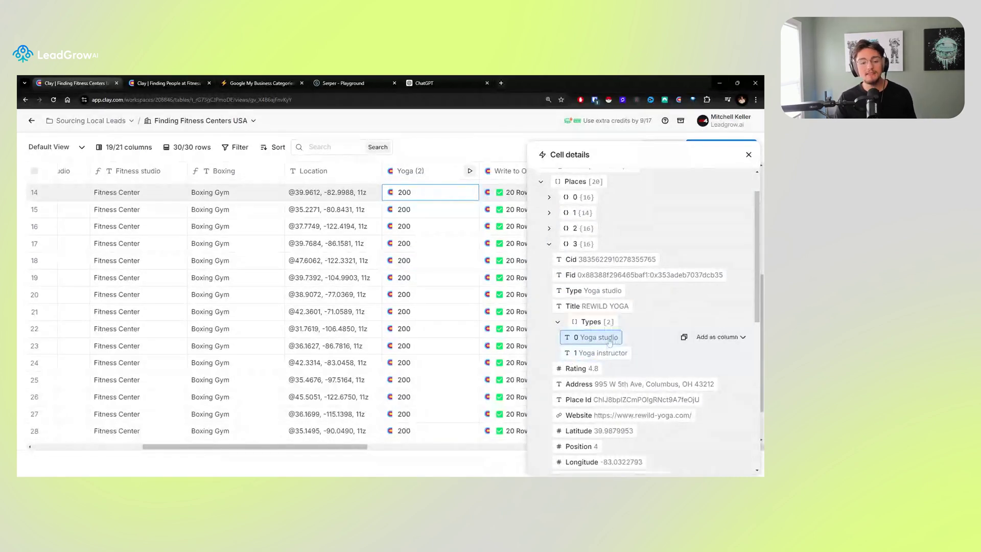
mouse_move(603, 353)
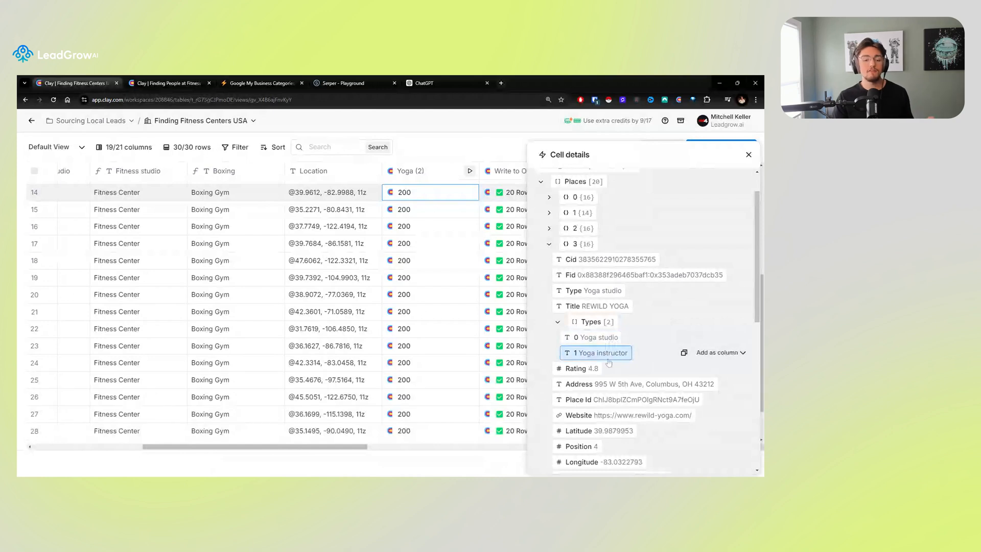
mouse_move(593, 337)
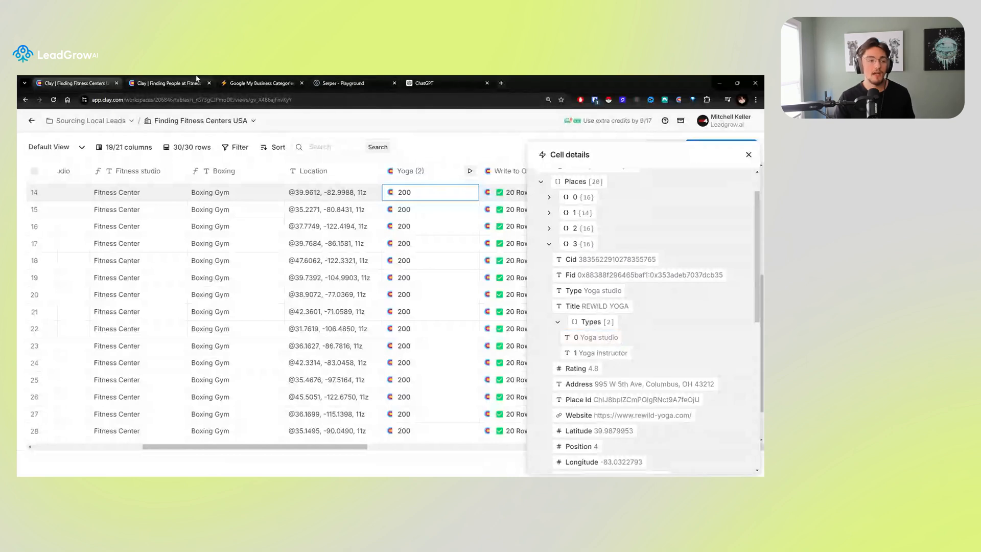
Return to the Google My Business Categories list with its five Air conditioning matches.
left_click(341, 83)
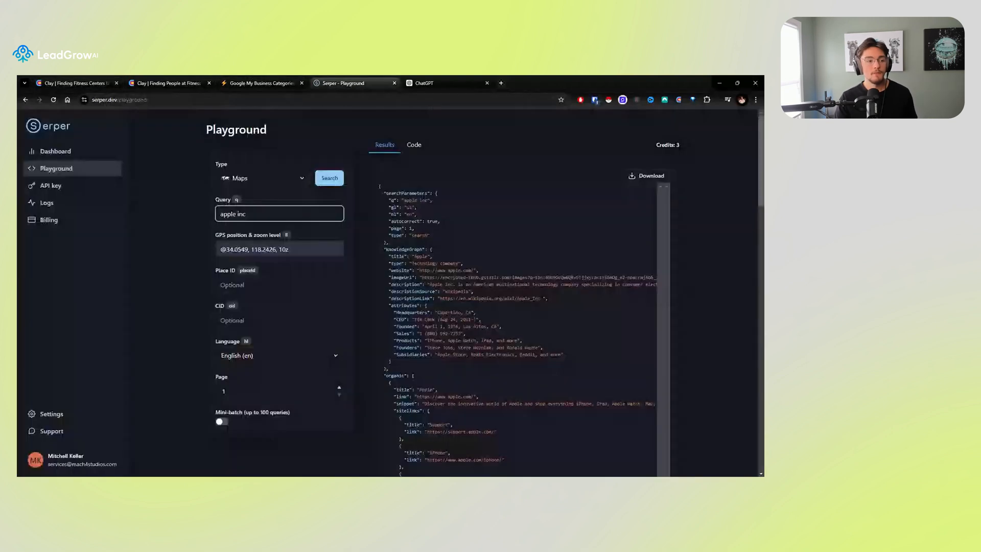
left_click(260, 83)
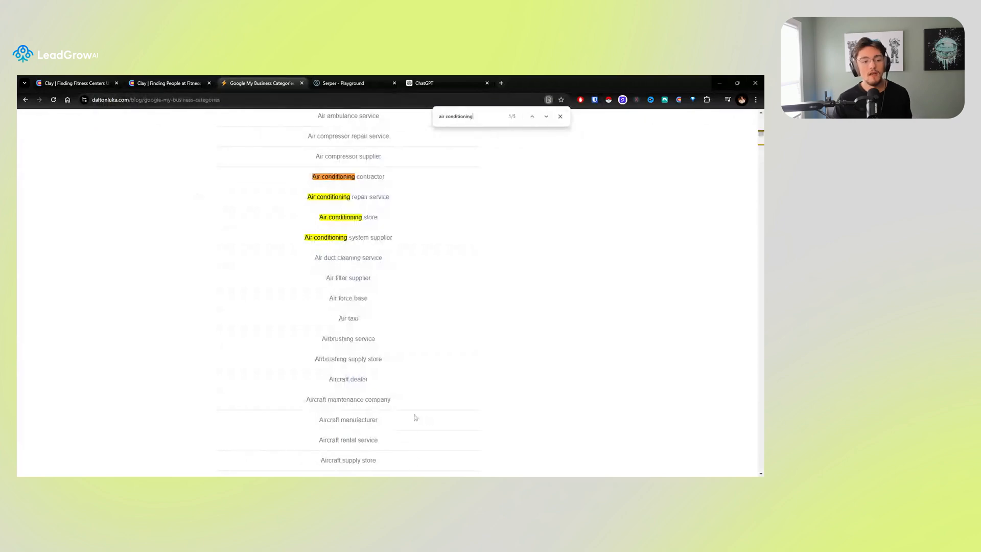
mouse_move(432, 374)
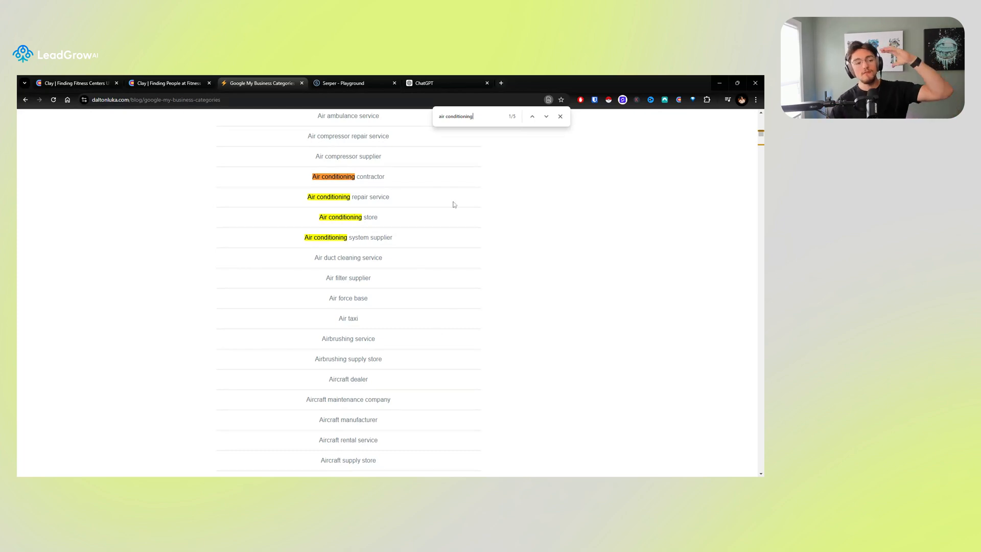
mouse_move(444, 78)
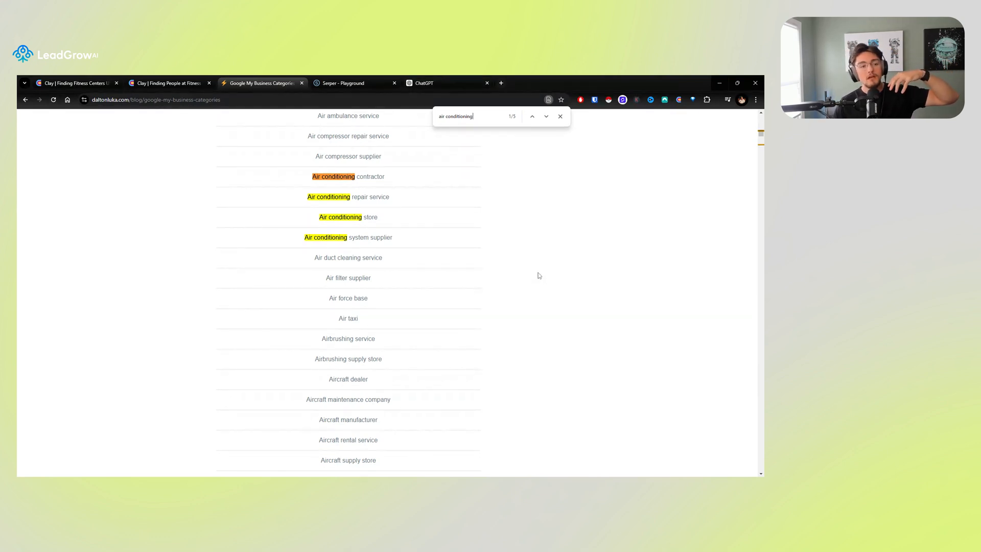
Go back to the Serper Playground's 'apple inc' Maps JSON results.
left_click(343, 82)
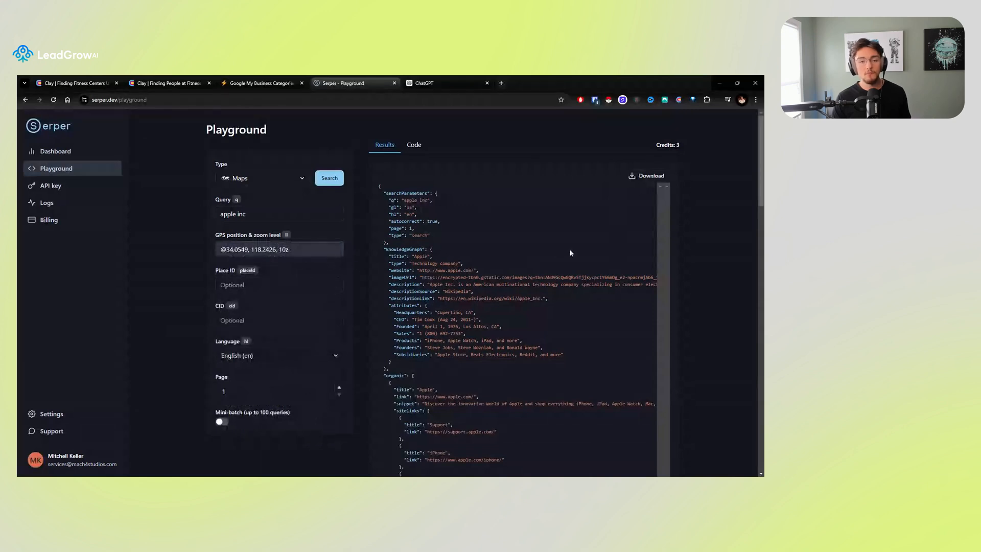
mouse_move(500, 179)
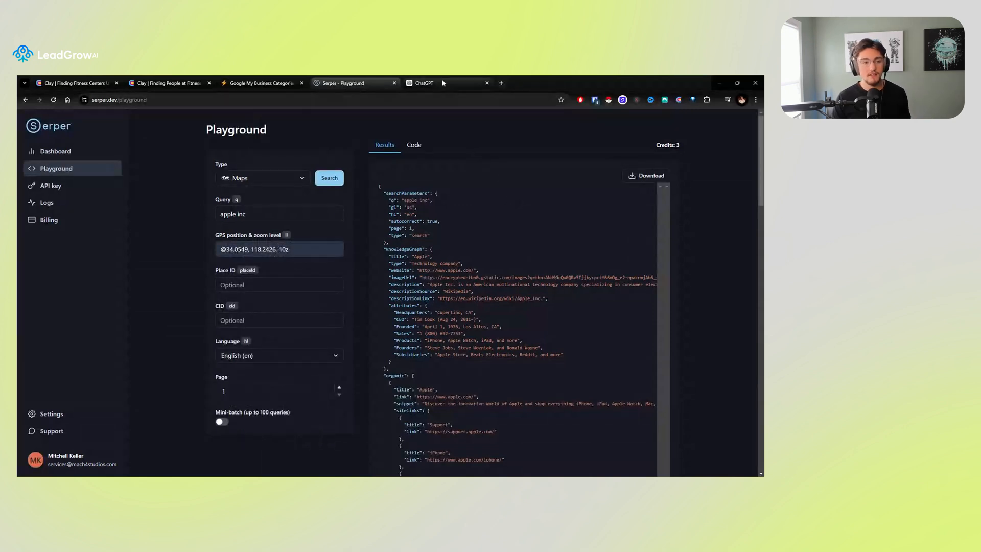
Scroll through ChatGPT's table of 30 Canadian cities and their coordinates.
left_click(423, 83)
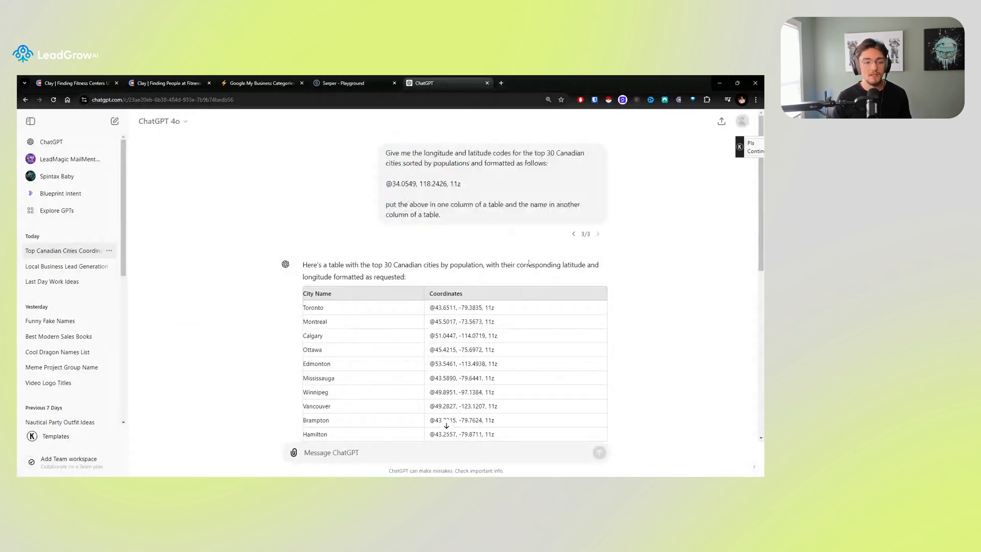
mouse_move(482, 170)
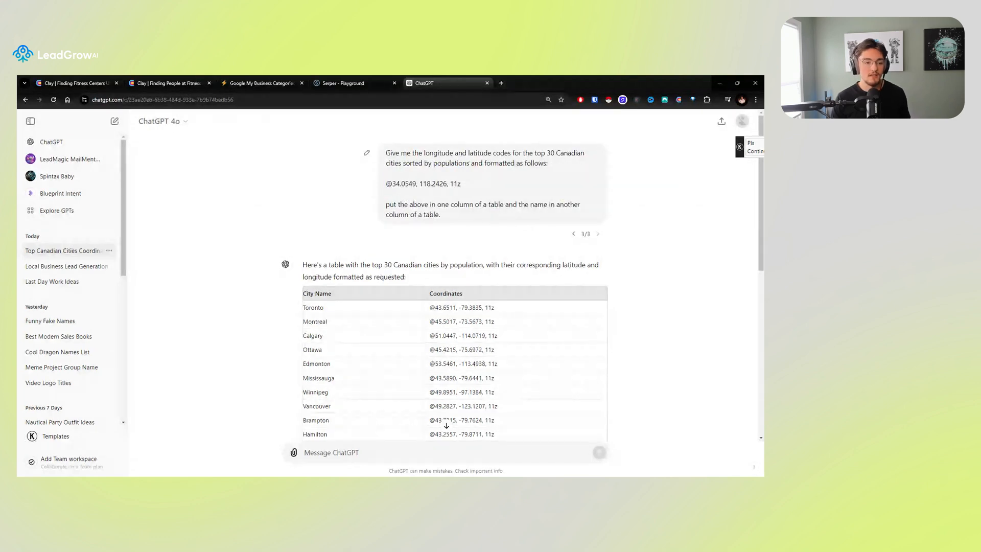
scroll("down", 3)
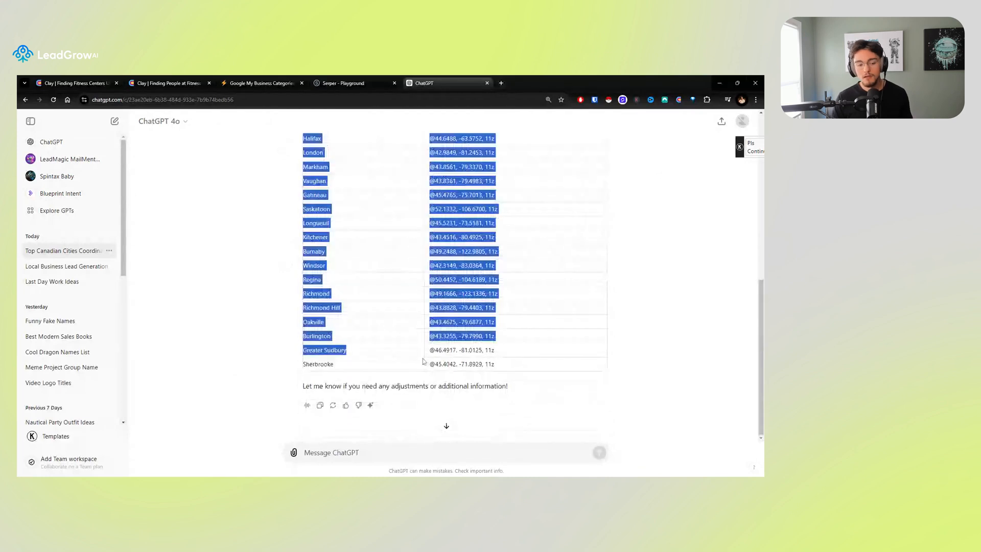
left_click(359, 368)
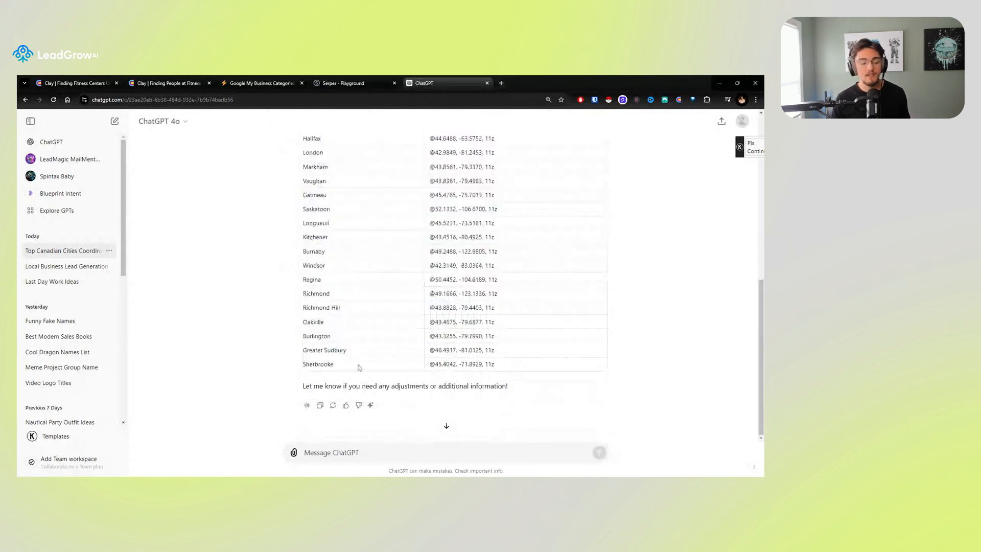
scroll("up", 3)
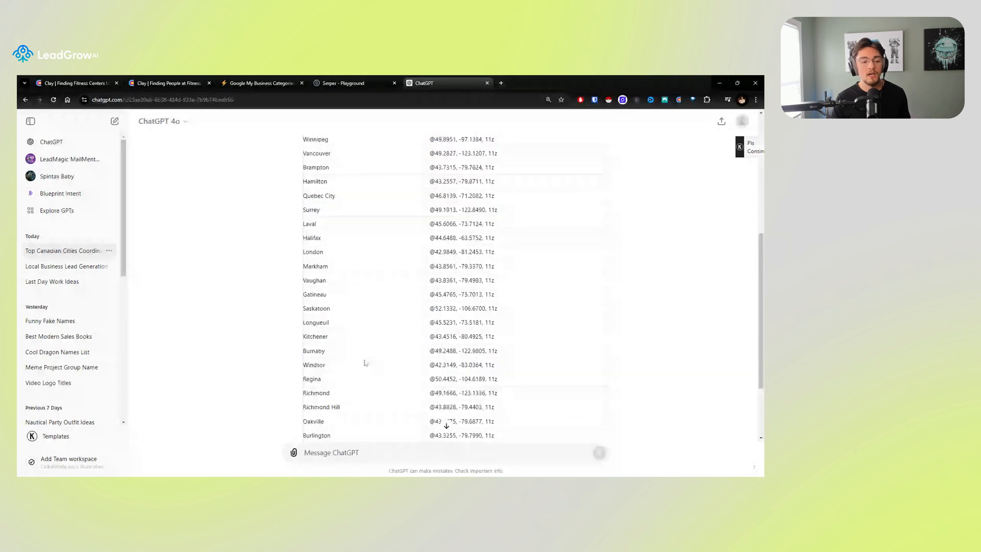
scroll("up", 3)
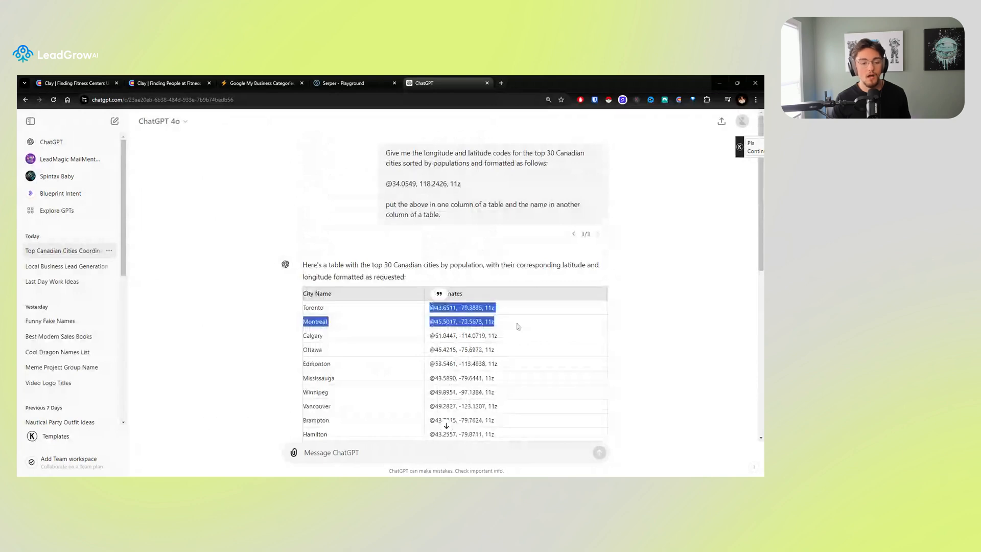
scroll("down", 3)
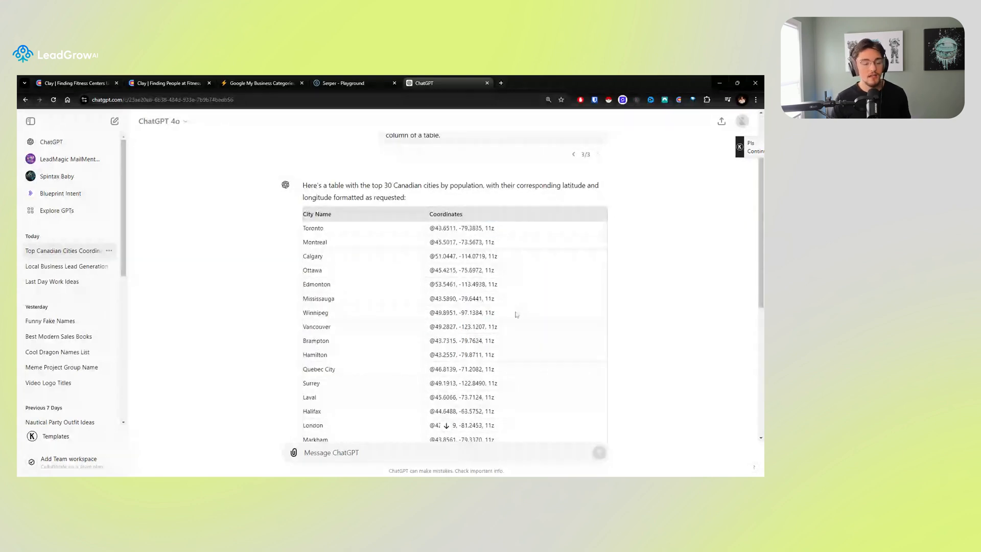
scroll("up", 3)
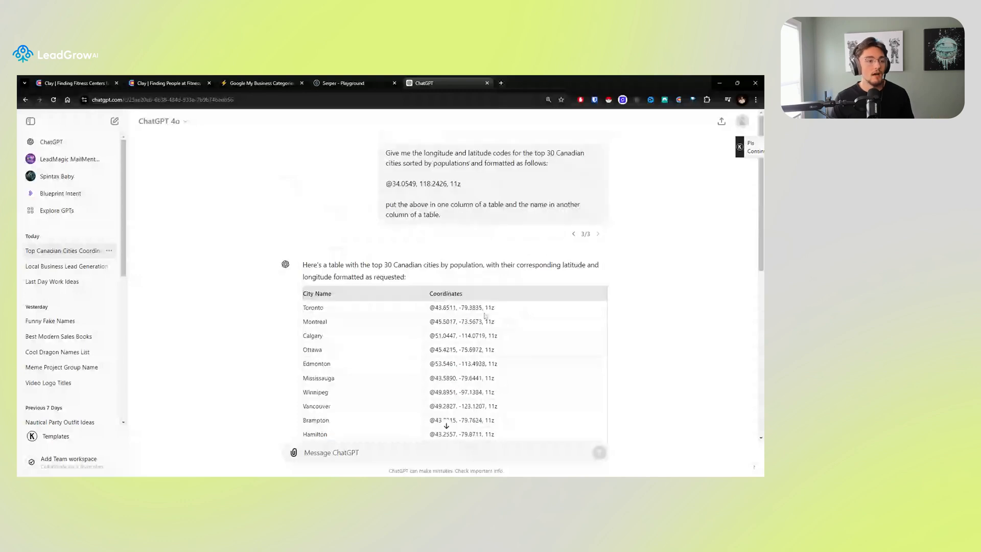
left_click(75, 83)
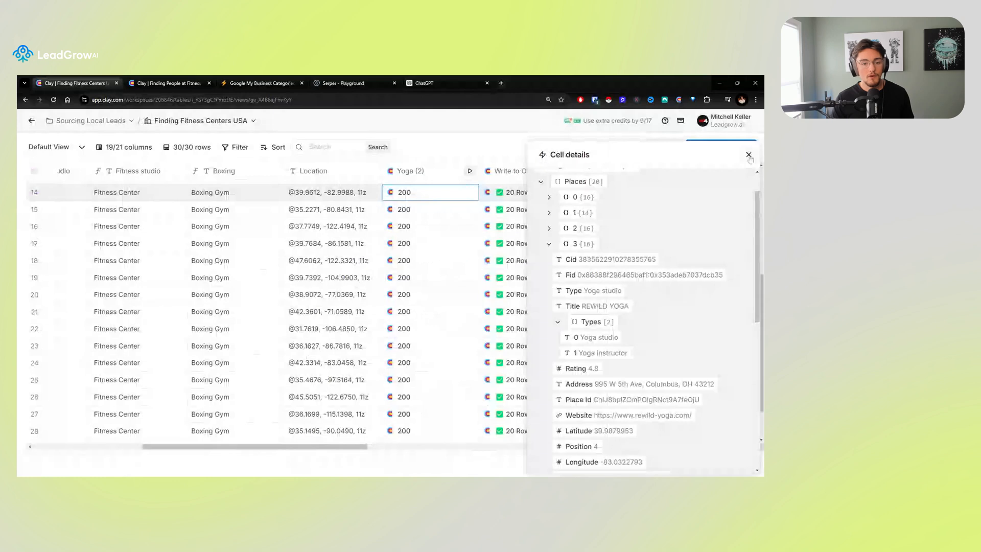
Close the REWILD YOGA cell details, revisit the Serper Playground, and return to Clay.
left_click(748, 154)
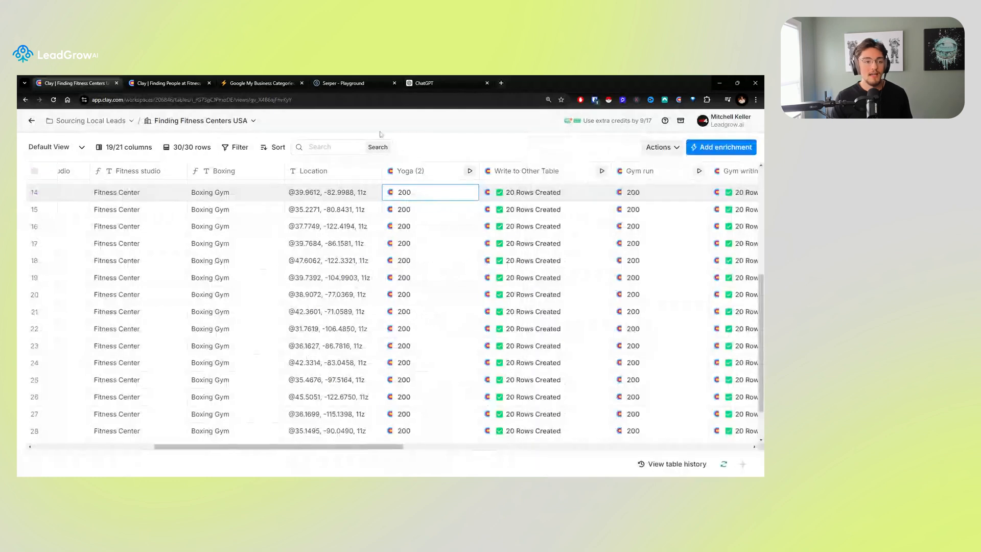
left_click(343, 83)
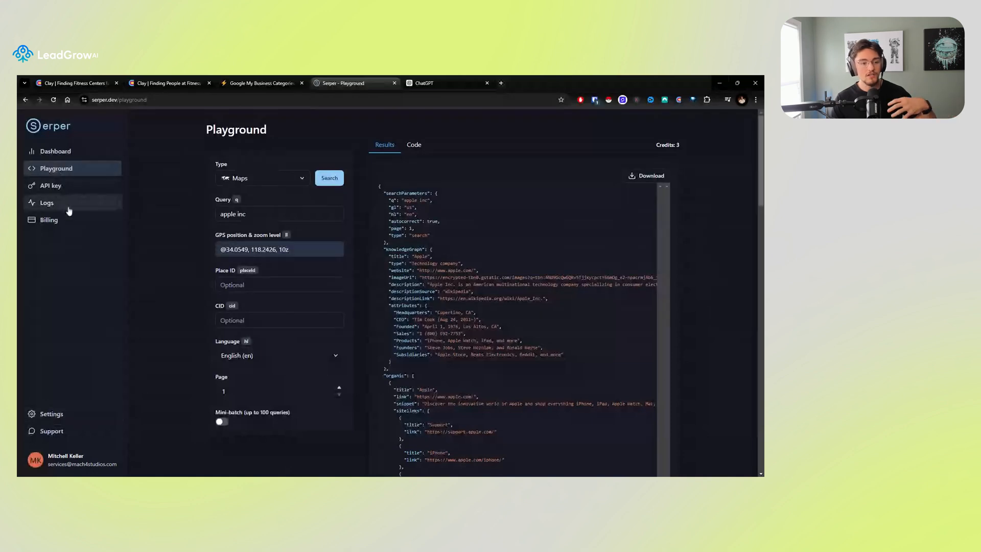
mouse_move(446, 224)
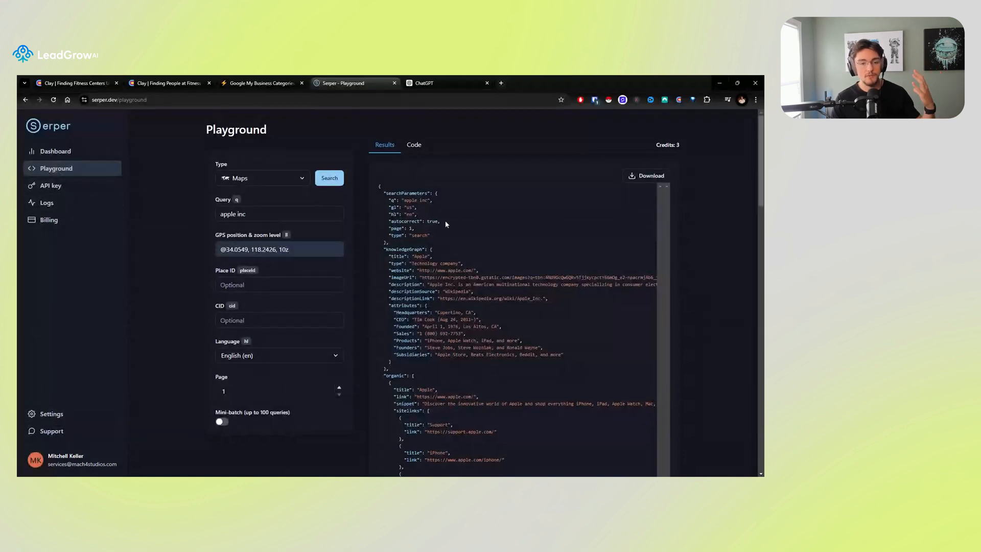
mouse_move(473, 225)
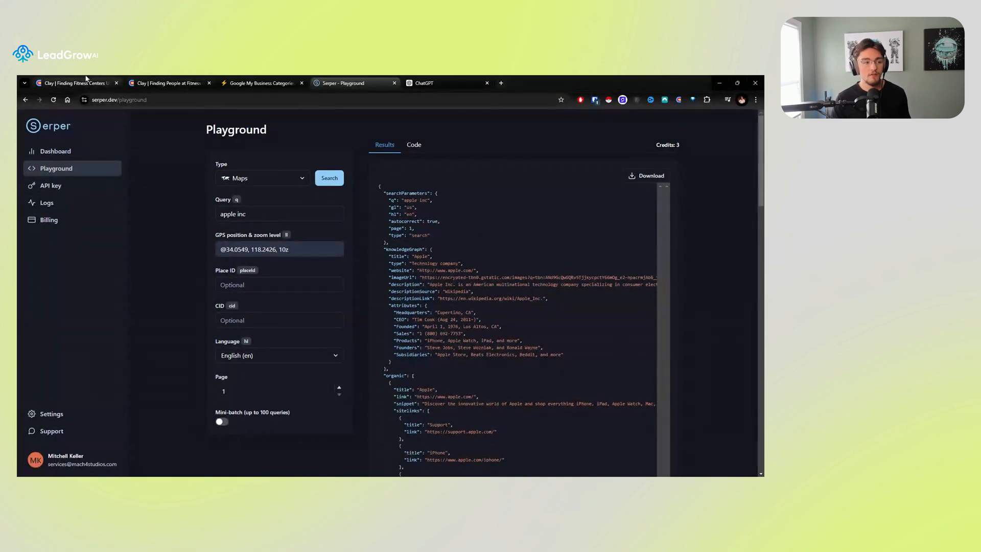
mouse_move(195, 213)
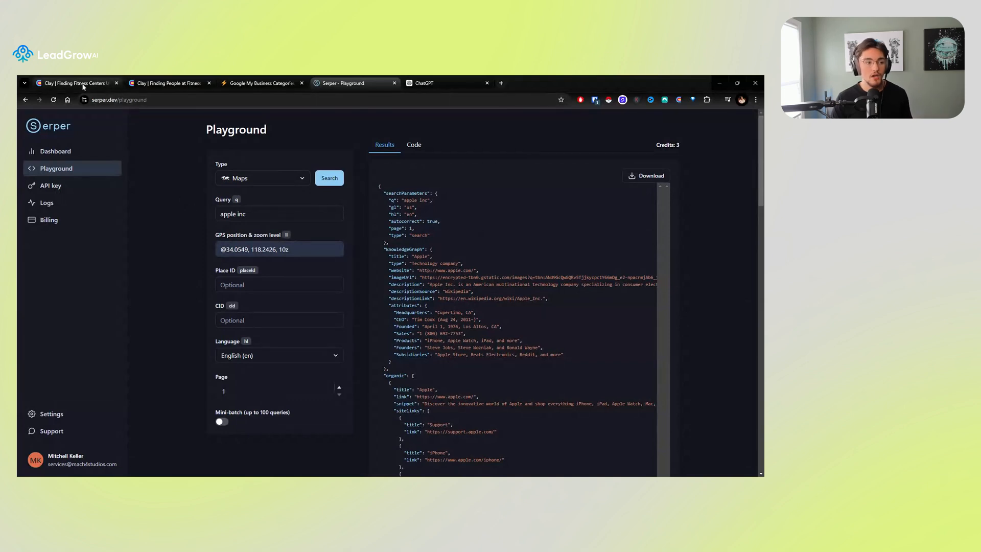
left_click(75, 83)
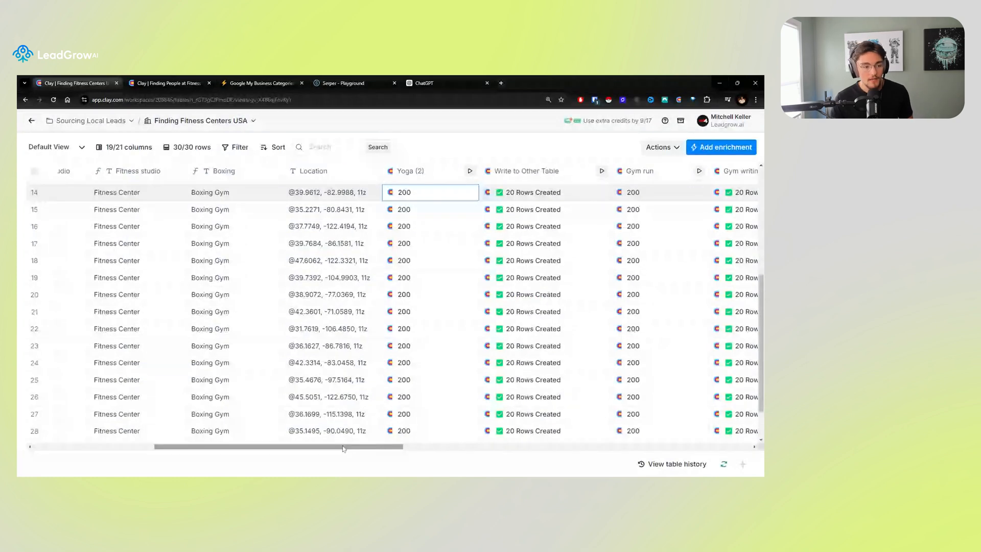
Select the Yoga Studio, Crossfit gym and Boxing Gym category values in the table.
scroll("left", 3)
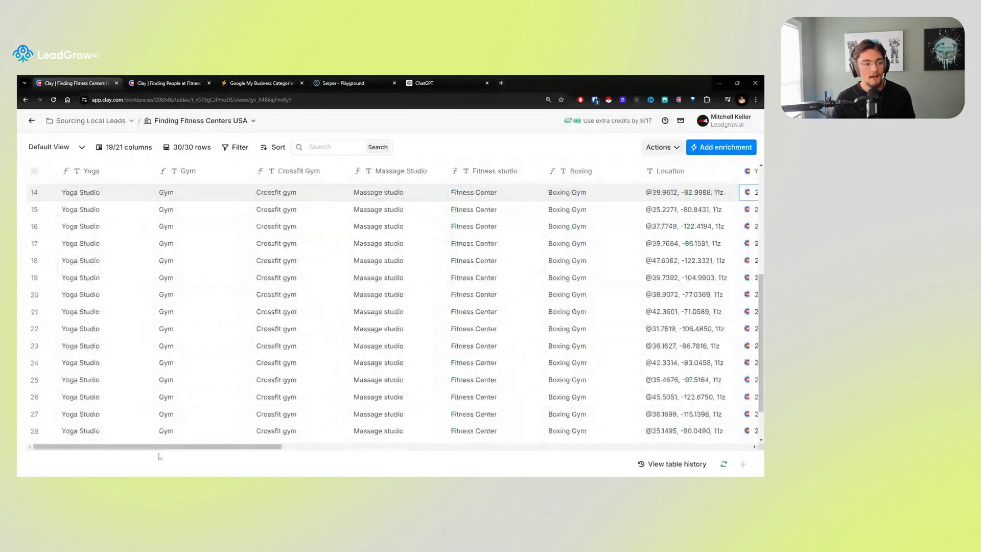
left_click(81, 192)
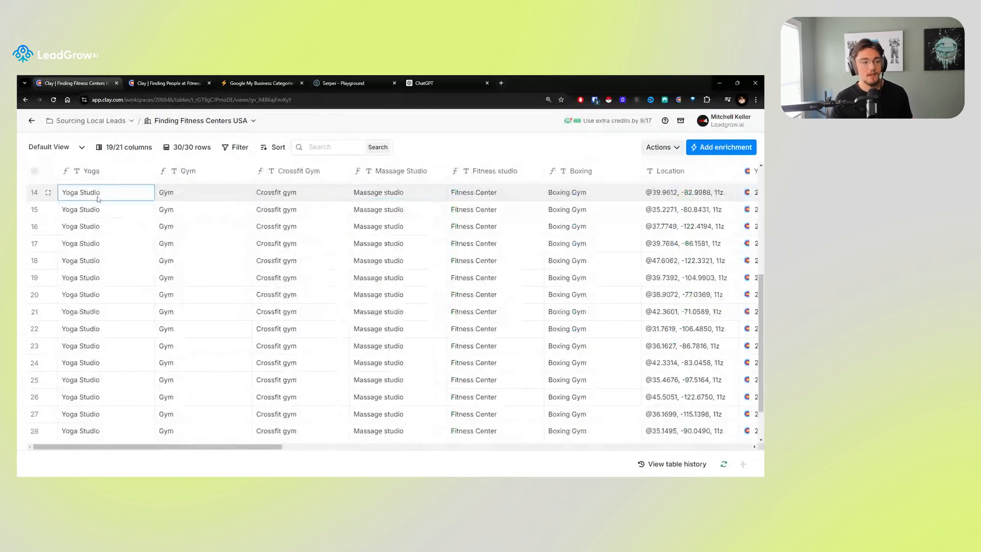
left_click(276, 192)
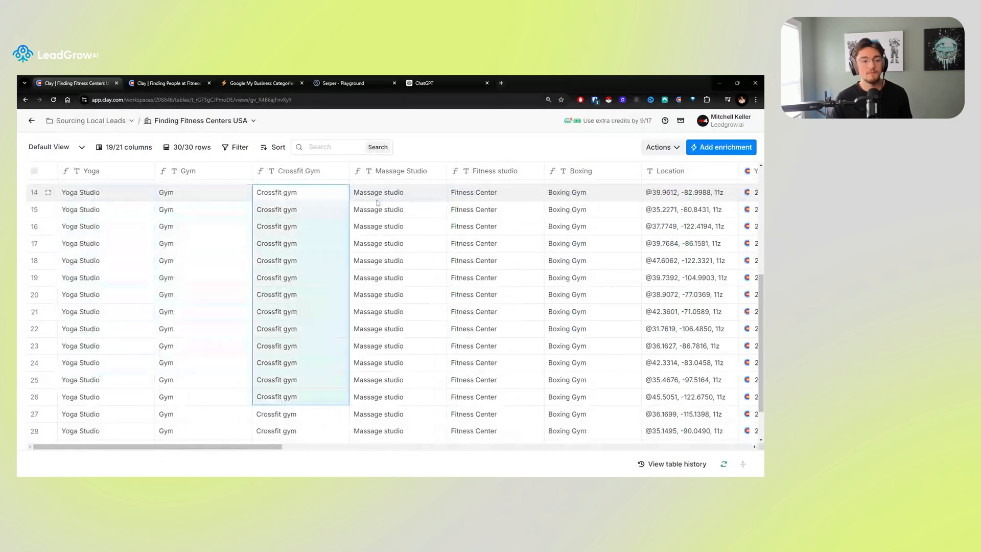
left_click(567, 192)
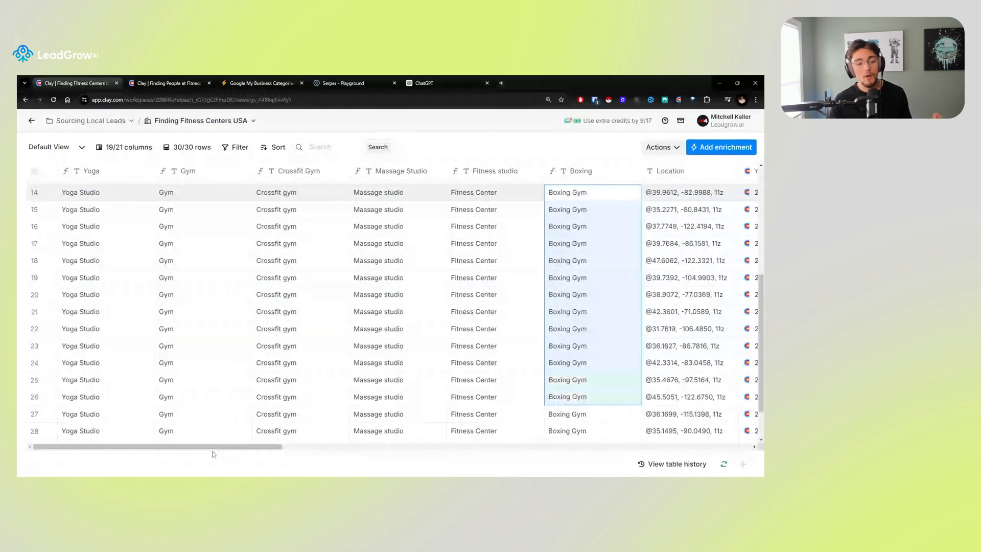
Scroll through the run and write columns, confirming 200 responses and 20 rows created.
scroll("right", 3)
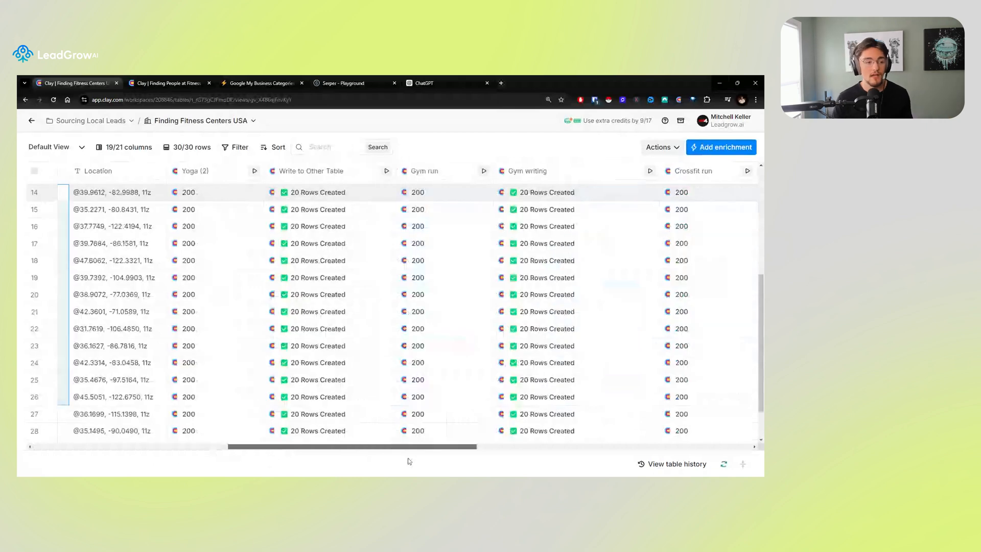
scroll("right", 3)
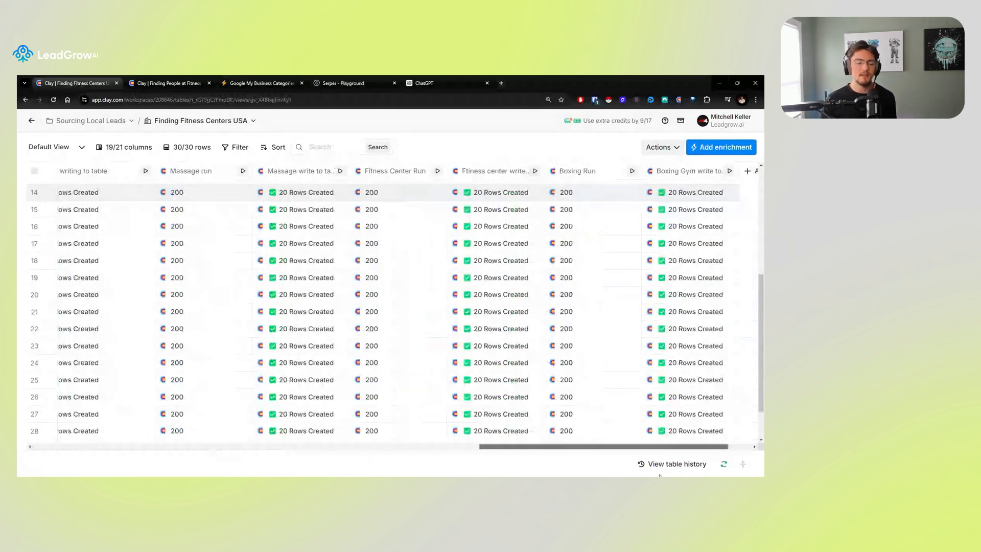
scroll("right", 3)
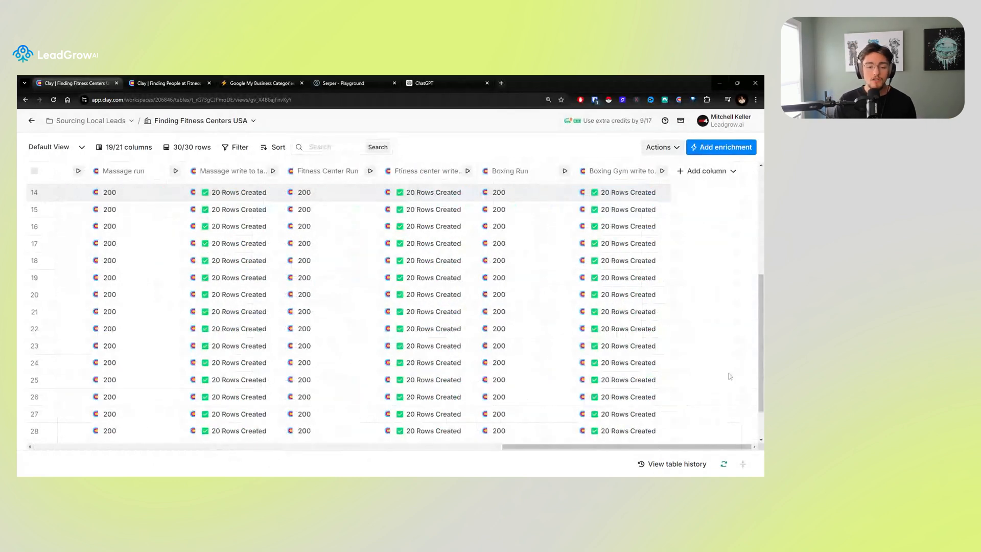
scroll("left", 3)
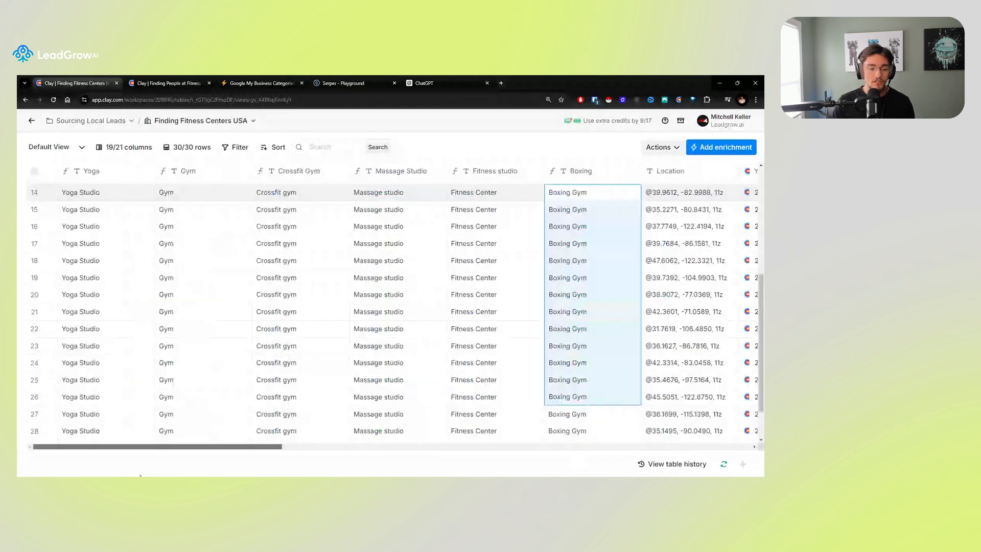
scroll("right", 3)
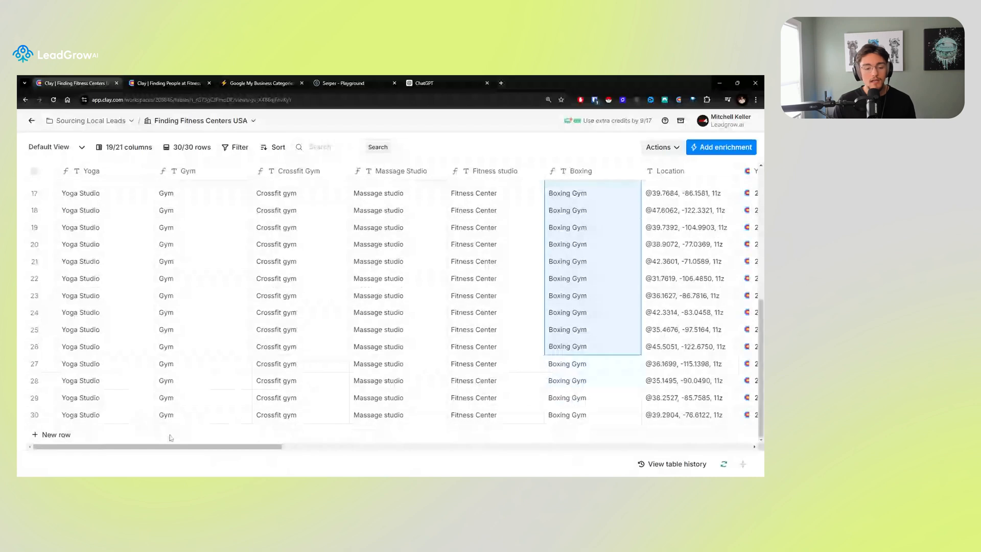
mouse_move(521, 321)
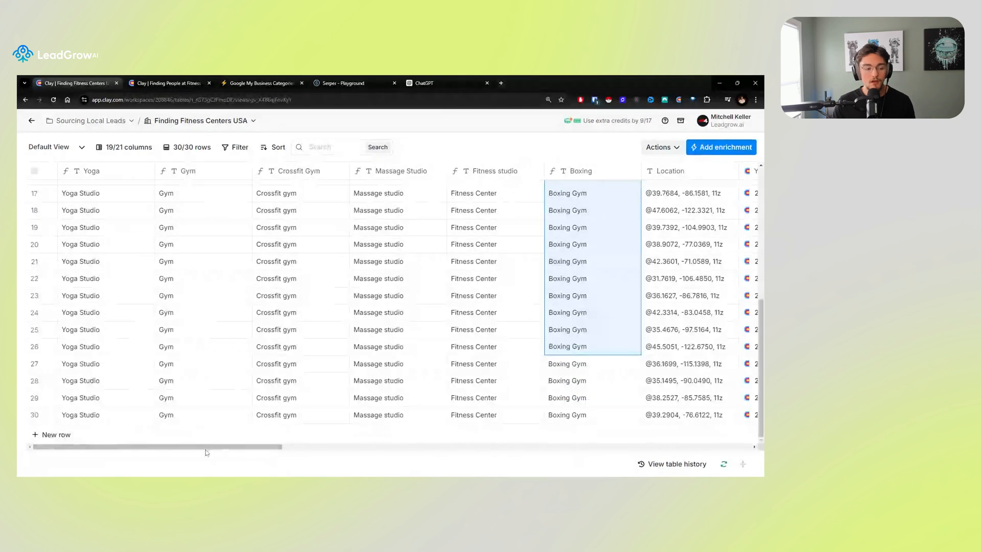
scroll("right", 3)
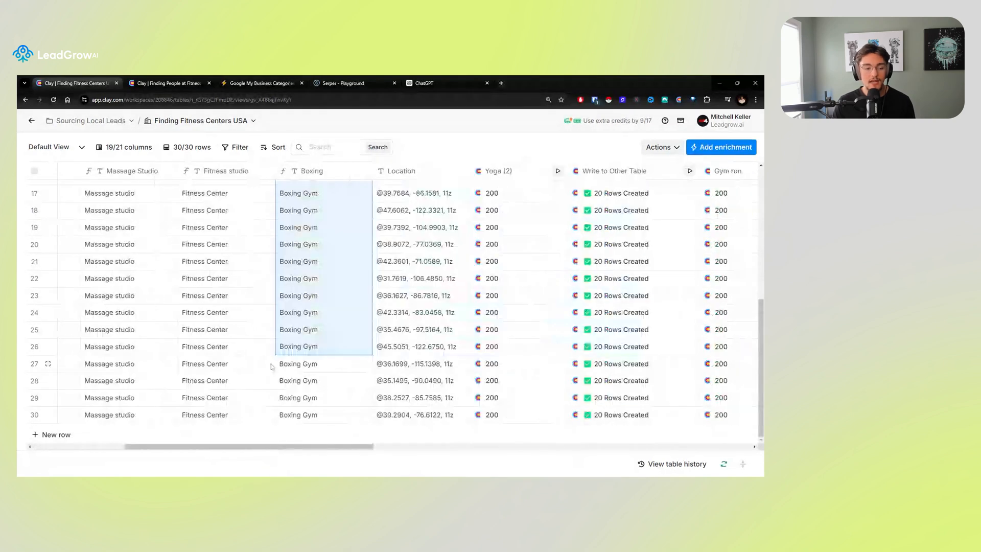
scroll("left", 3)
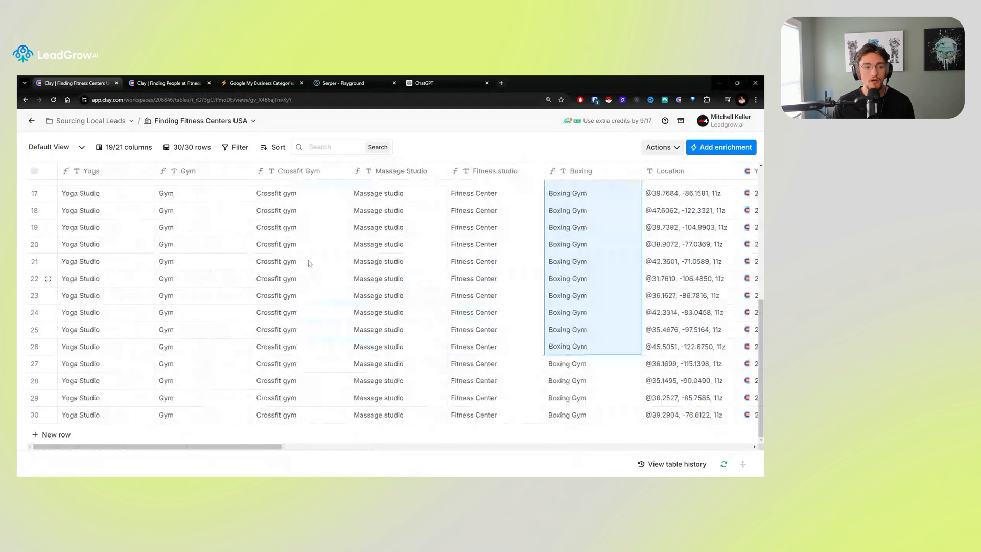
mouse_move(237, 436)
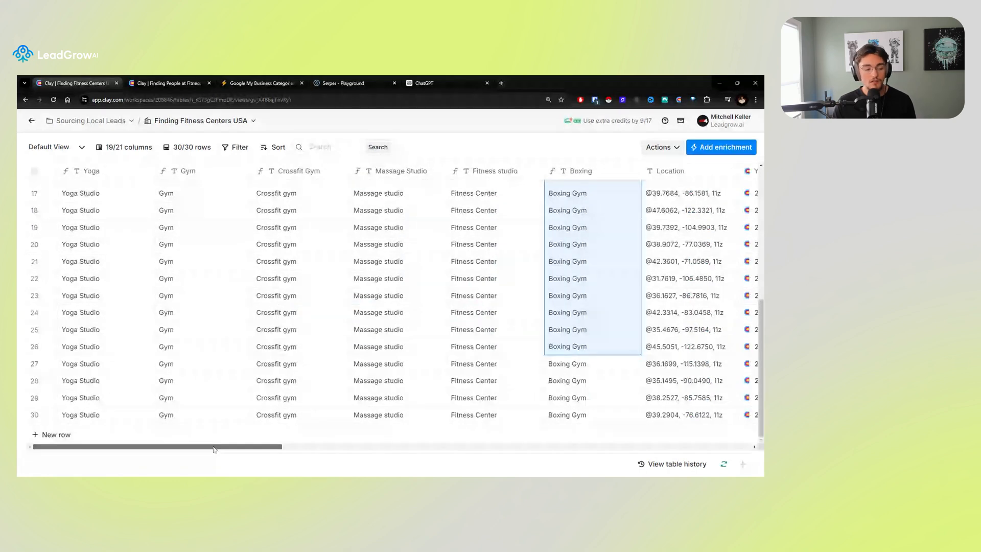
scroll("right", 3)
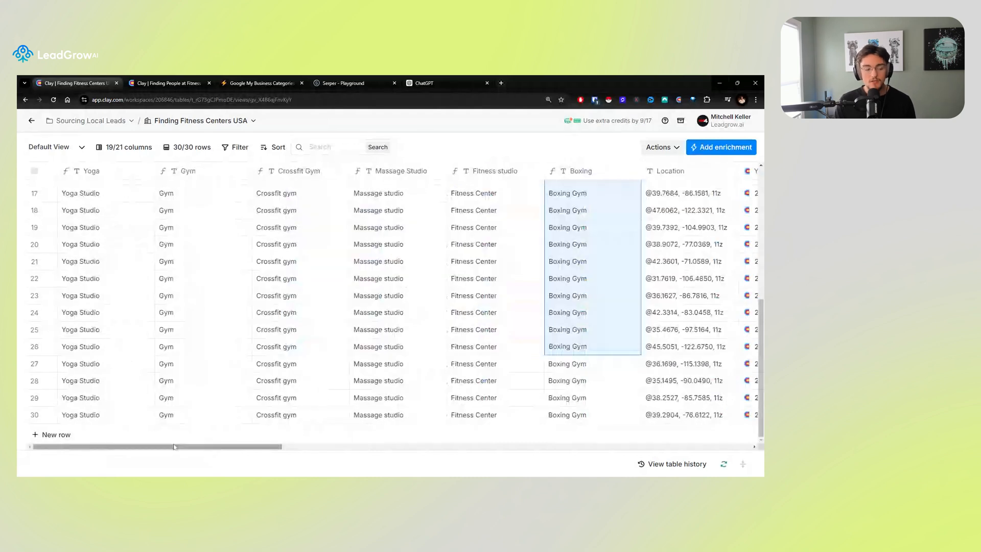
scroll("right", 3)
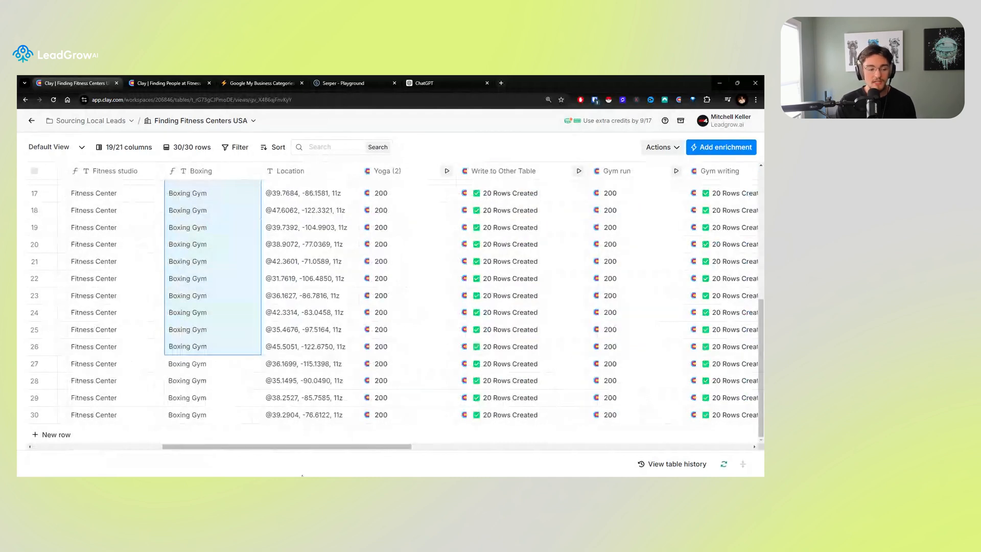
scroll("up", 3)
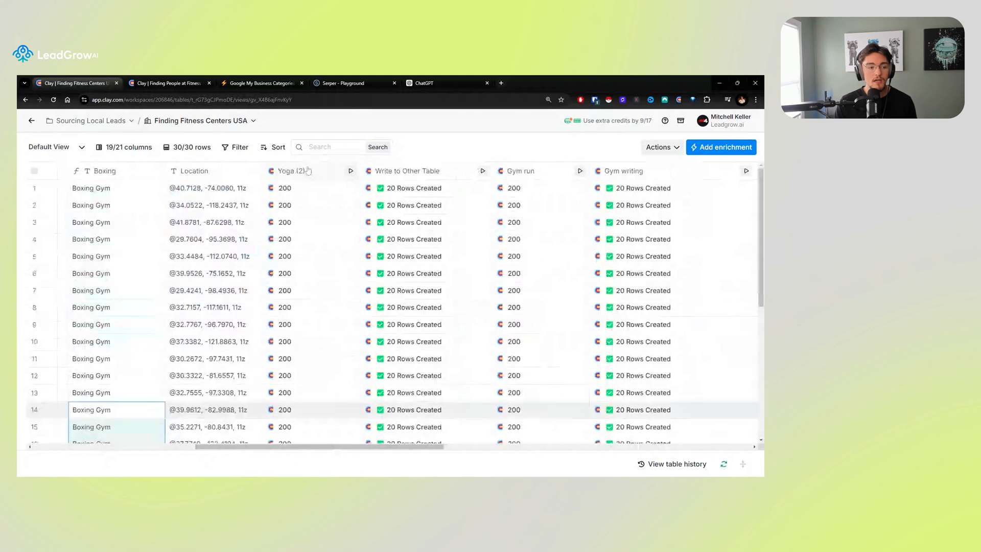
Set the Yoga (2) run's page query value to 2 and save.
left_click(292, 171)
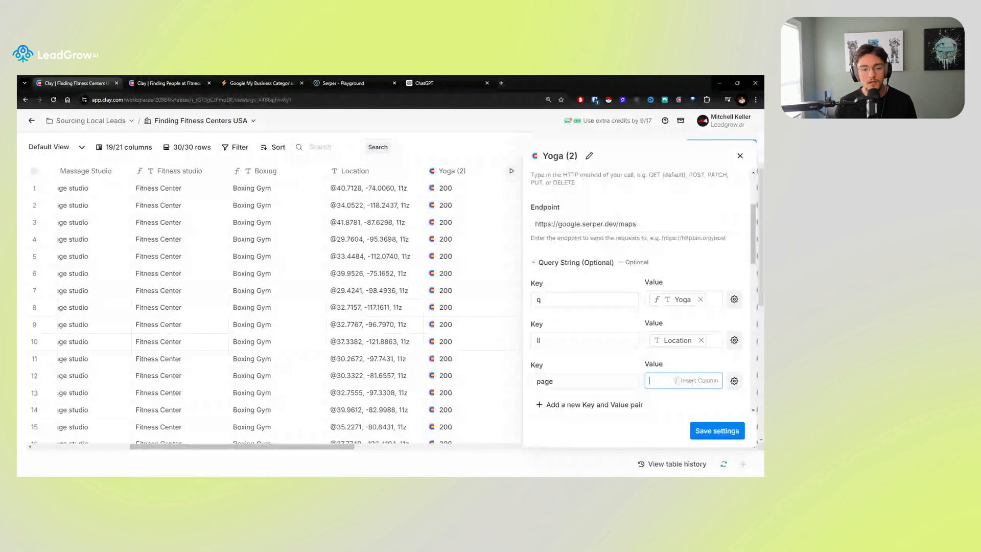
type("2")
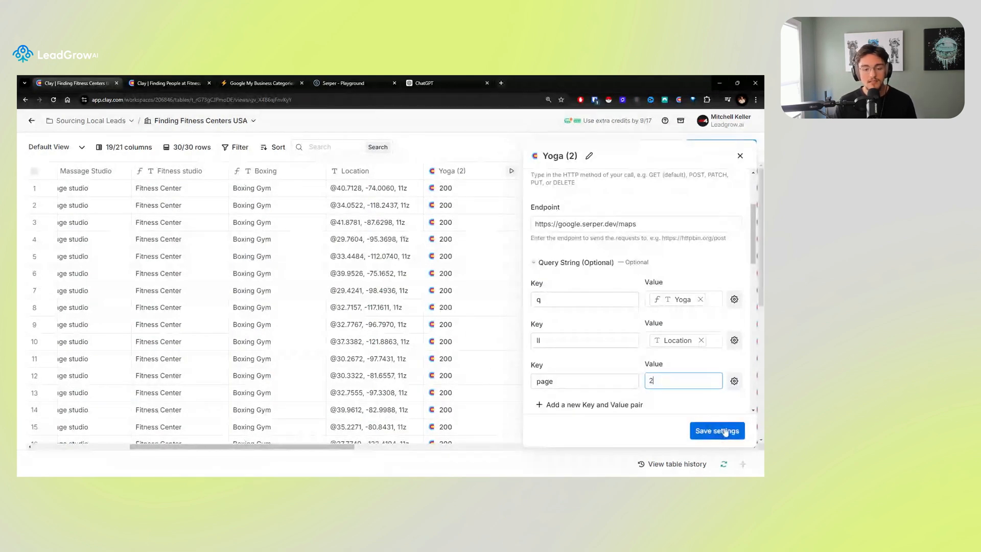
left_click(716, 430)
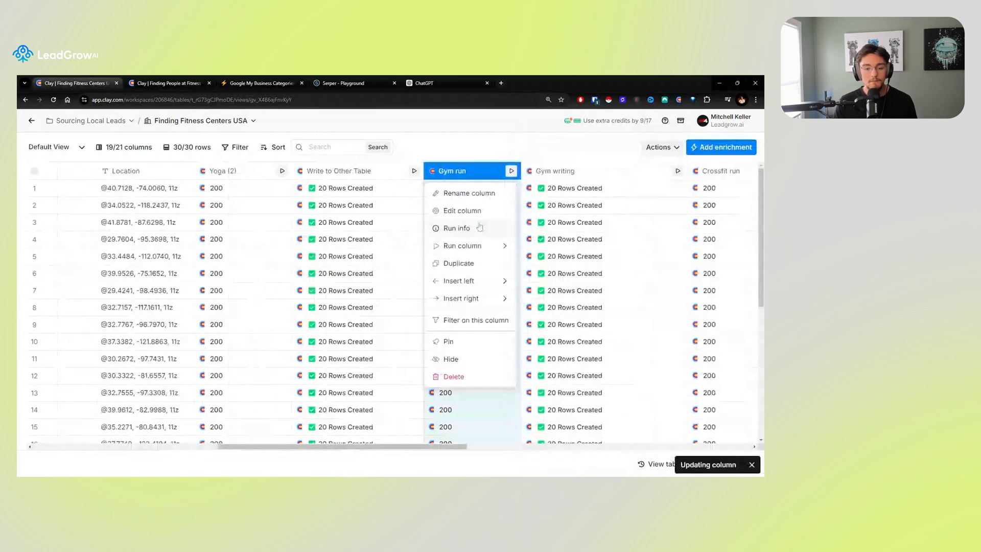
Open the Gym, Crossfit and Massage run settings and save their page changes.
left_click(462, 210)
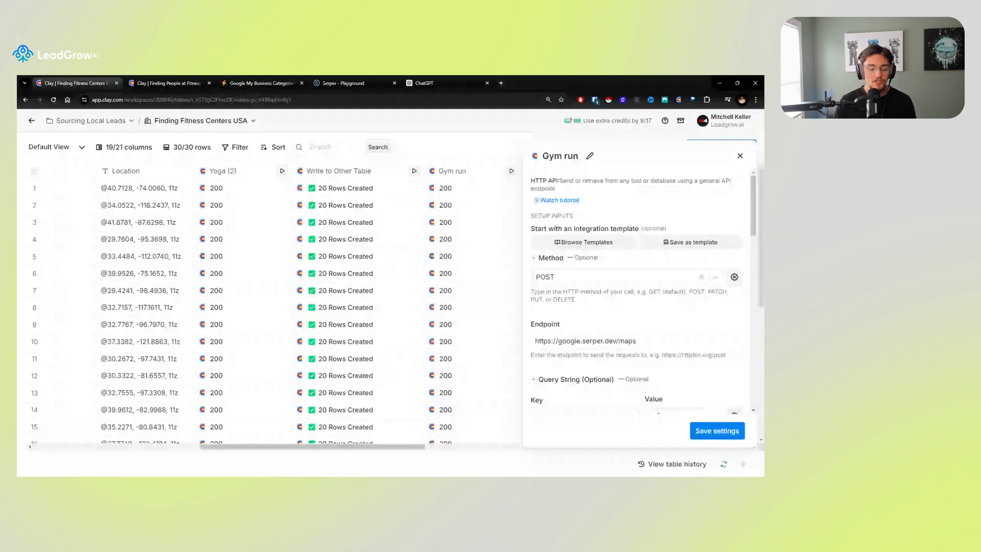
scroll("down", 3)
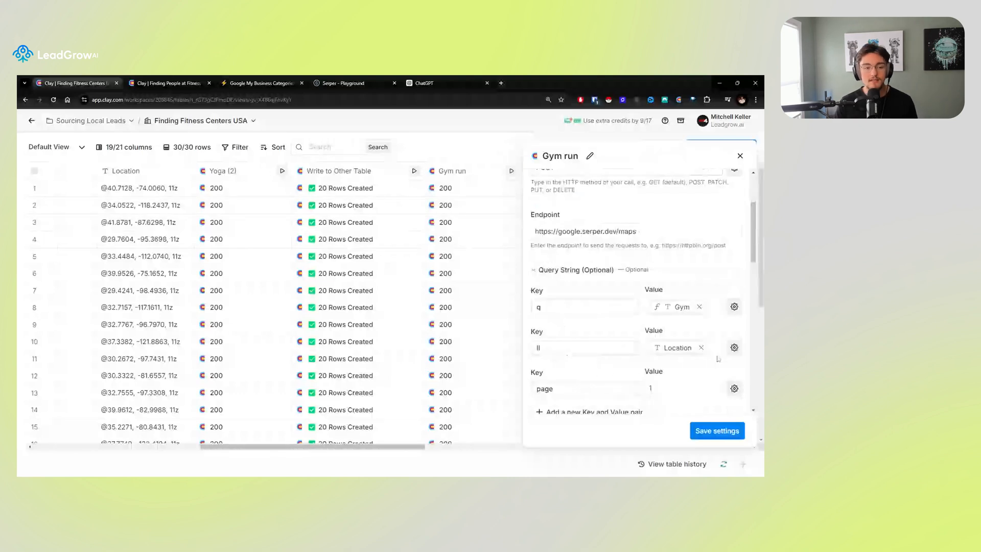
right_click(457, 171)
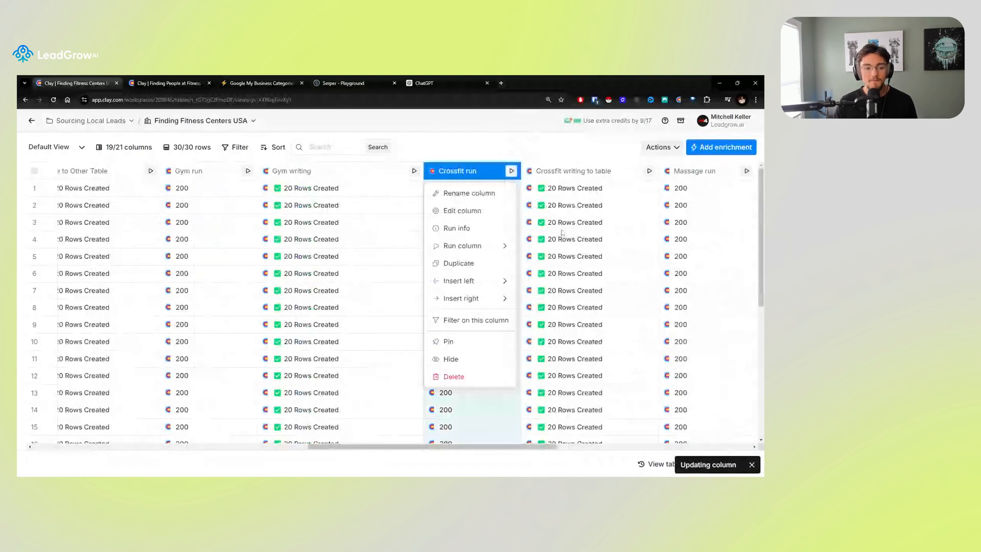
left_click(462, 210)
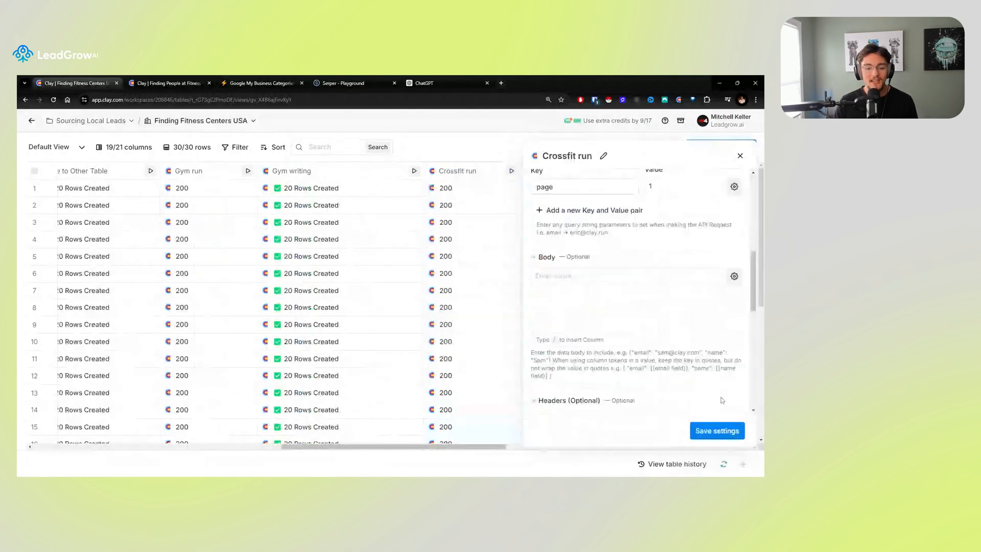
scroll("up", 3)
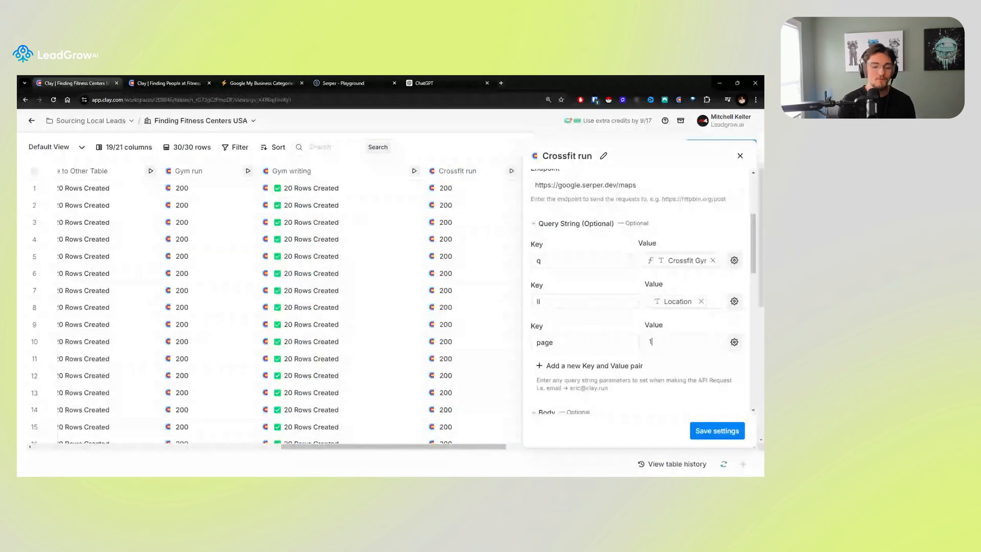
left_click(716, 430)
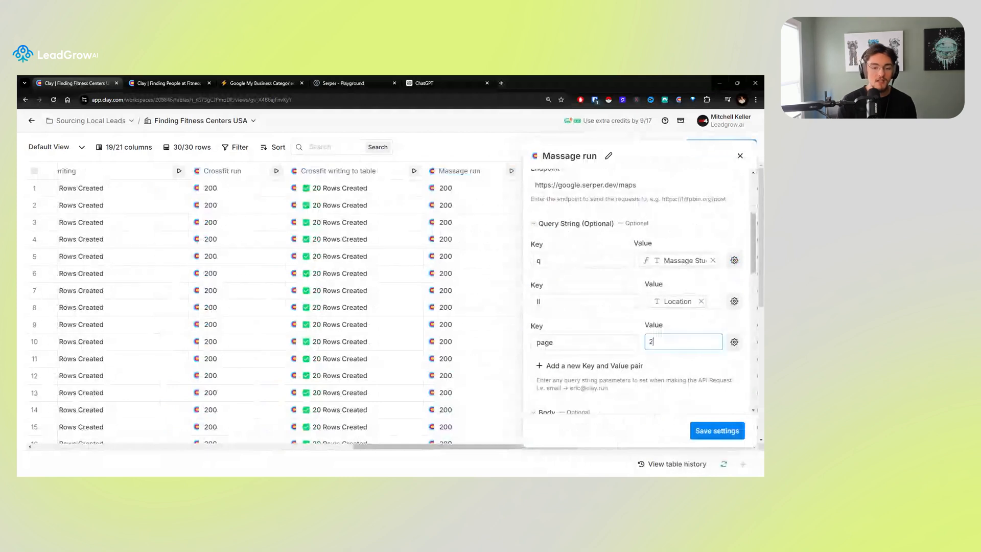
left_click(717, 430)
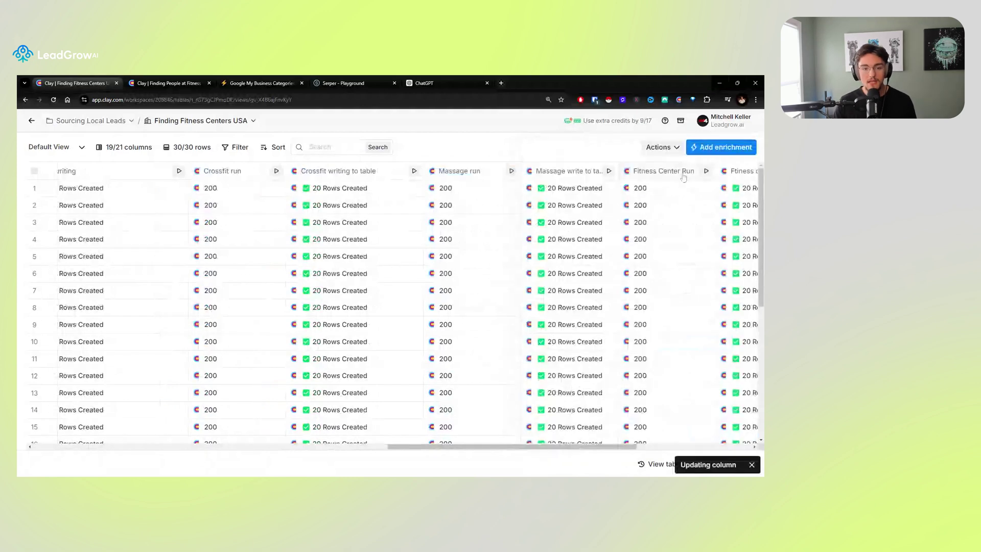
Review and save the Fitness Center and Boxing run settings.
scroll("right", 3)
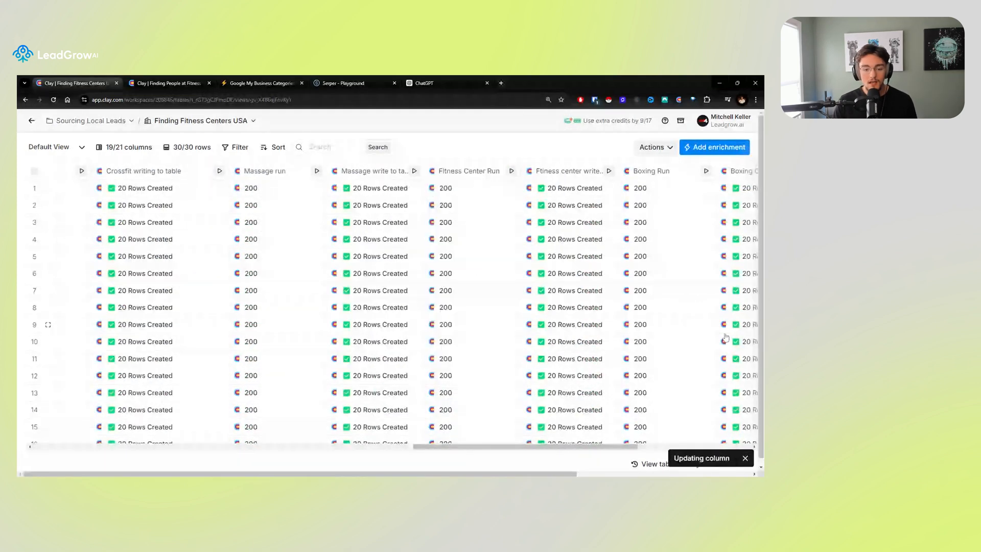
left_click(468, 170)
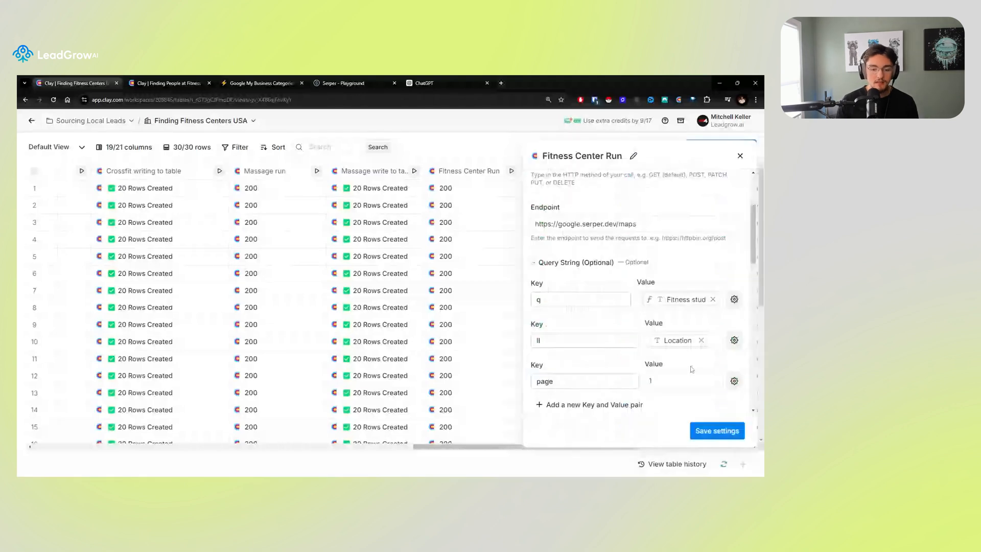
left_click(717, 431)
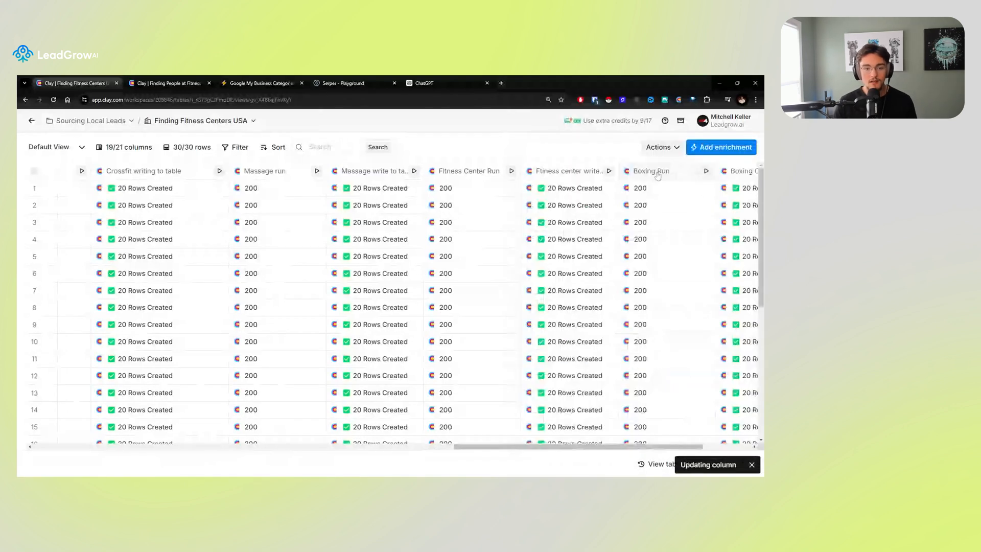
left_click(650, 171)
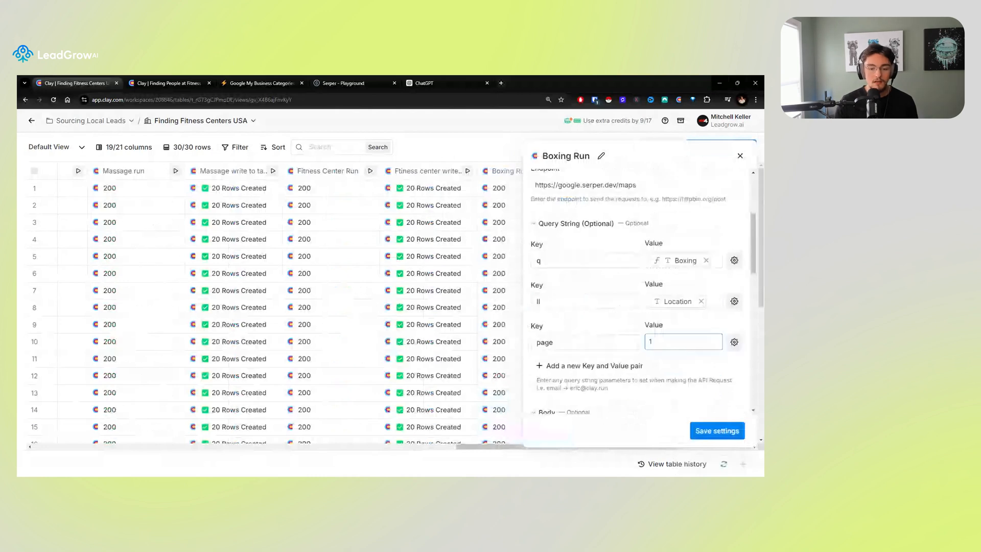
left_click(716, 430)
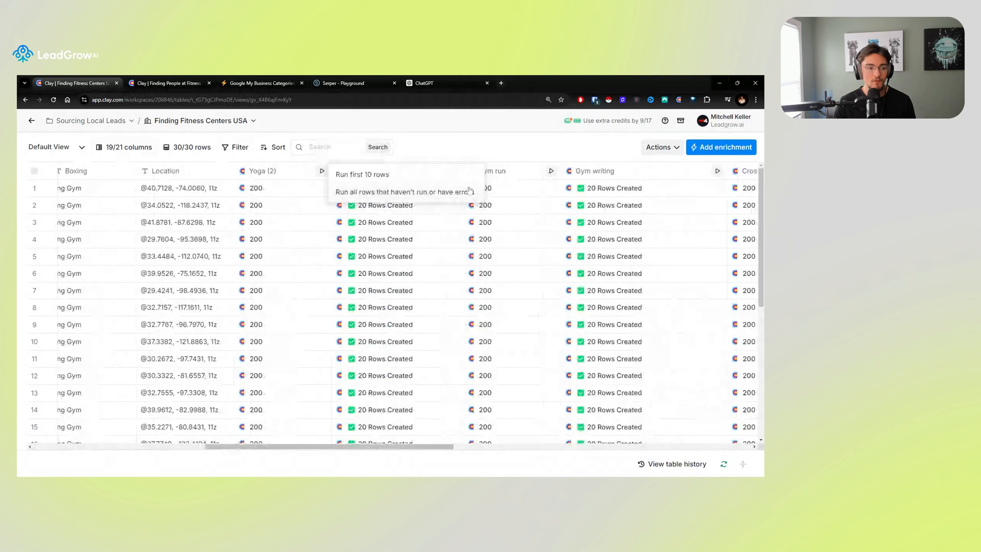
Run unrun rows on the write column and rerun all 30 Yoga (2) cells.
left_click(362, 174)
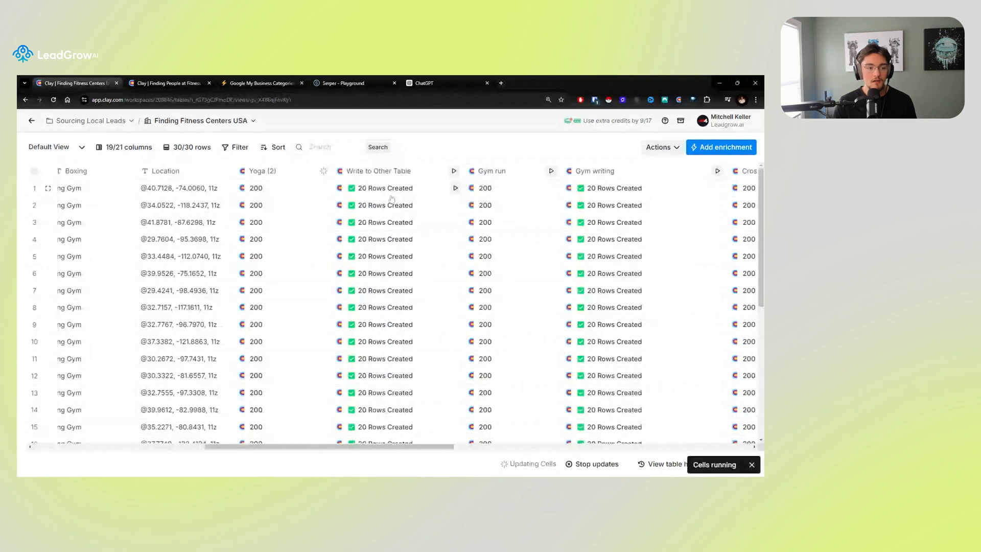
scroll("down", 3)
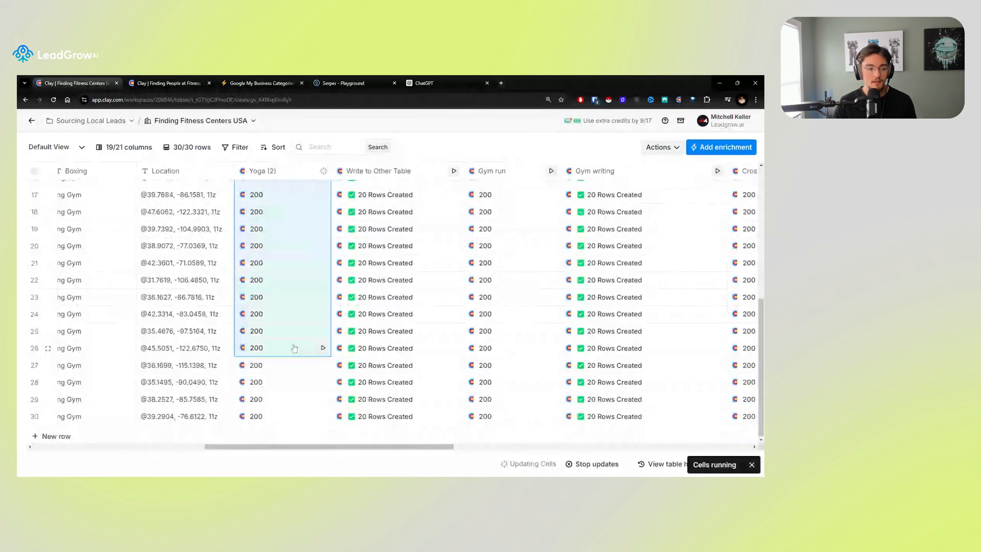
right_click(284, 348)
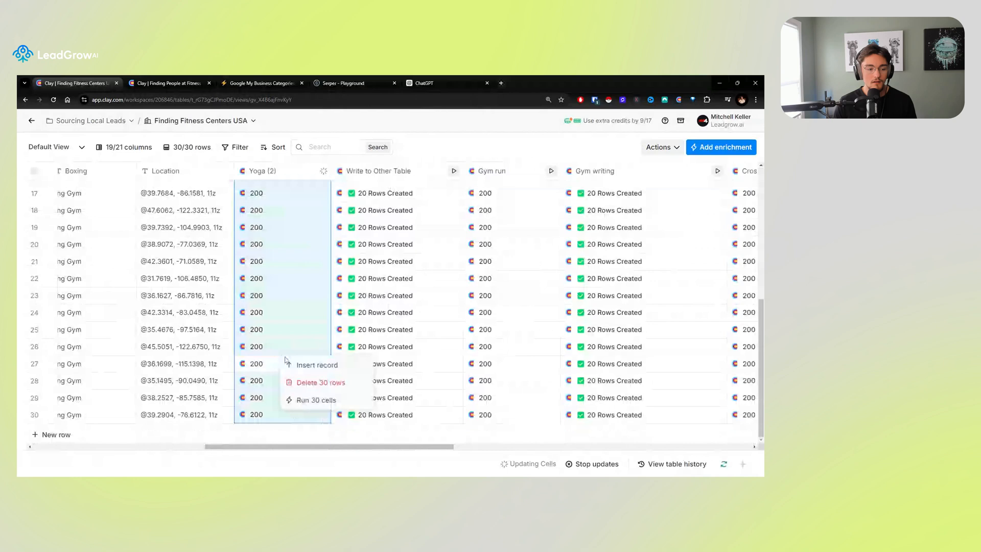
left_click(315, 399)
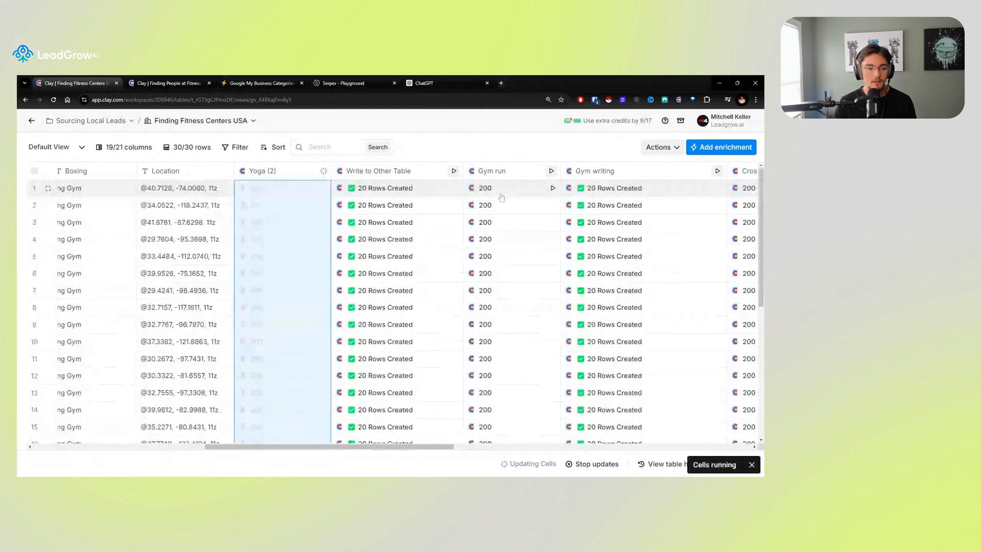
Rerun all 30 Boxing Run cells.
scroll("down", 3)
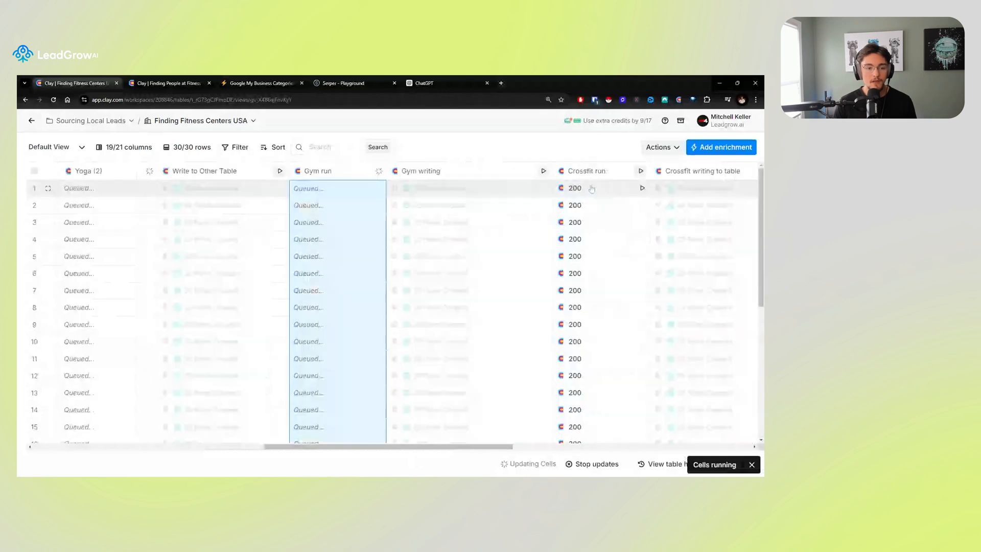
scroll("down", 3)
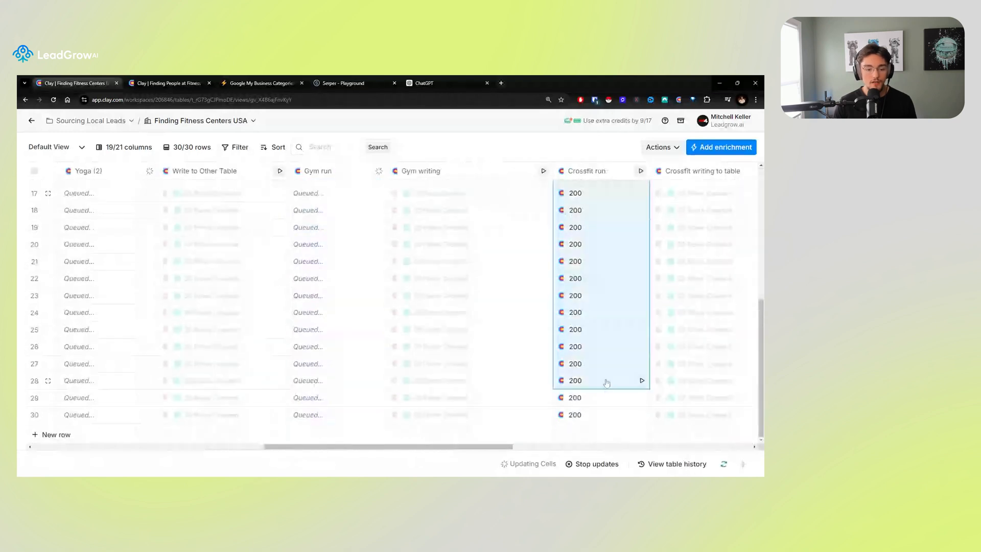
scroll("right", 3)
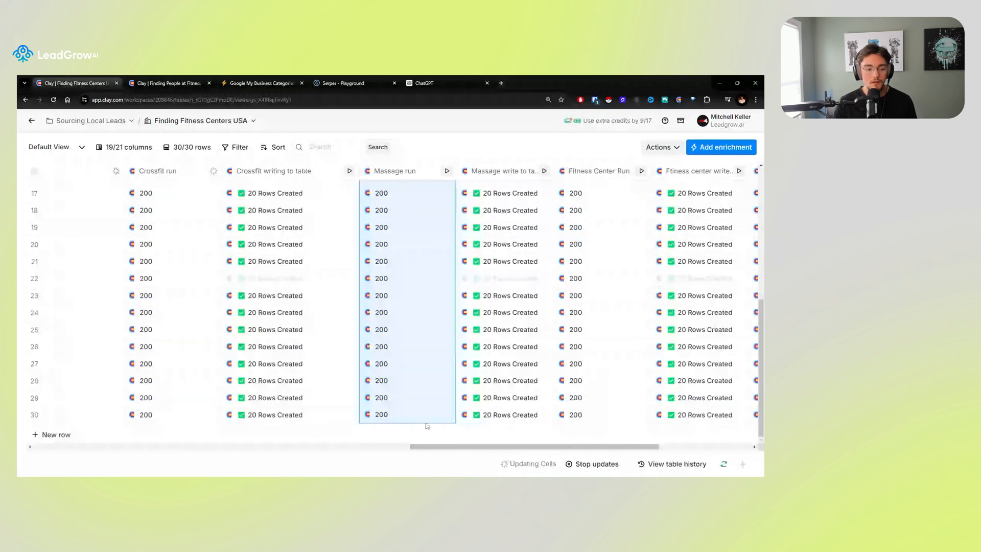
scroll("right", 3)
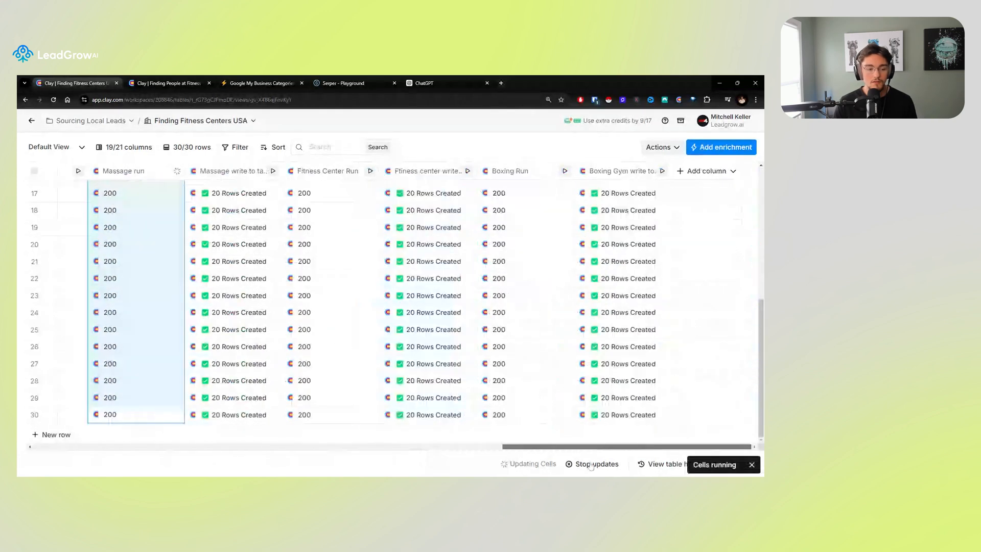
scroll("up", 3)
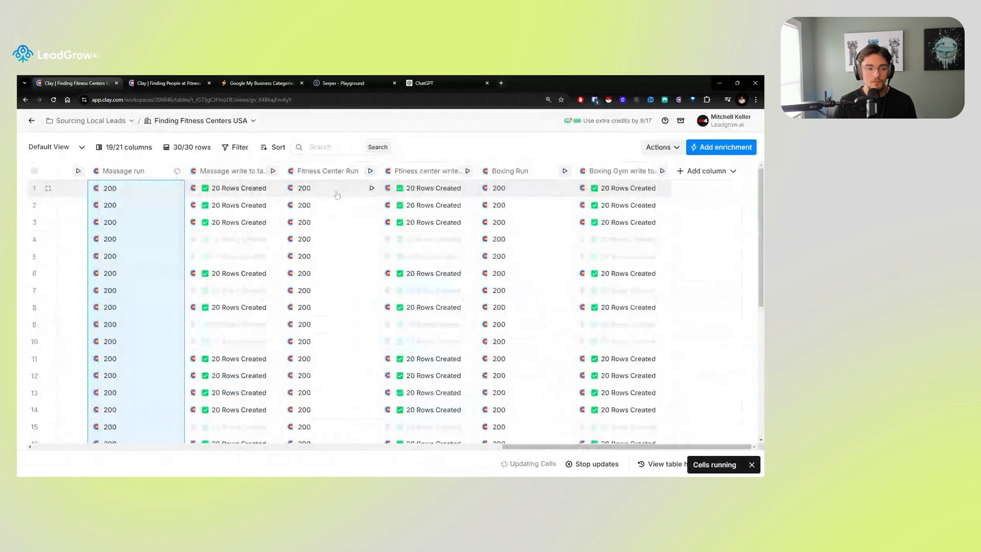
scroll("down", 3)
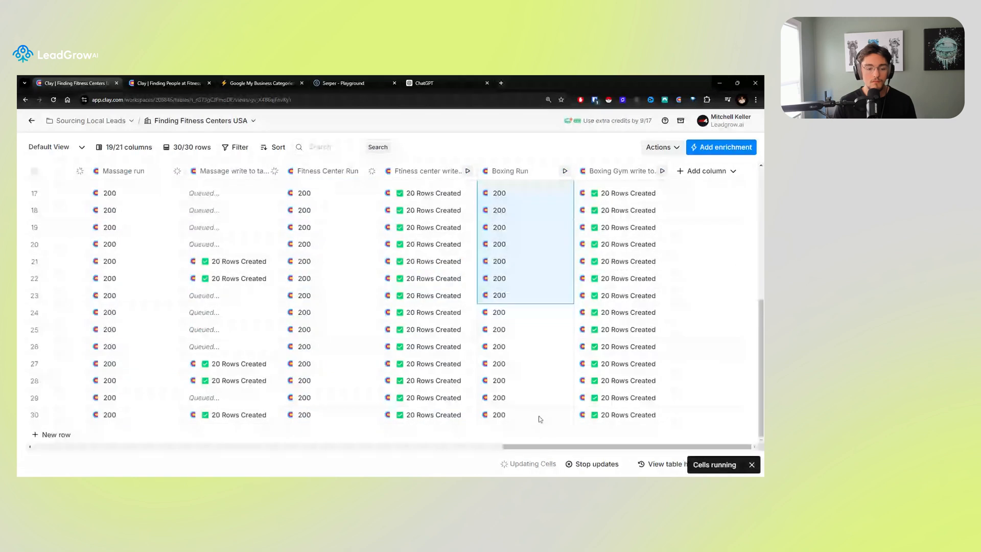
right_click(539, 418)
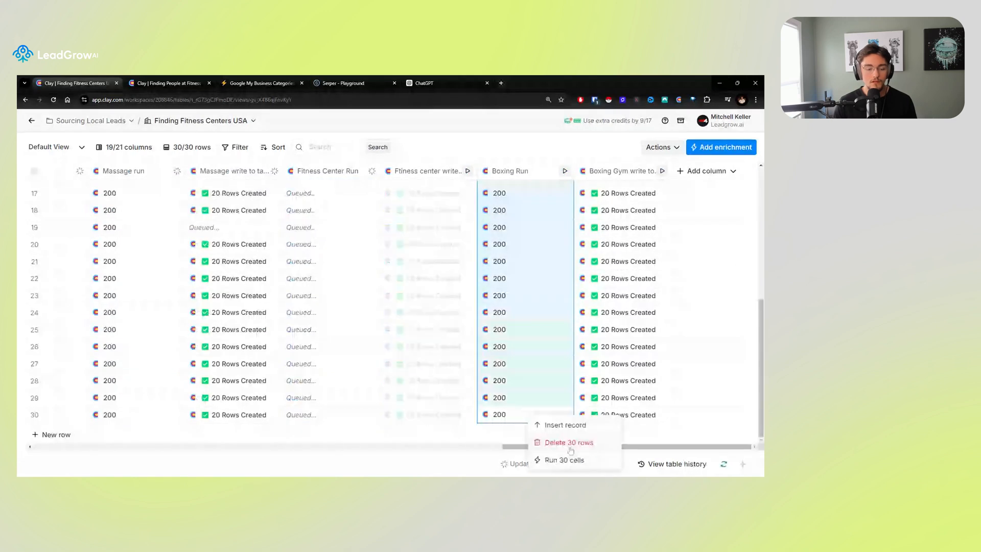
left_click(564, 459)
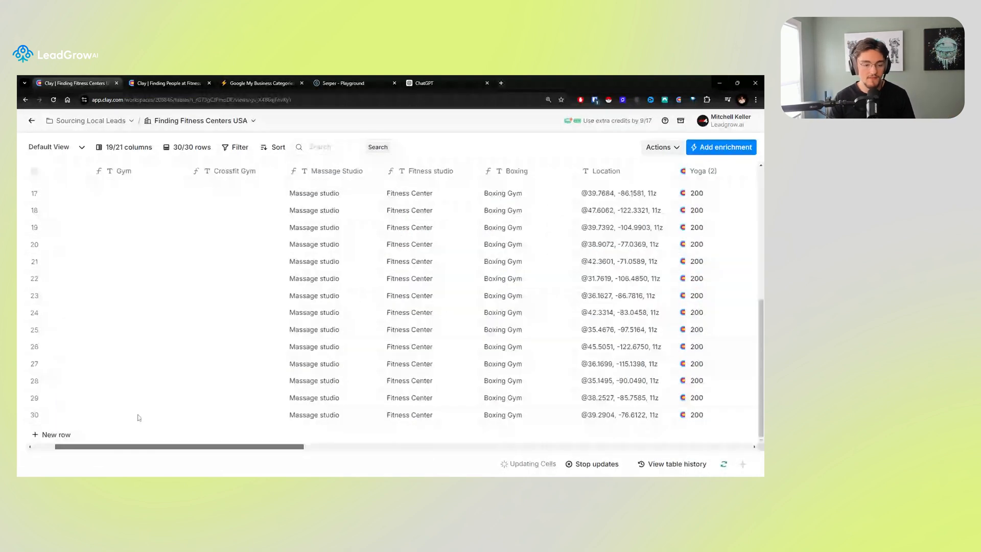
scroll("right", 3)
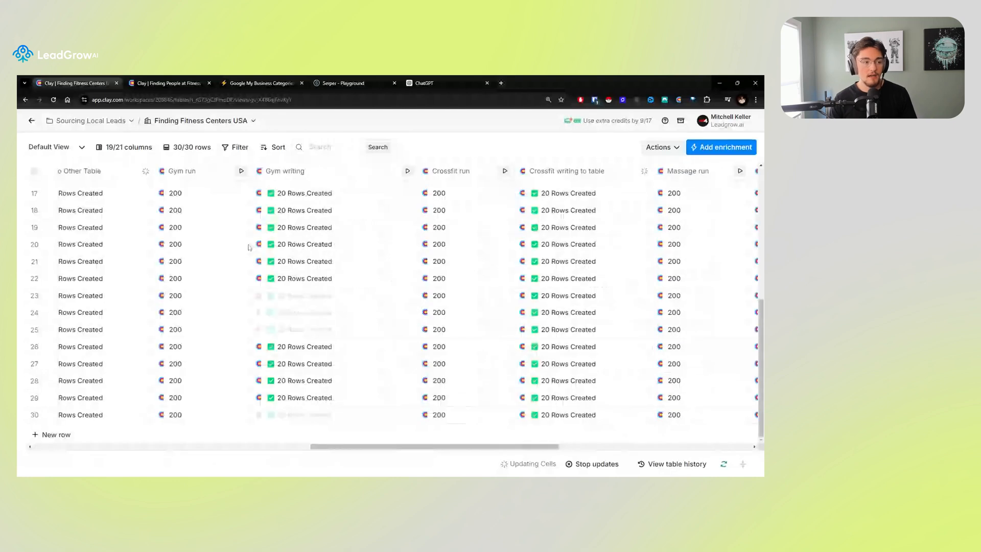
Scroll through the 7,137 lead rows in the people table, then return to the fitness centers table.
left_click(168, 82)
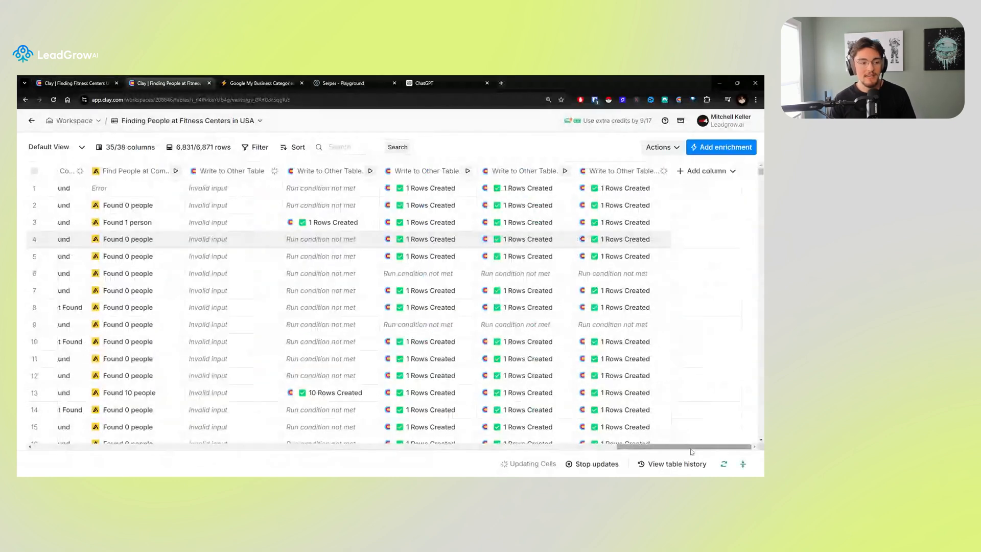
scroll("left", 3)
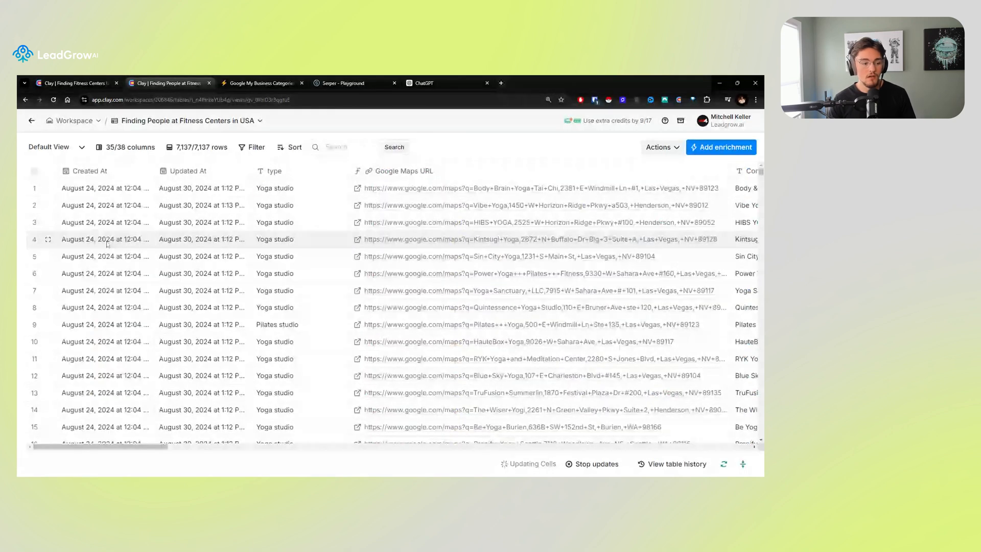
scroll("right", 3)
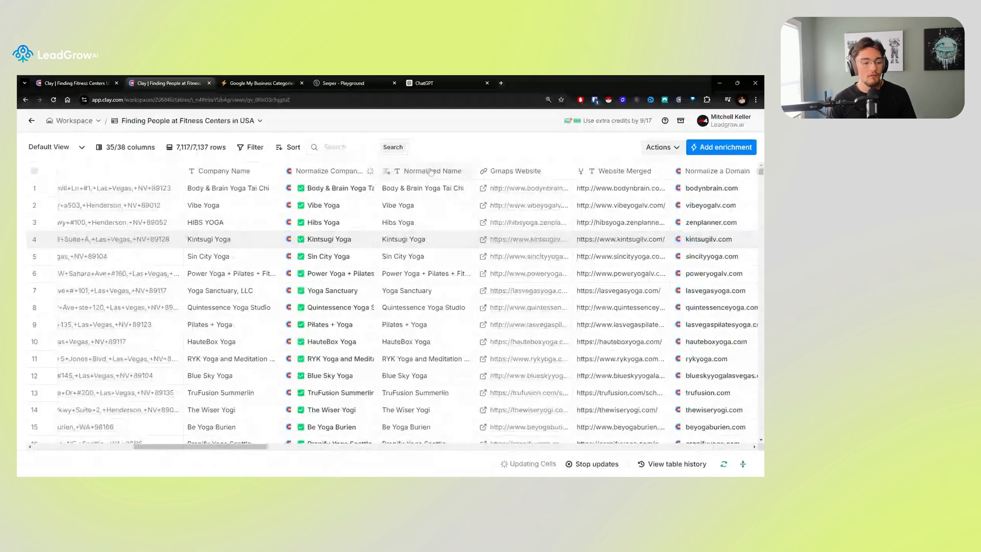
scroll("right", 3)
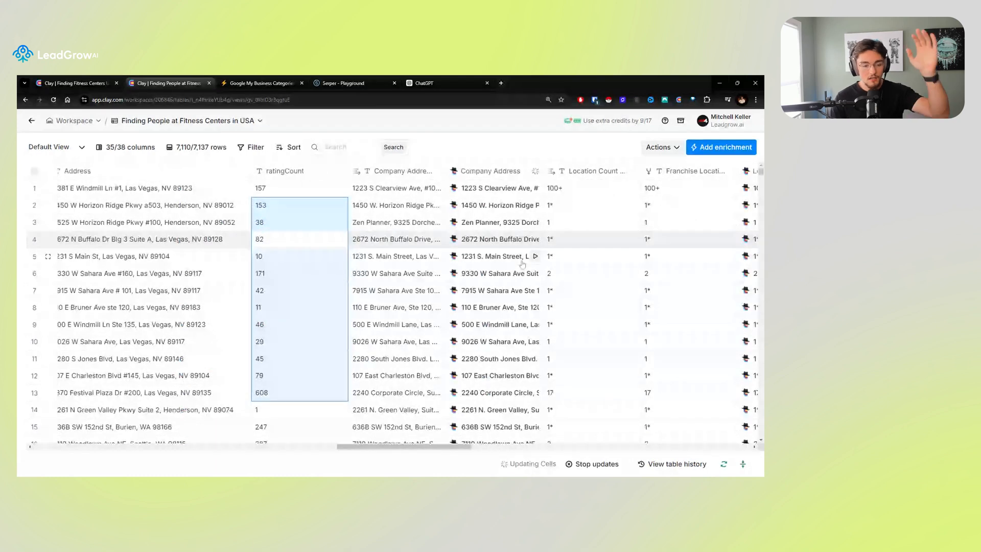
scroll("right", 3)
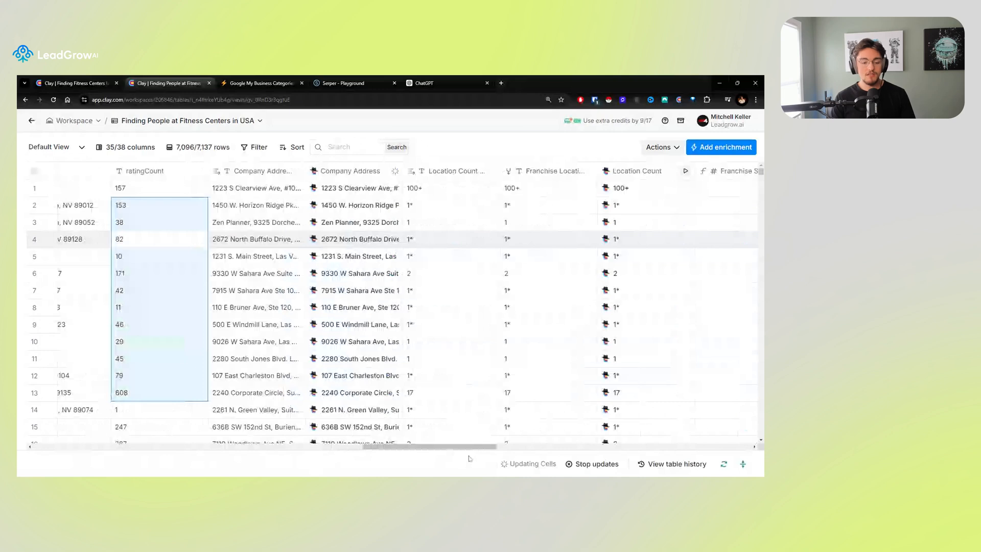
scroll("right", 3)
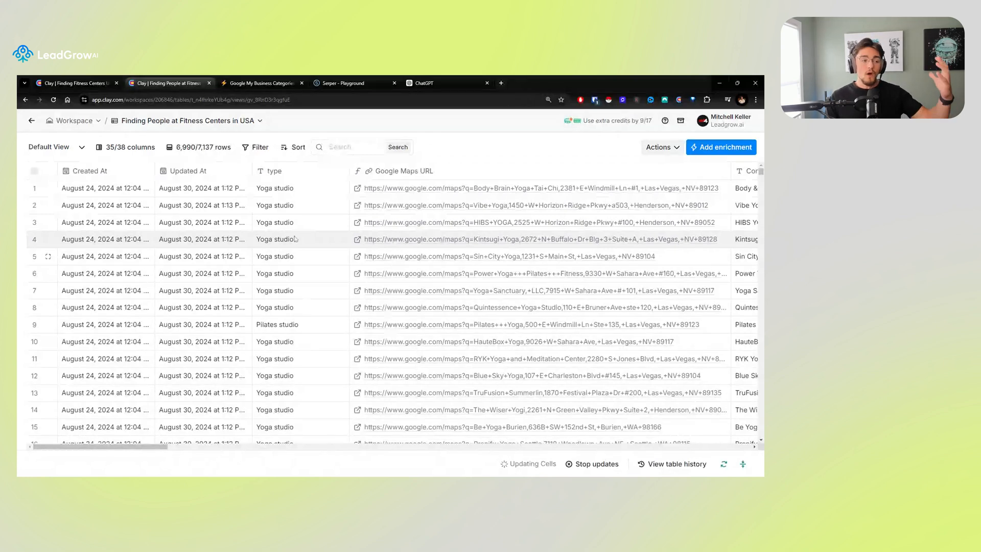
left_click(72, 82)
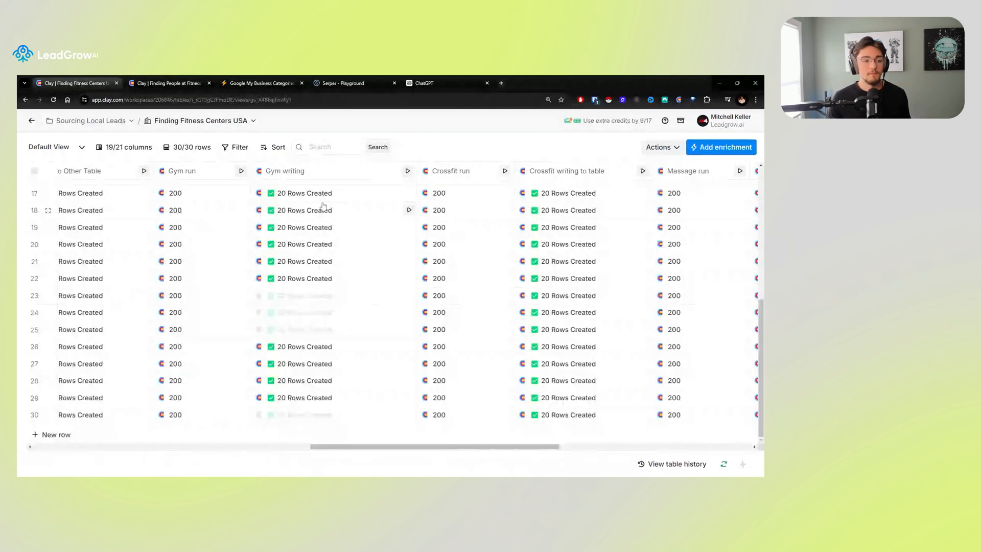
Open the Gym run column's request settings showing the q, ll and page keys.
left_click(200, 193)
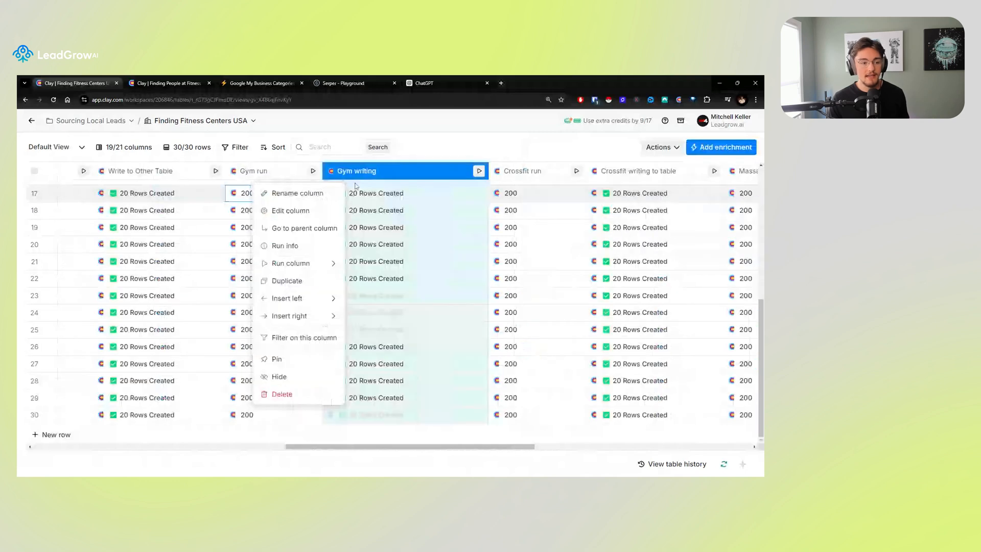
left_click(290, 210)
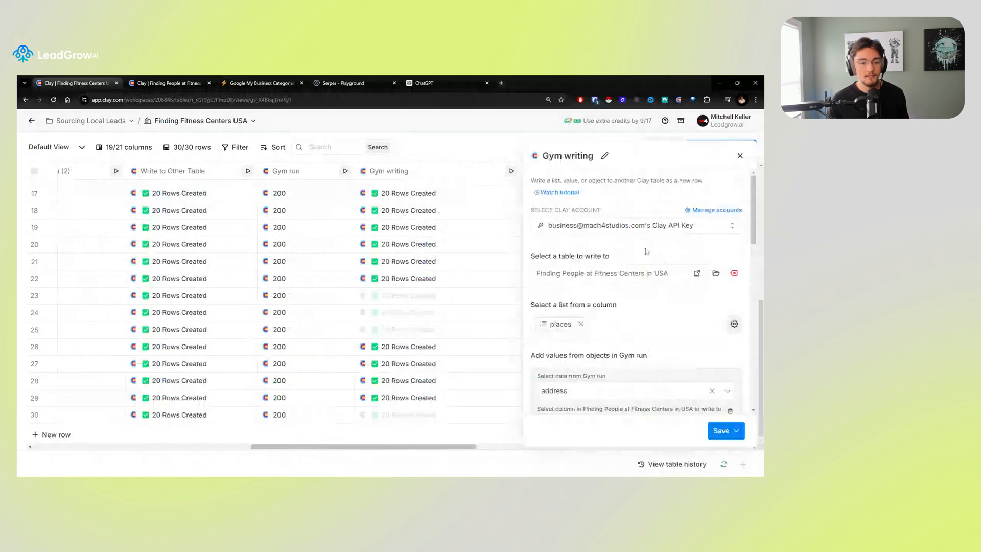
scroll("down", 3)
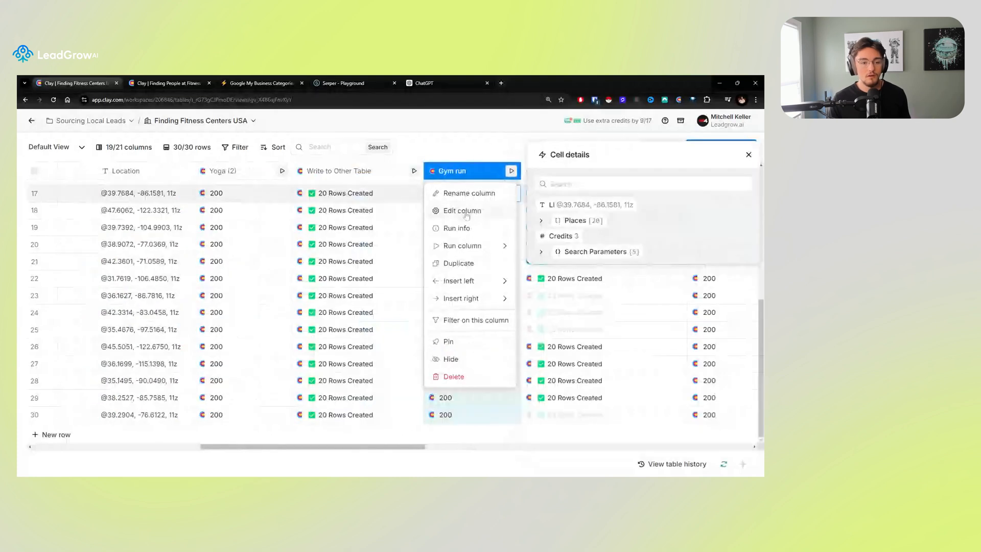
left_click(462, 210)
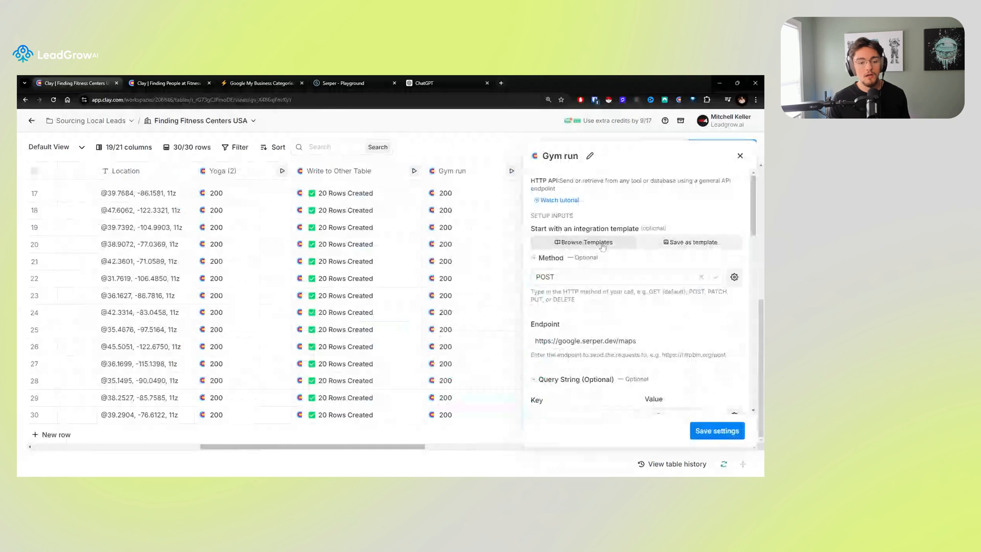
scroll("down", 3)
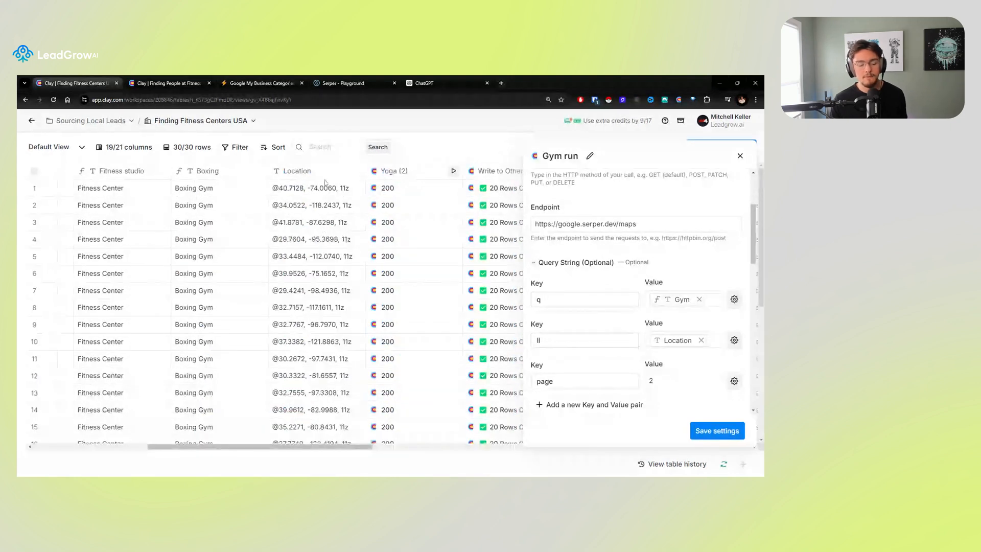
Verify the location coordinates and page=2, then open row 1's Yoga (2) result details.
left_click(316, 187)
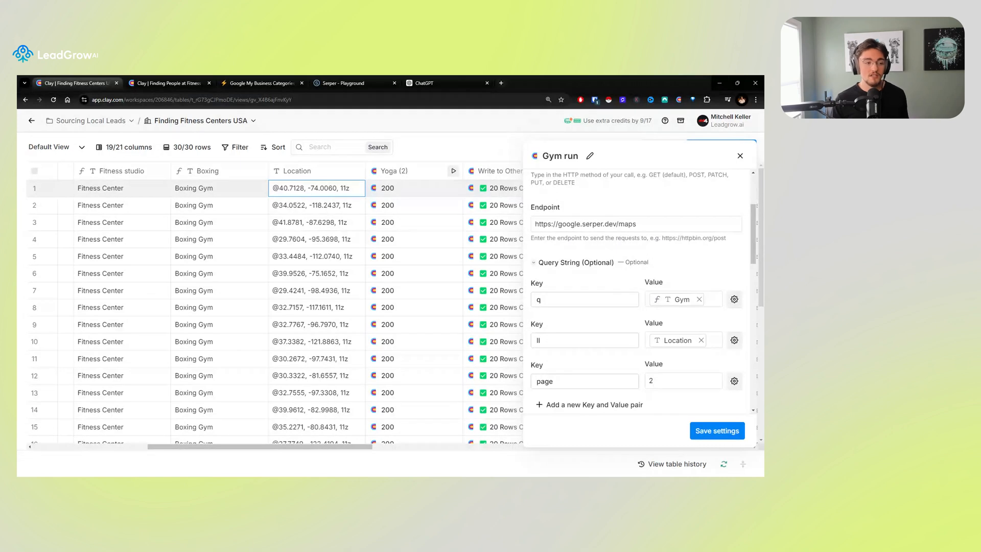
left_click(683, 380)
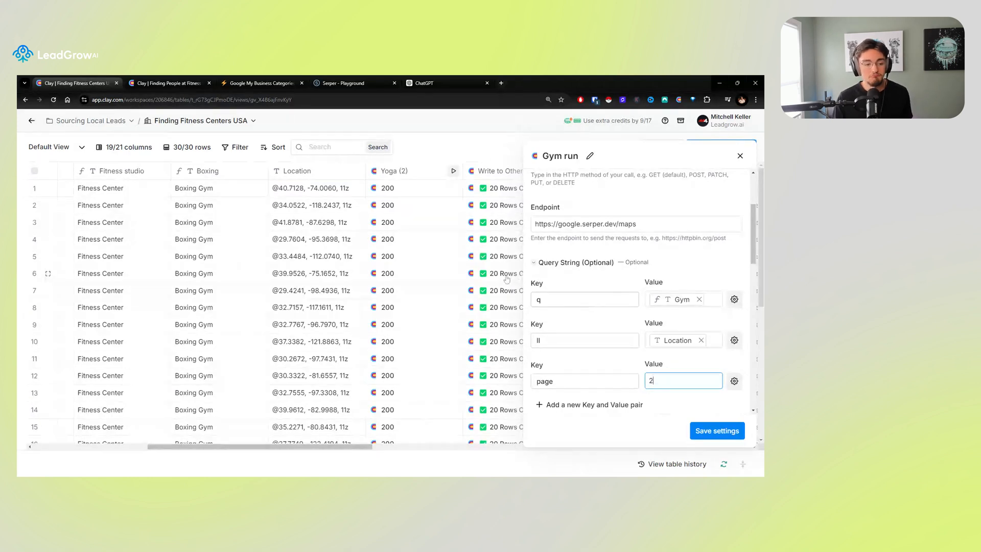
mouse_move(432, 248)
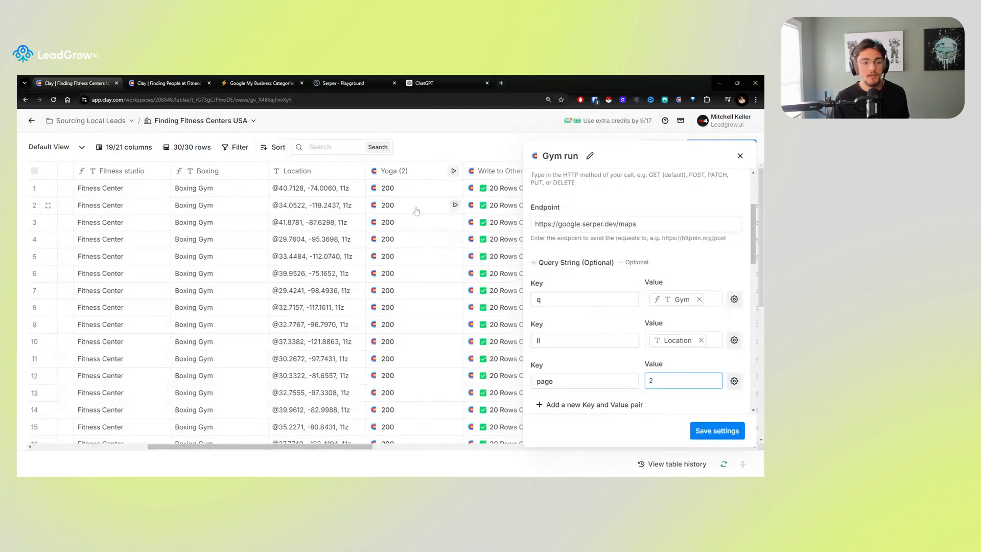
left_click(413, 188)
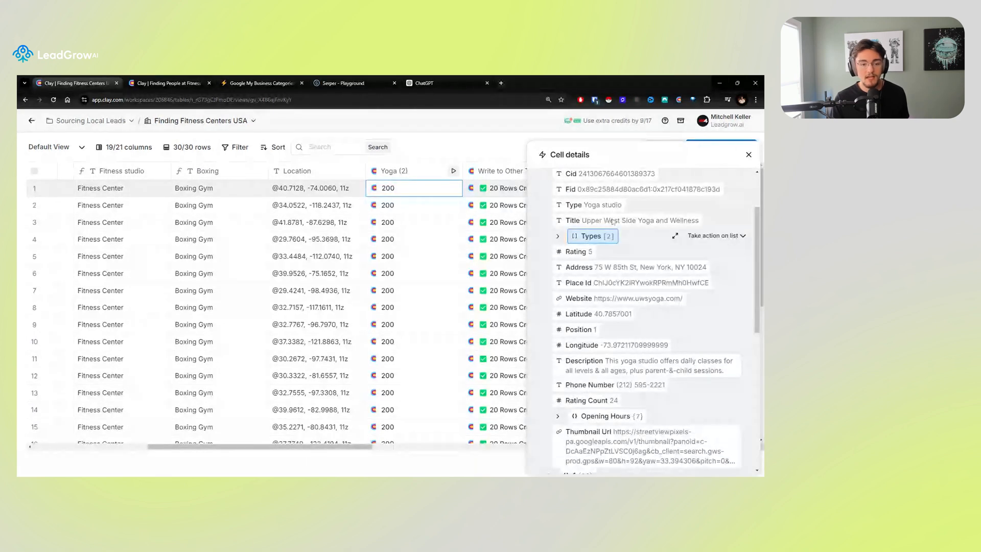
Expand Opening Hours and scroll through the studio's description, phone, ratings and weekly hours.
left_click(558, 236)
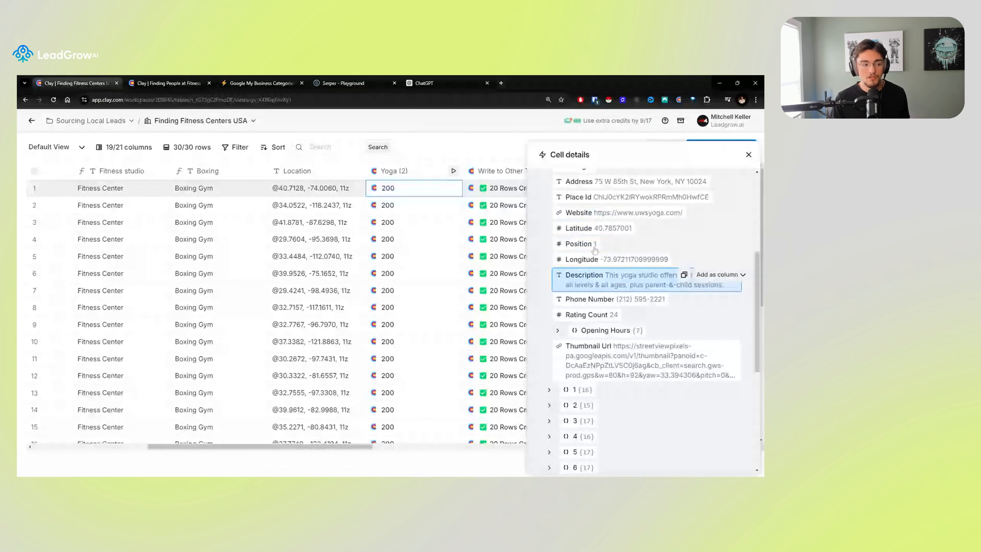
scroll("down", 3)
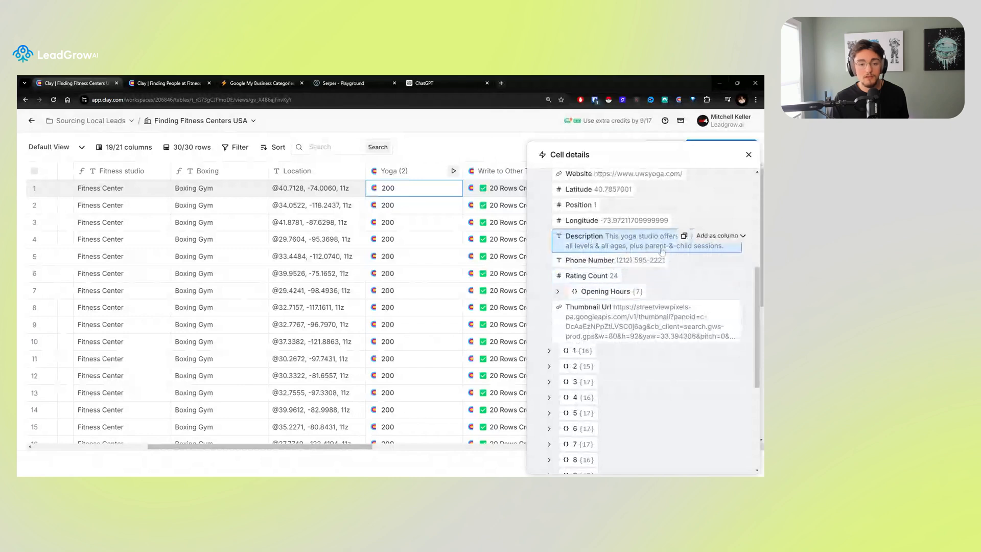
scroll("down", 3)
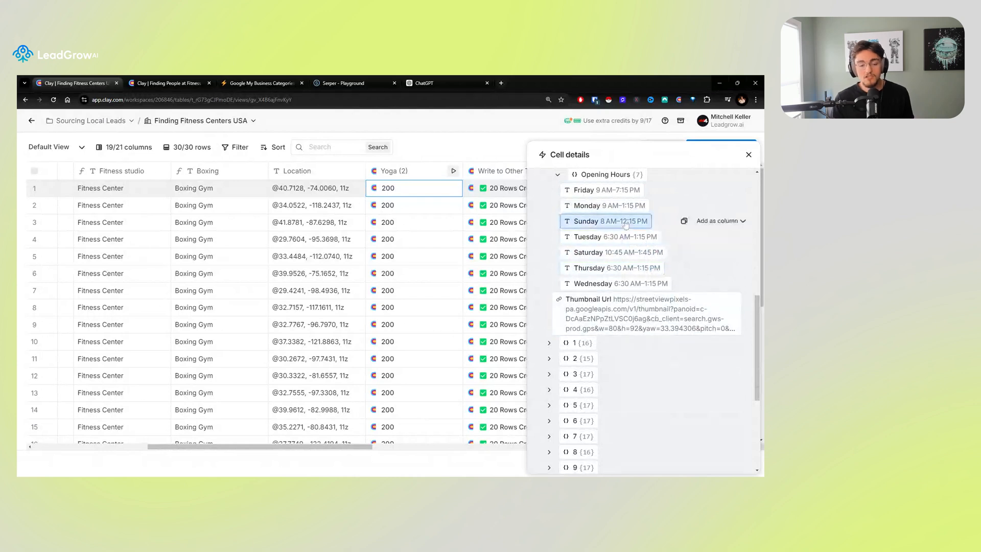
scroll("down", 3)
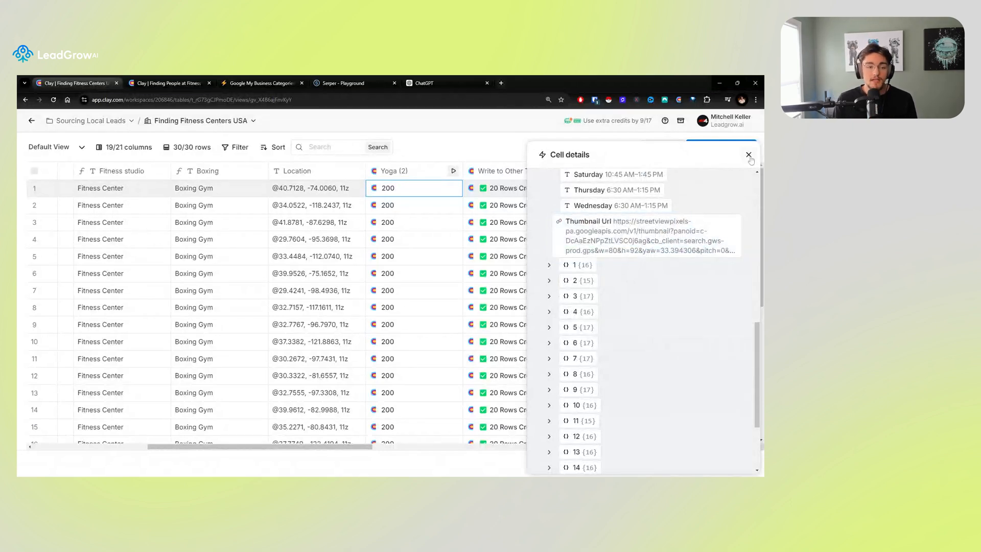
Close Cell details, check the people table, and return to the fitness centers table.
left_click(748, 155)
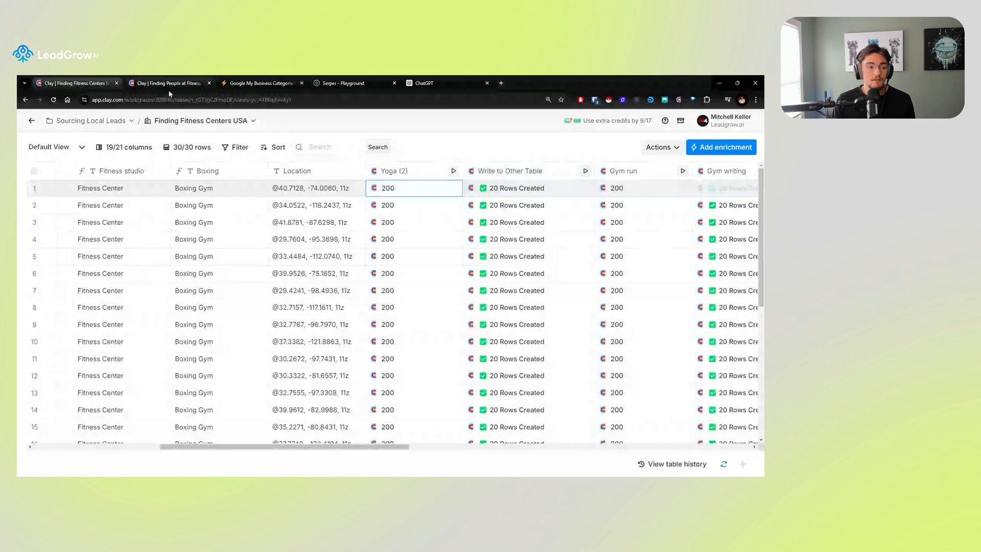
left_click(167, 82)
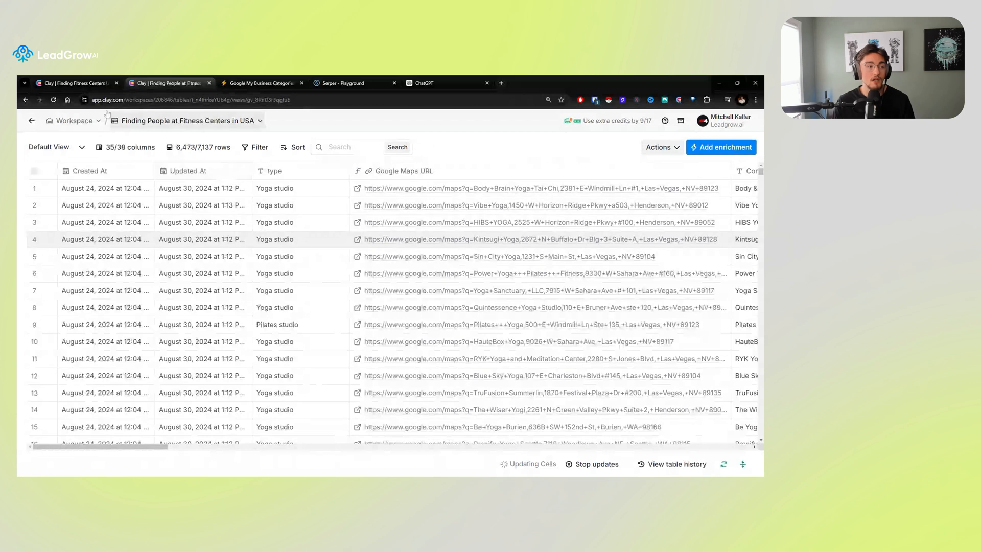
left_click(75, 82)
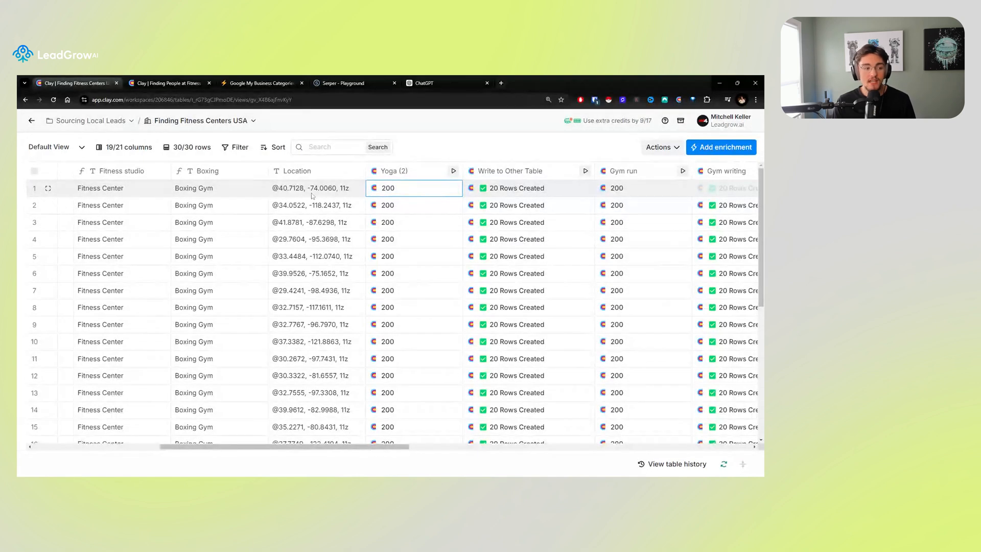
Review the run columns, including Boxing Gym's 20 rows created, then reopen the people table.
scroll("left", 3)
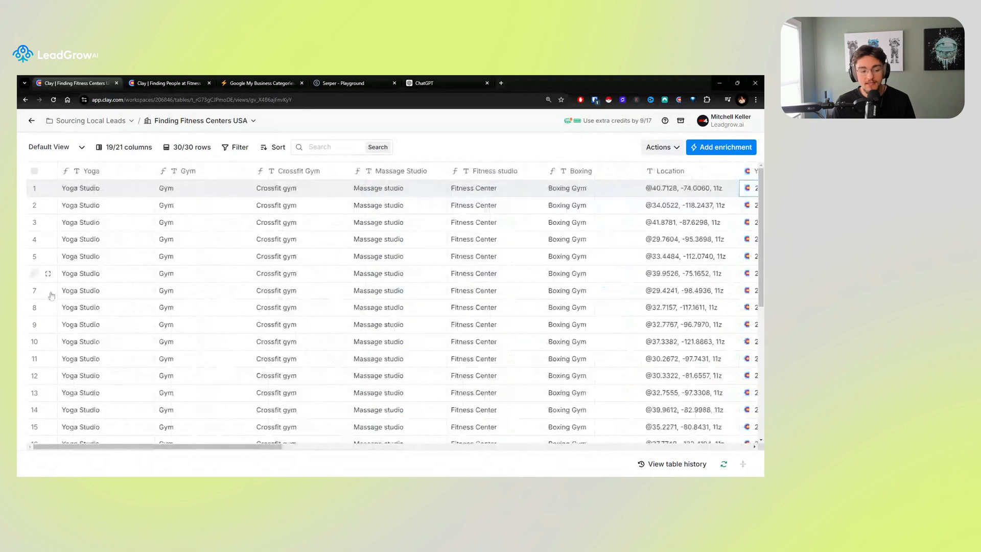
scroll("right", 3)
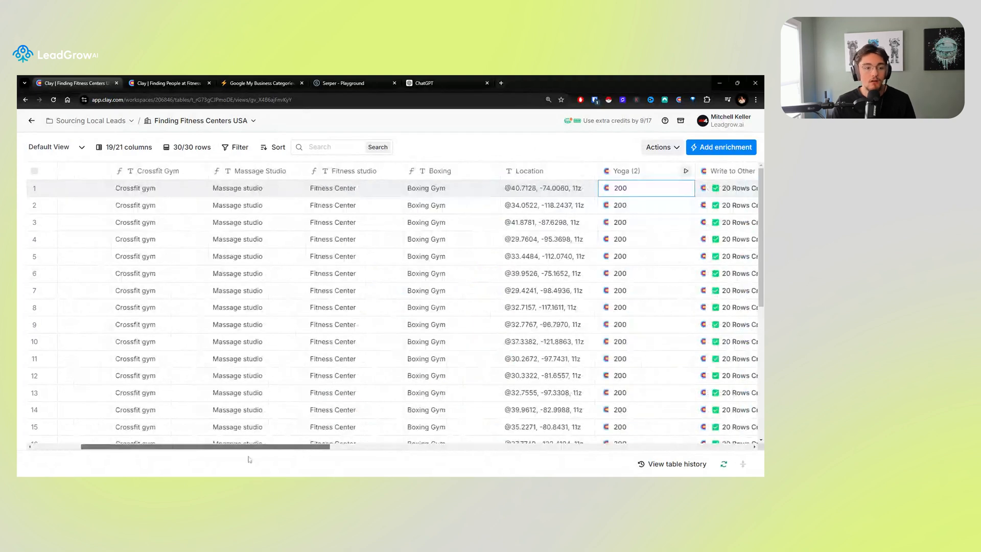
scroll("left", 3)
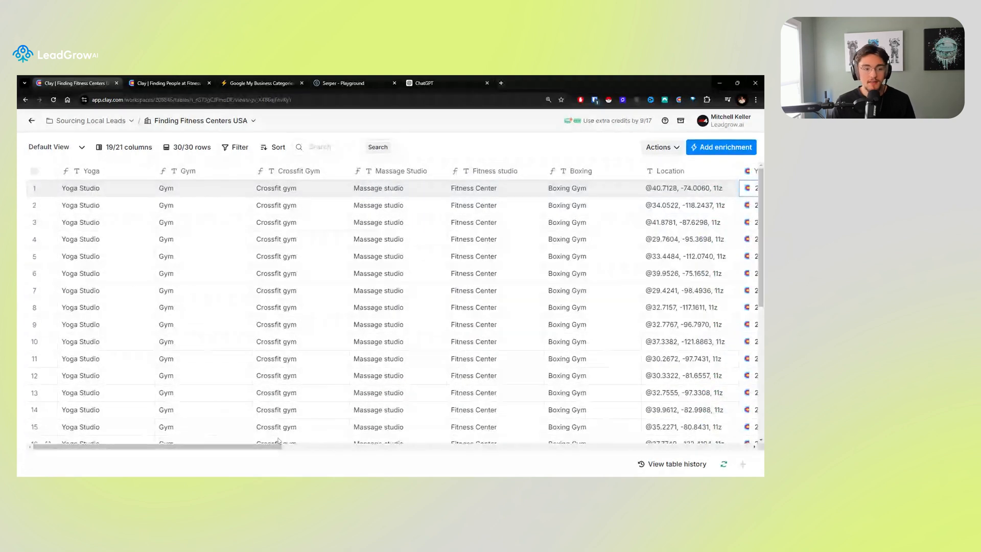
scroll("right", 3)
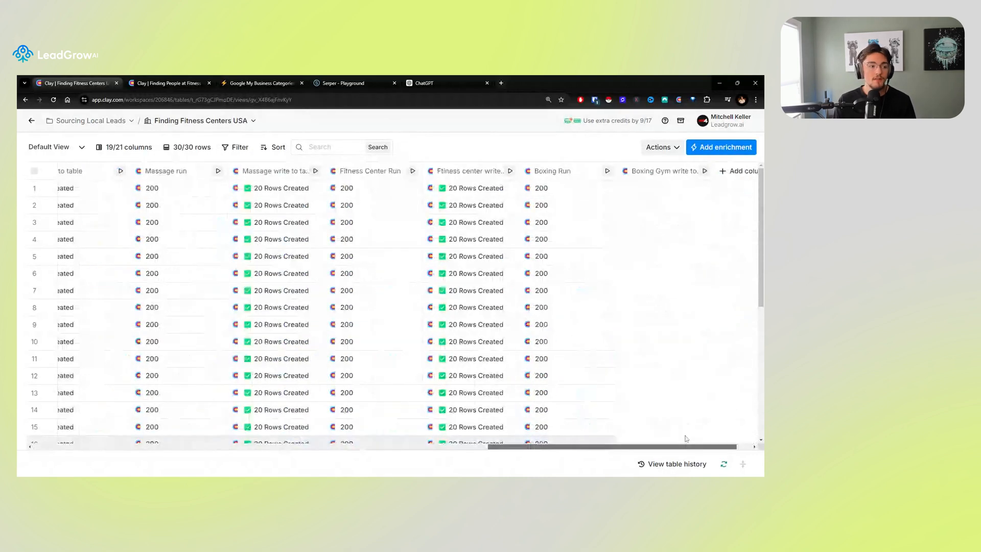
scroll("left", 3)
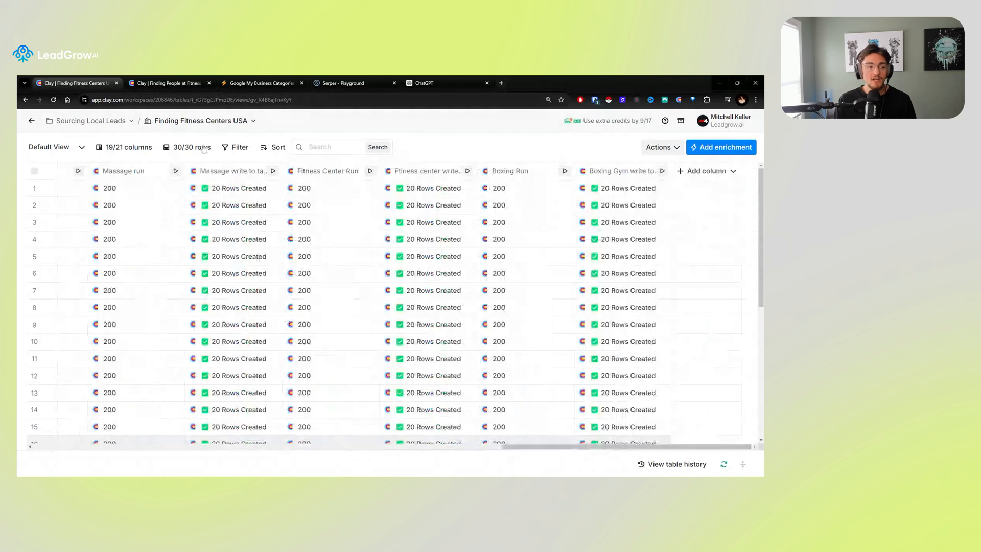
left_click(169, 82)
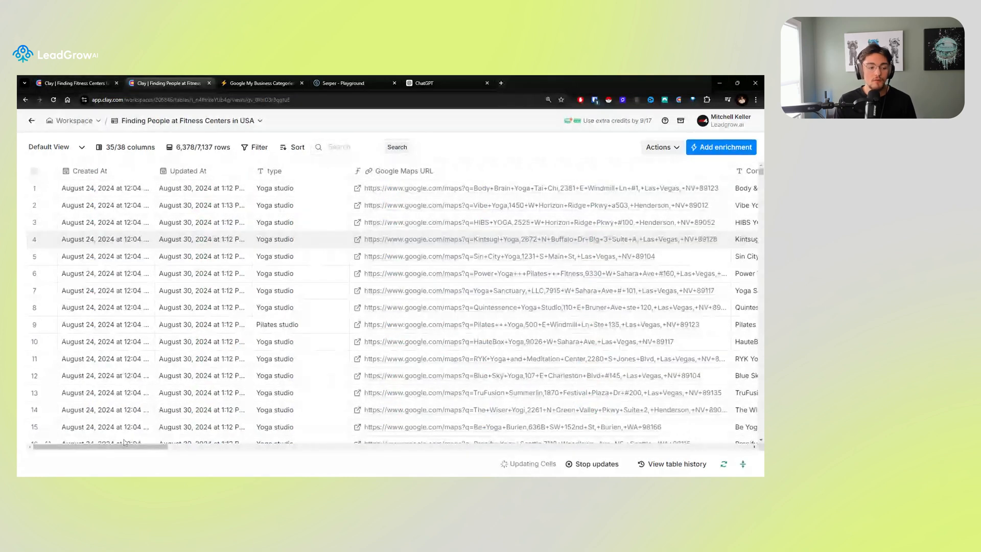
left_click(300, 205)
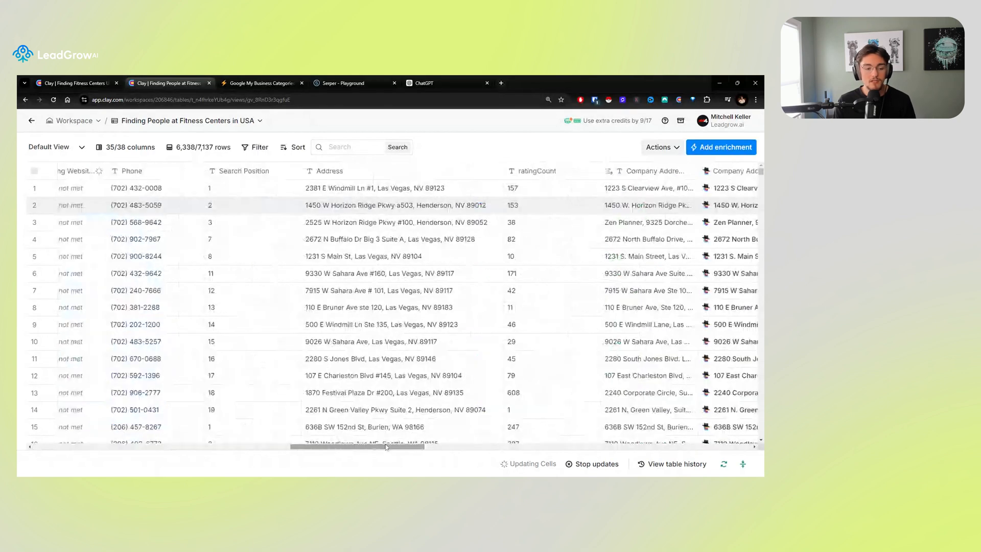
scroll("right", 3)
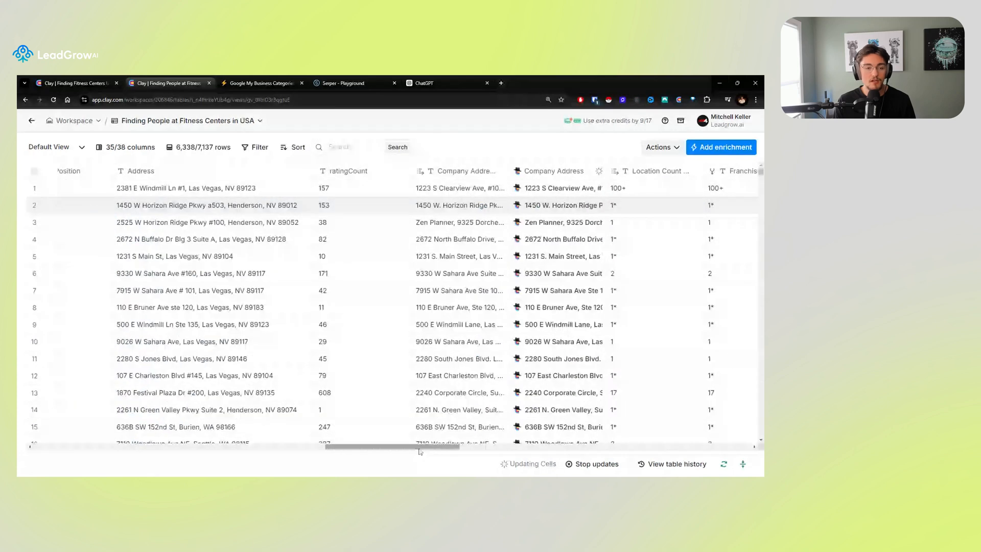
scroll("right", 3)
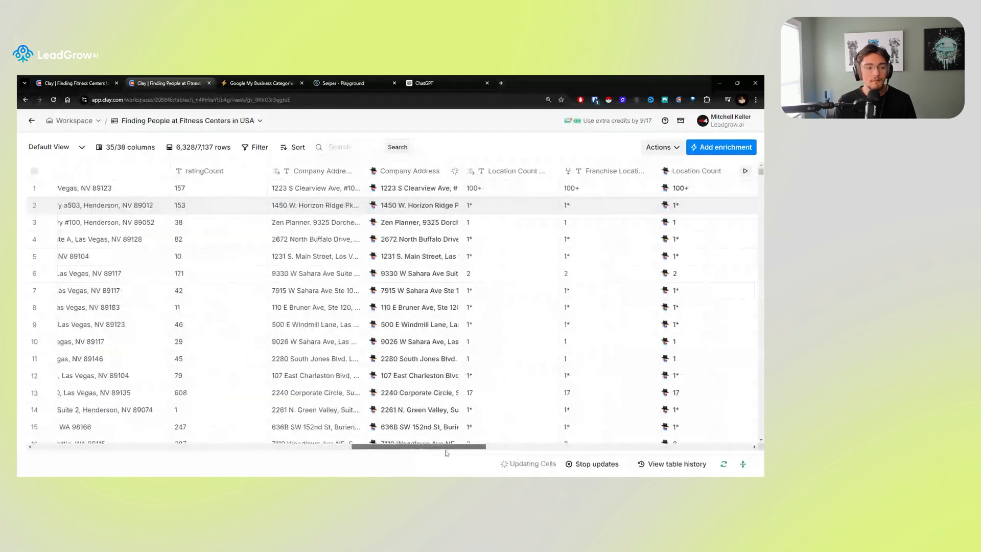